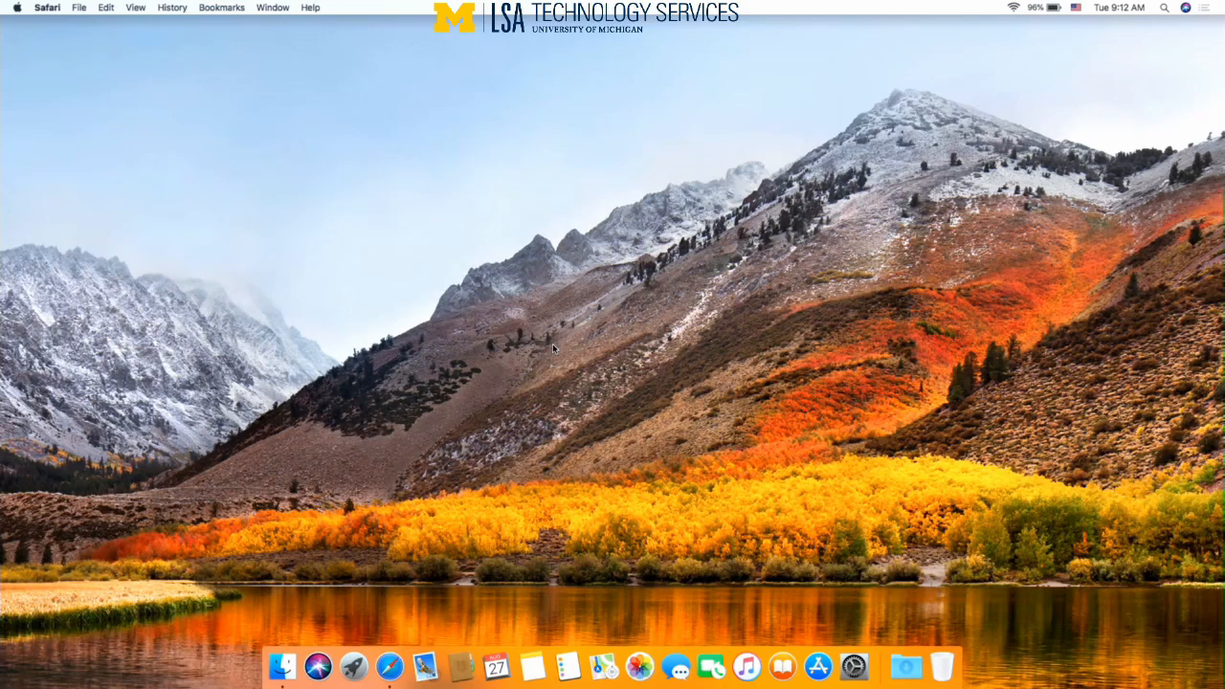
pyautogui.moveTo(390, 559)
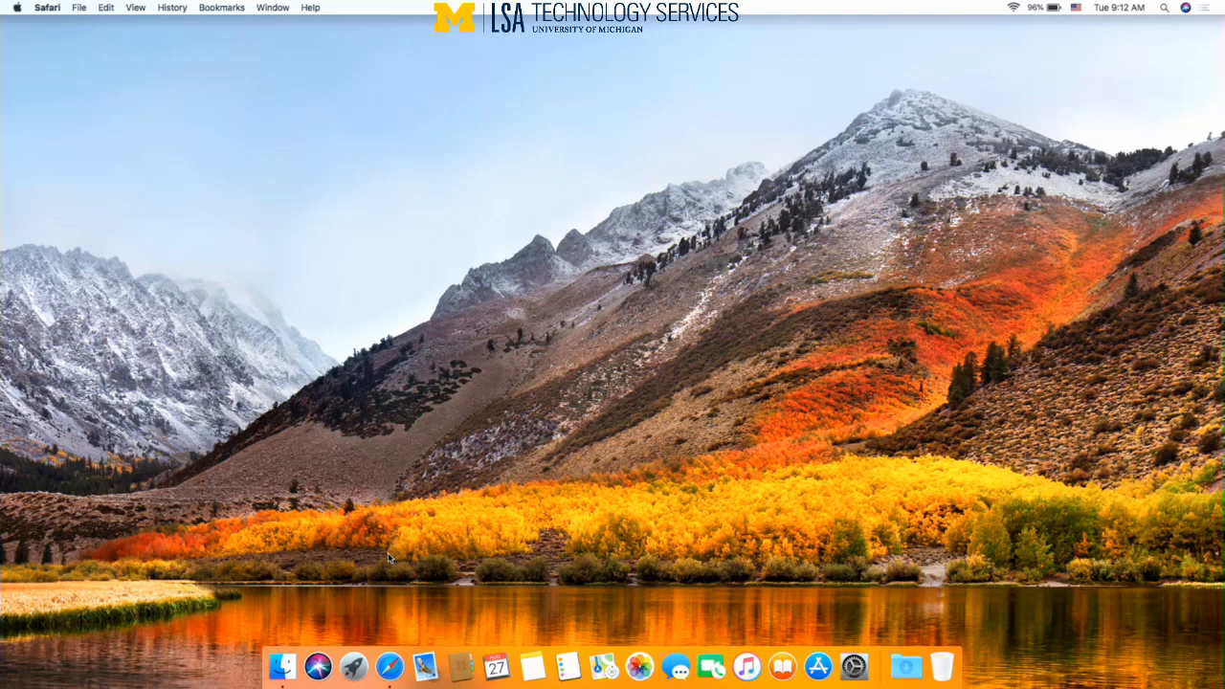
pyautogui.moveTo(389, 666)
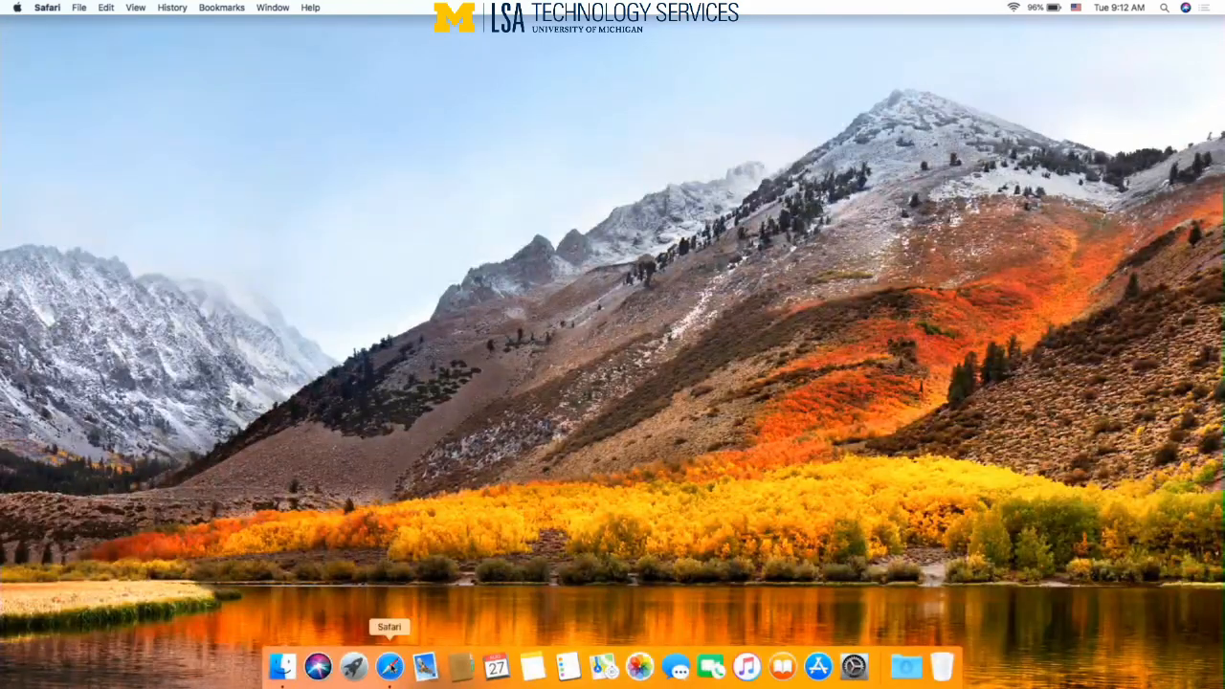
pyautogui.click(389, 667)
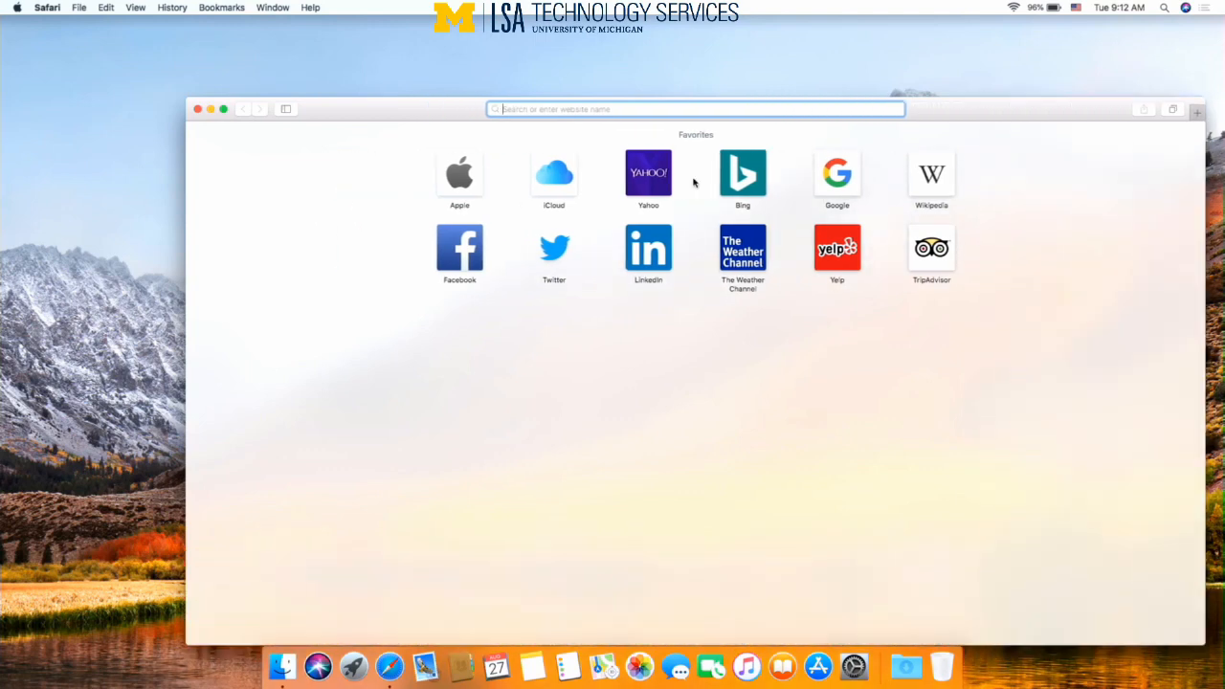
pyautogui.write('www.google.com')
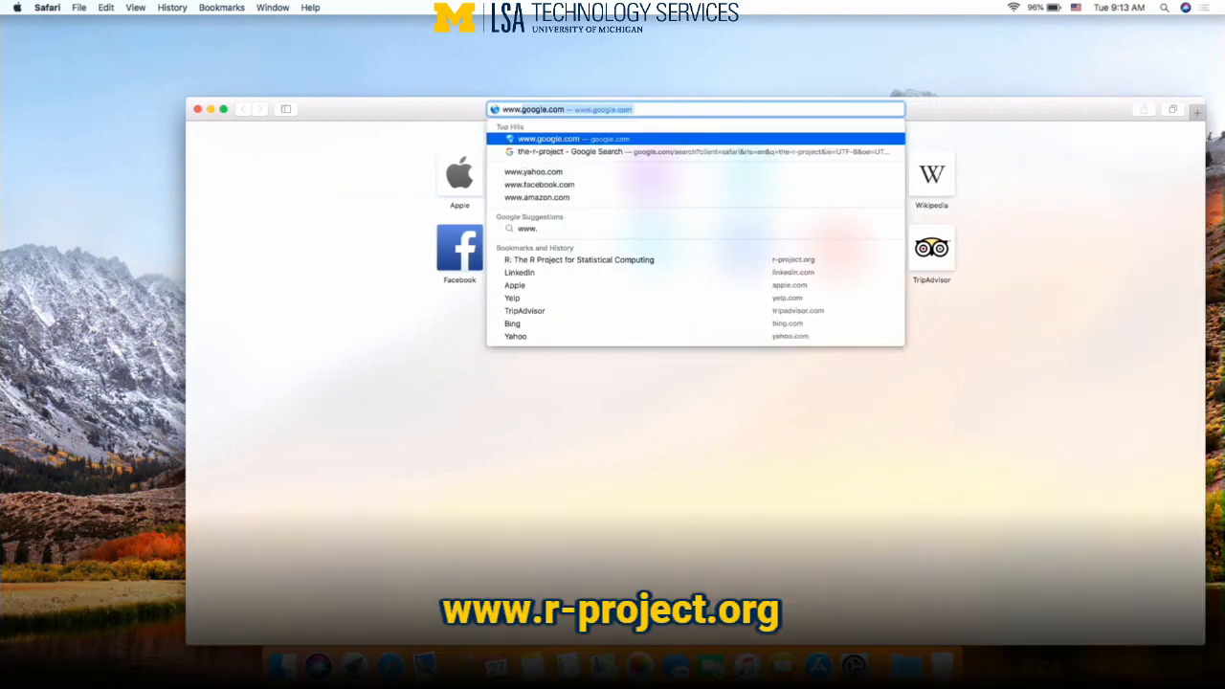
pyautogui.write('www.r-project.org')
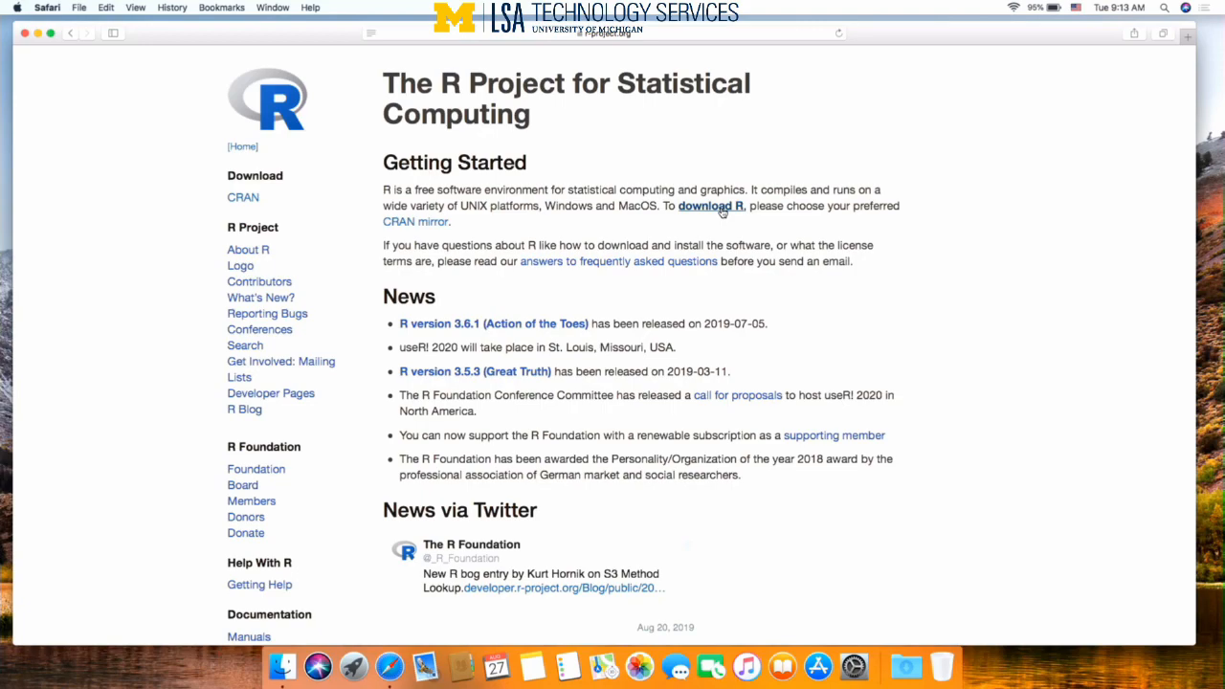
# - Follow the download R link and scroll the CRAN mirror list down to the USA entries
pyautogui.click(710, 207)
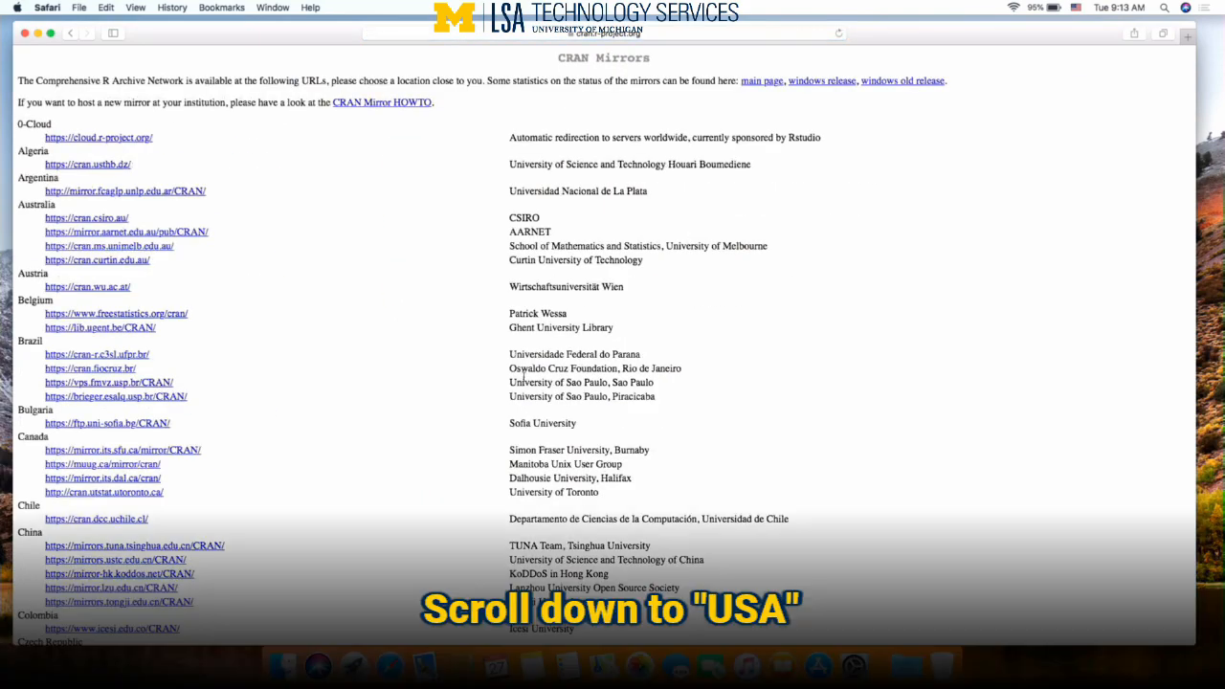
pyautogui.scroll(-3)
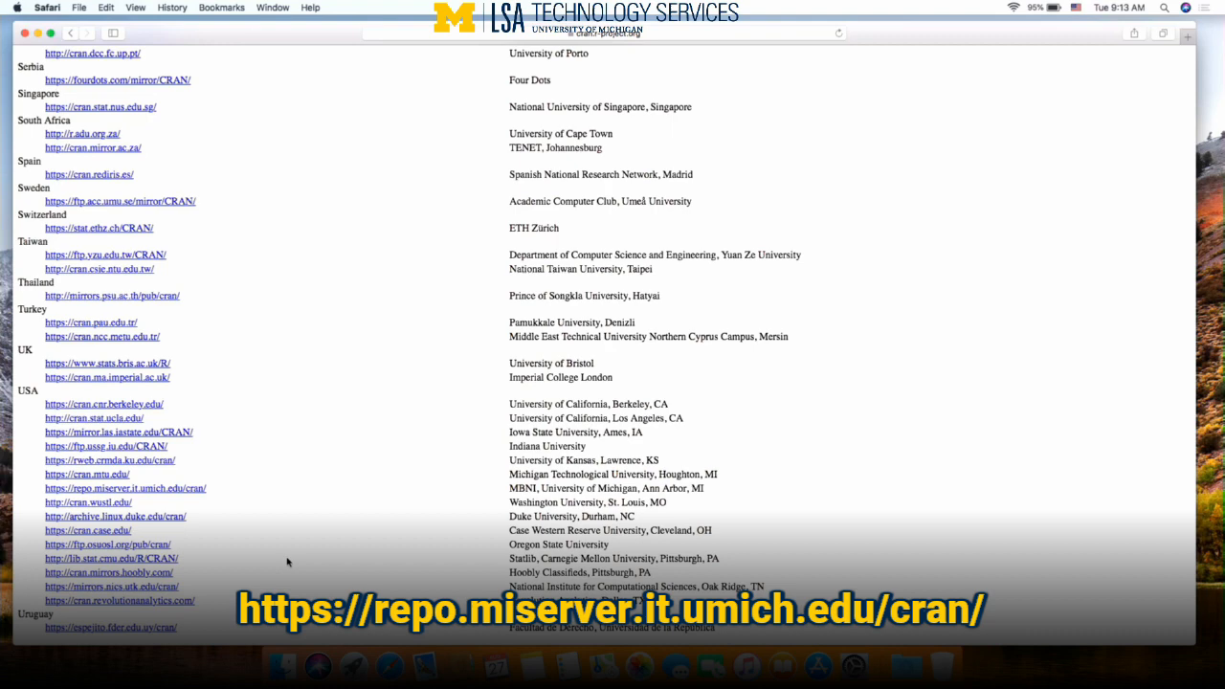
pyautogui.moveTo(406, 557)
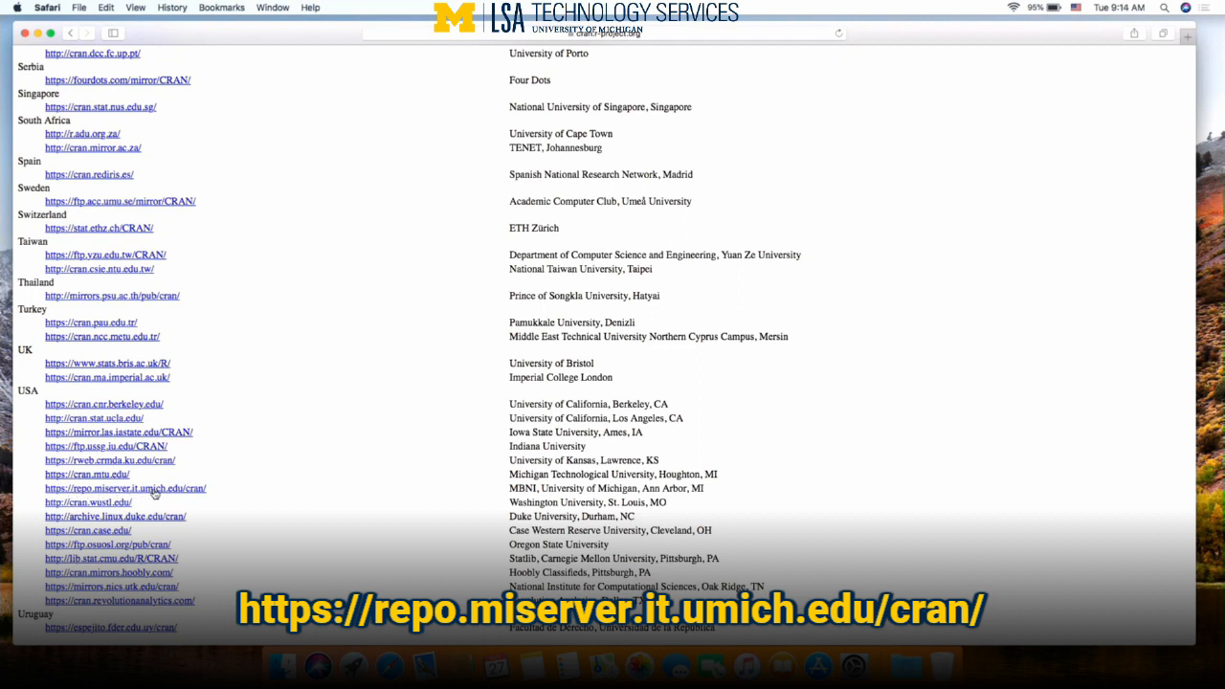
# - Choose the University of Michigan mirror and go to its R for Mac OS X downloads
pyautogui.click(126, 488)
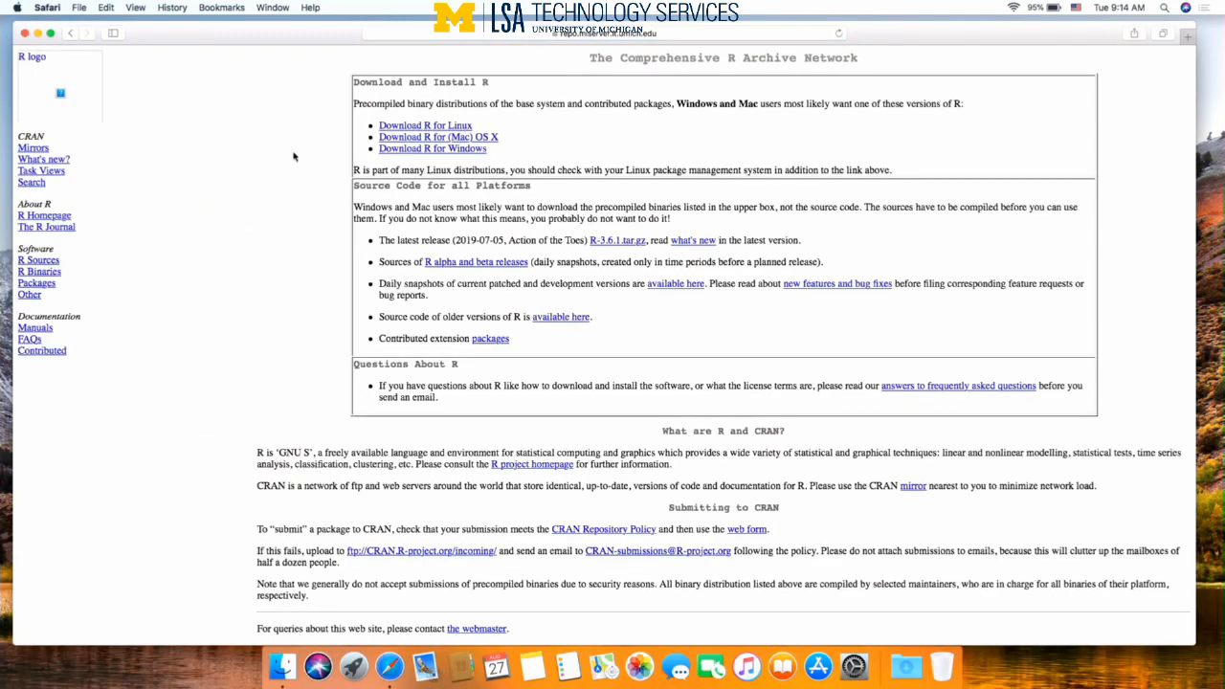
pyautogui.moveTo(739, 199)
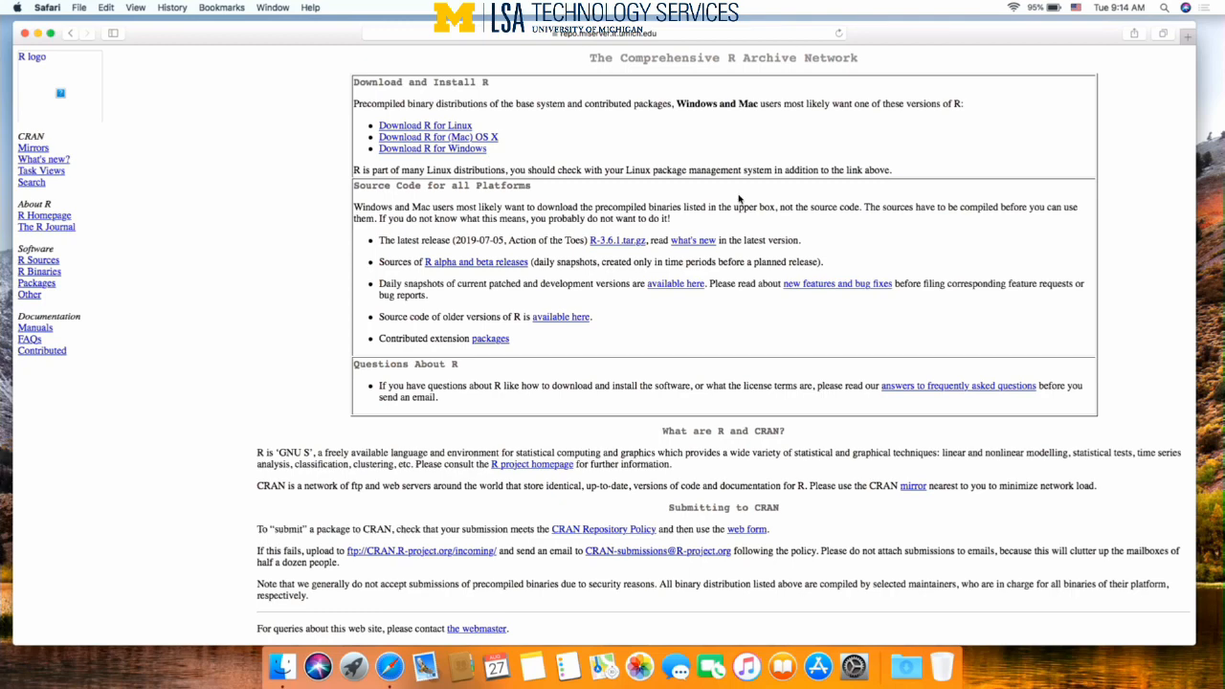
pyautogui.moveTo(490, 150)
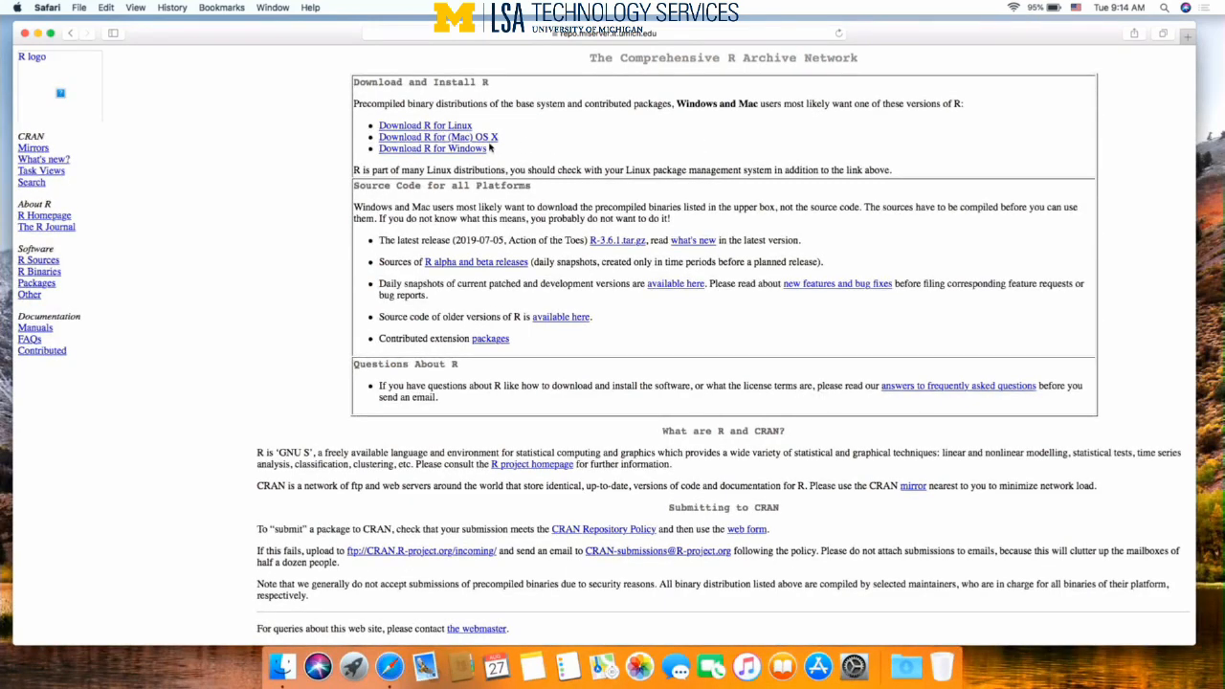
pyautogui.moveTo(490, 141)
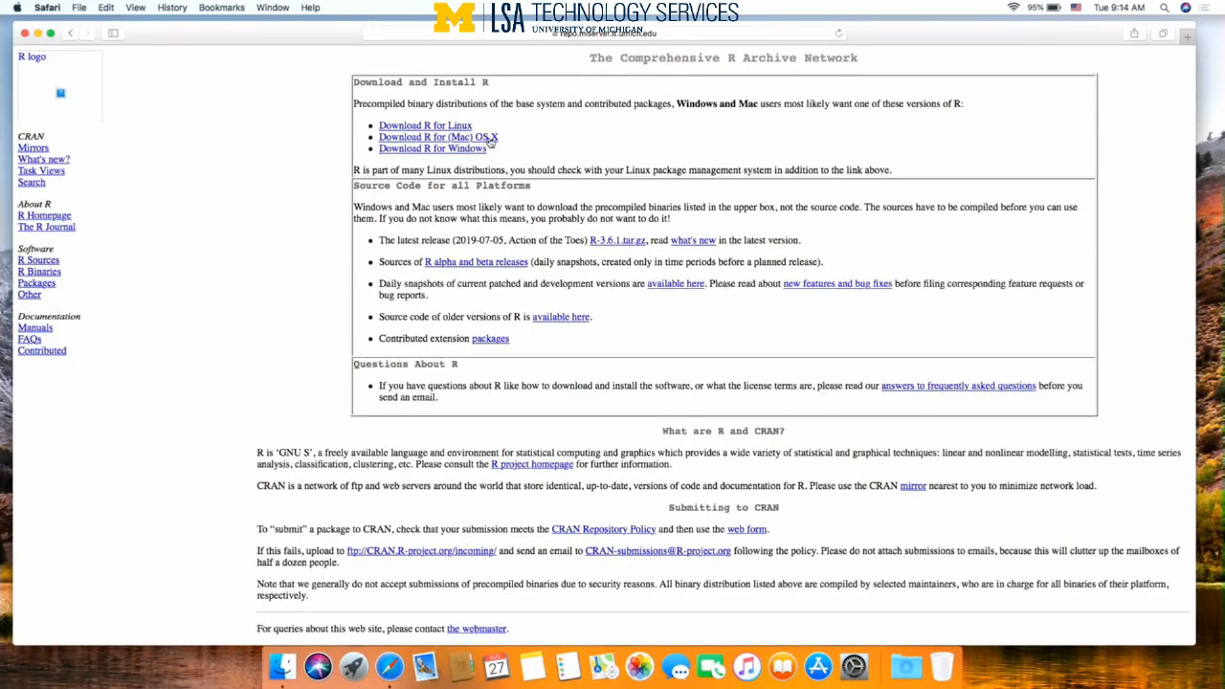
pyautogui.click(437, 138)
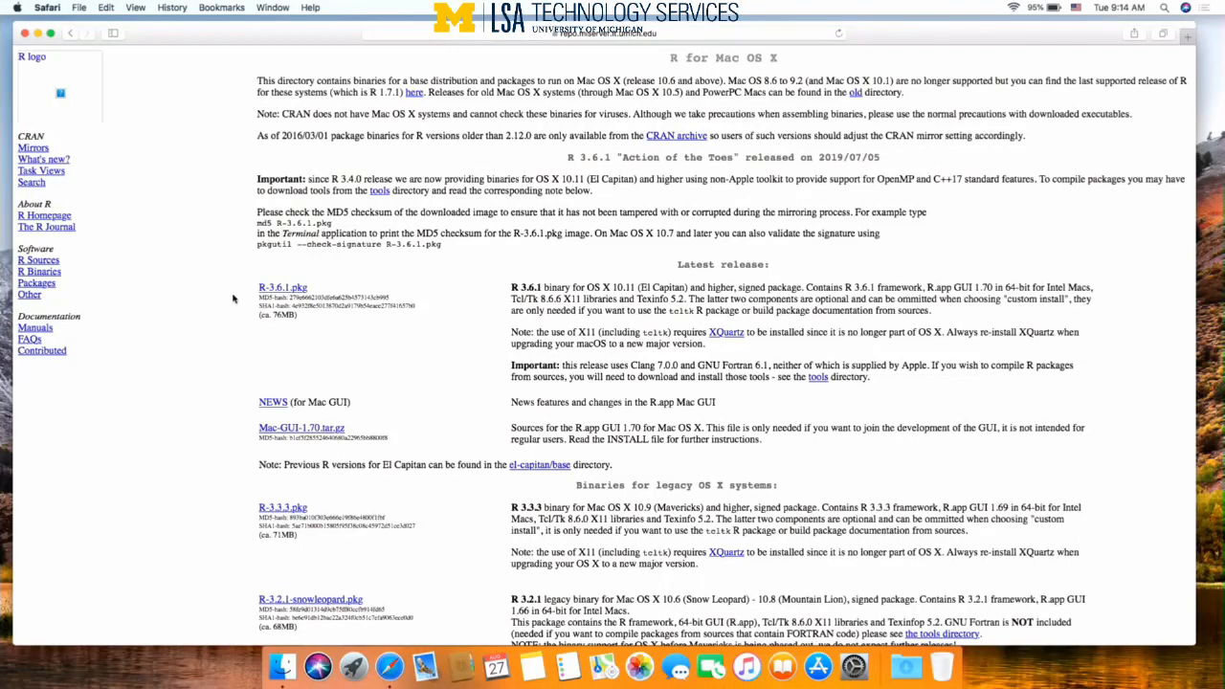
pyautogui.moveTo(478, 360)
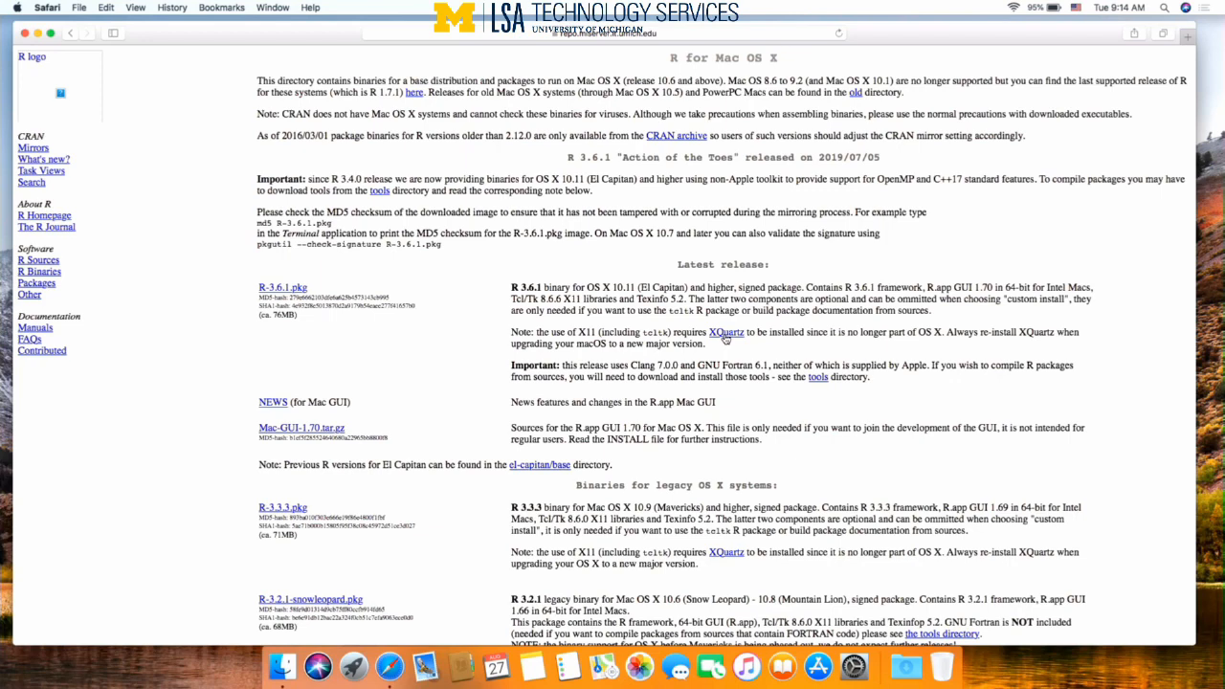
# - Open the XQuartz site in a new tab and download the XQuartz-2.7.11.dmg disk image
pyautogui.rightClick(728, 333)
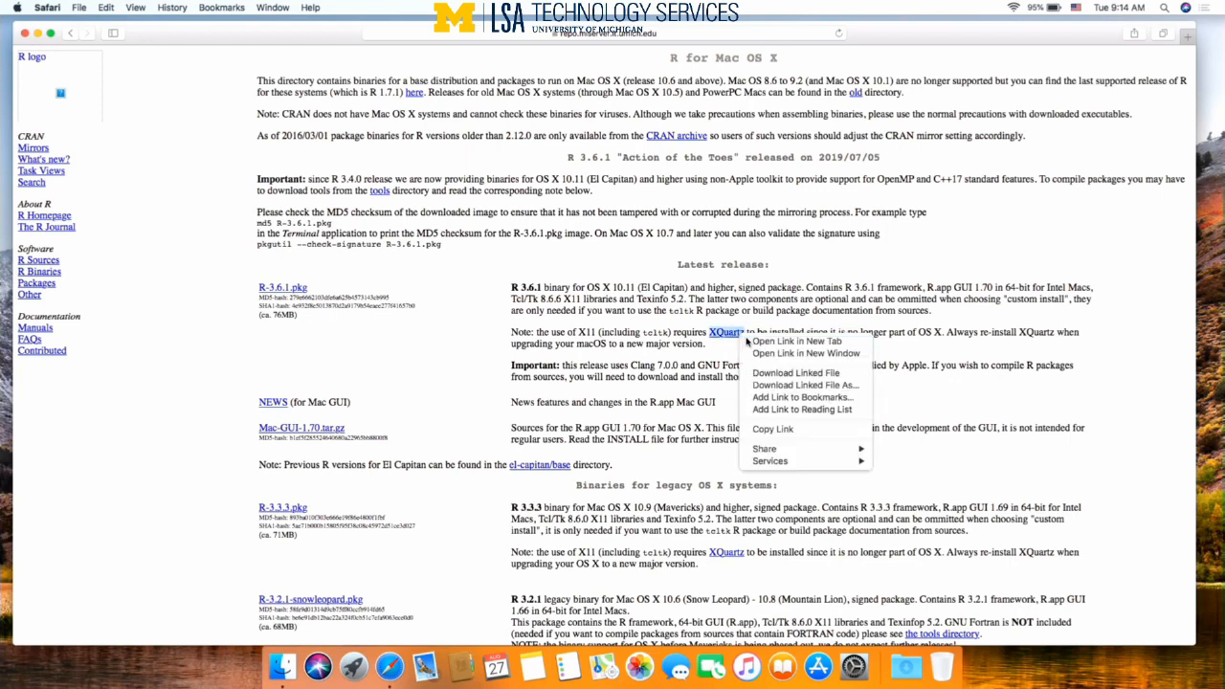
pyautogui.click(797, 340)
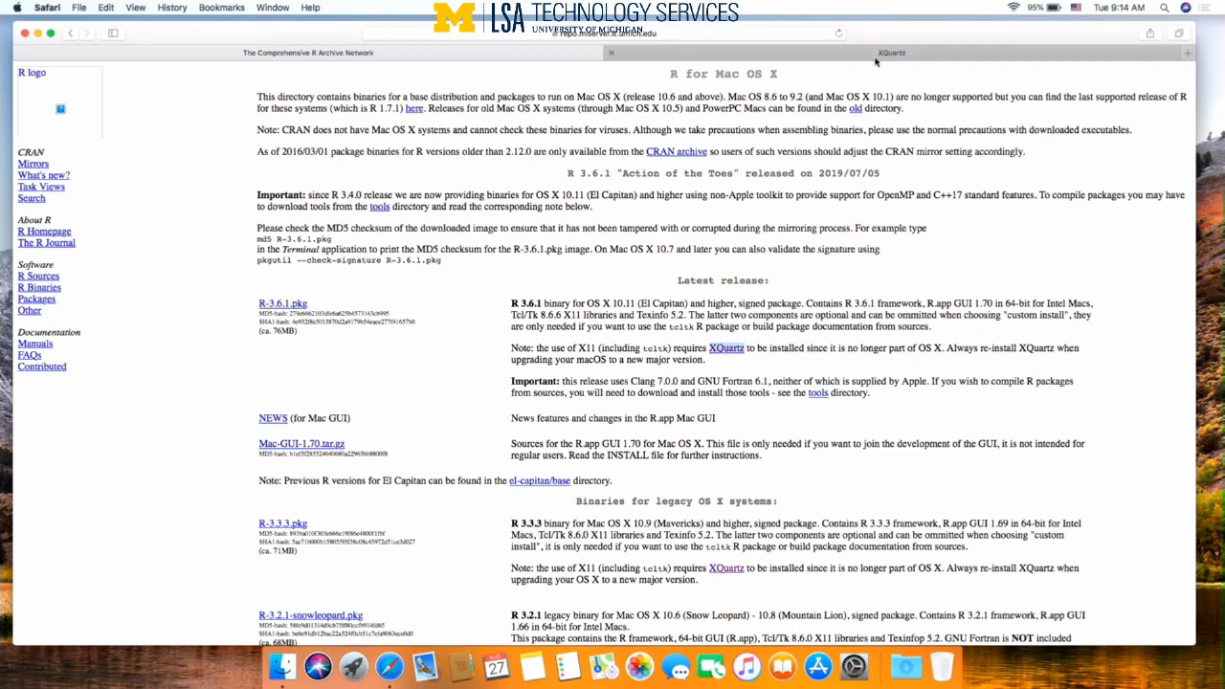
pyautogui.click(890, 54)
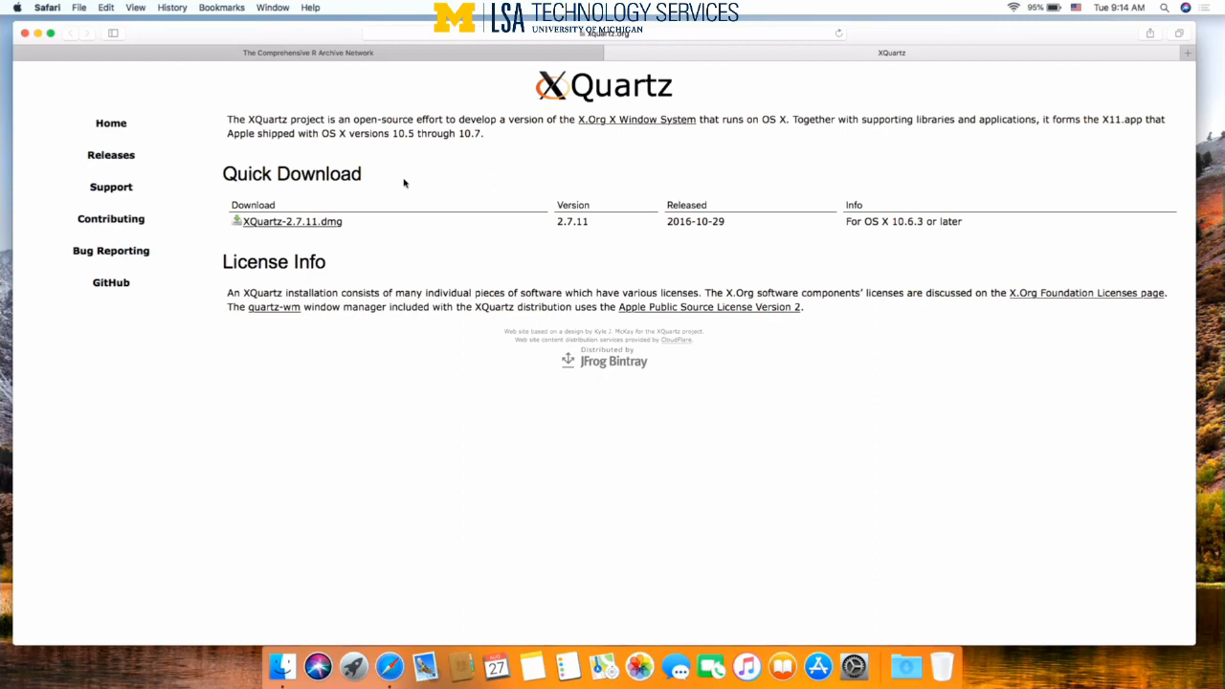
pyautogui.moveTo(329, 230)
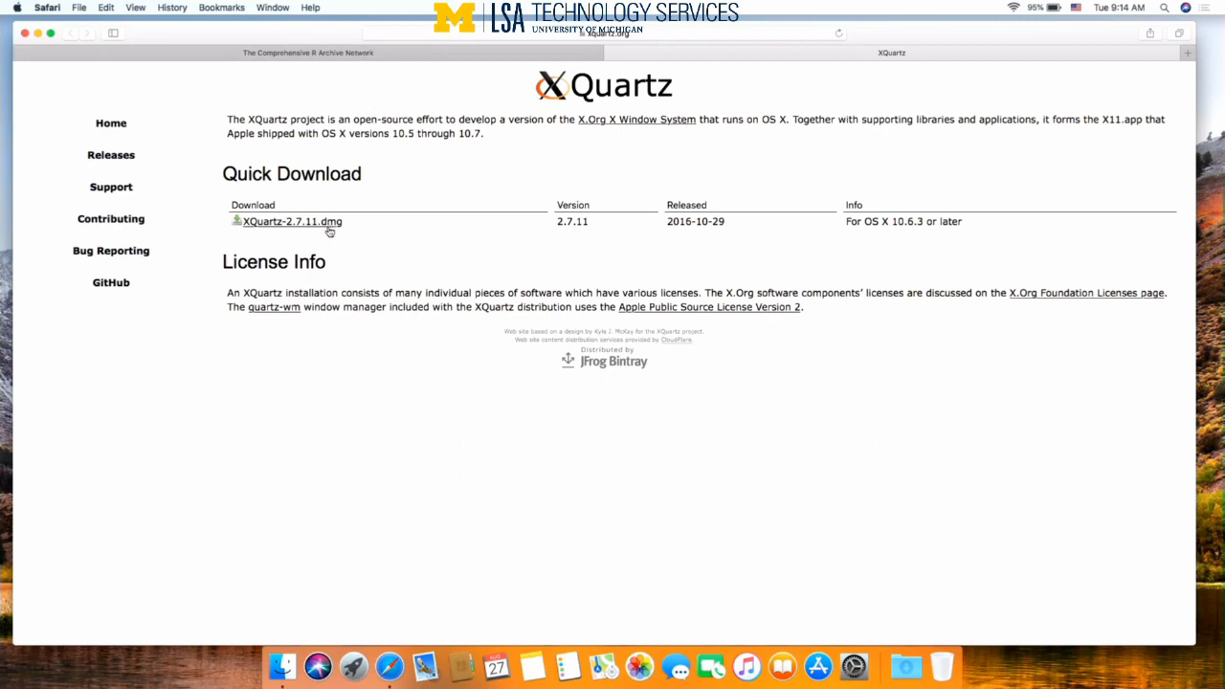
pyautogui.click(287, 222)
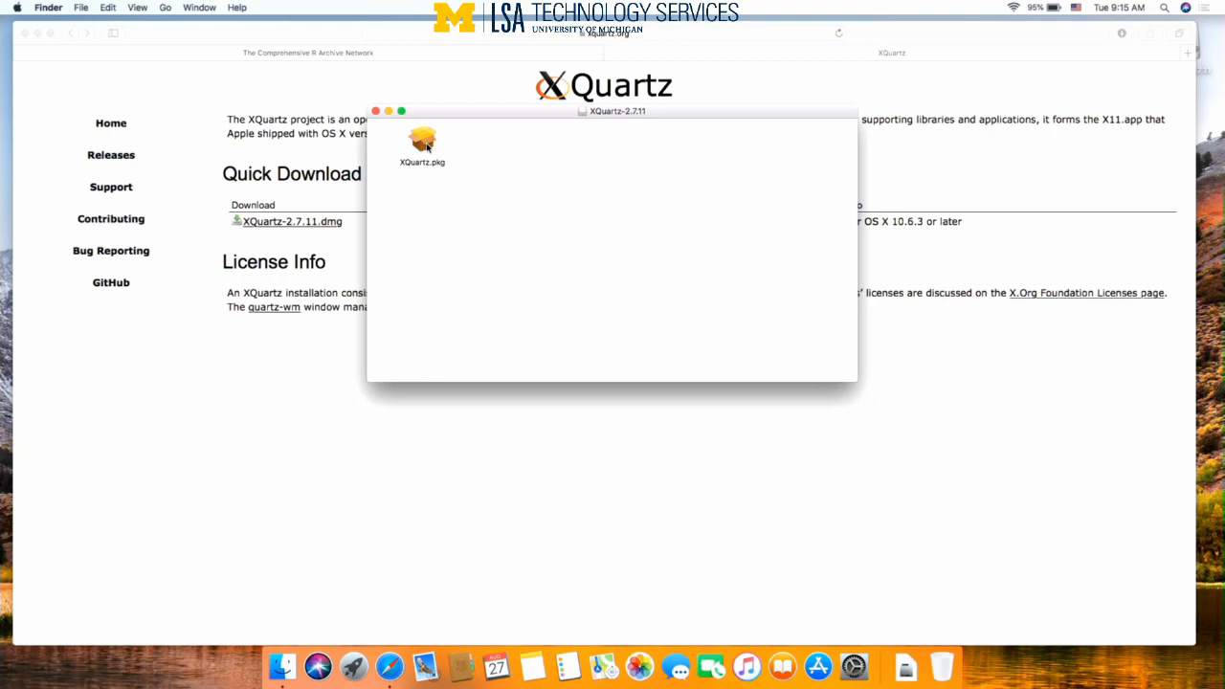
# - Launch XQuartz.pkg and continue through the installer steps to Install
pyautogui.doubleClick(421, 143)
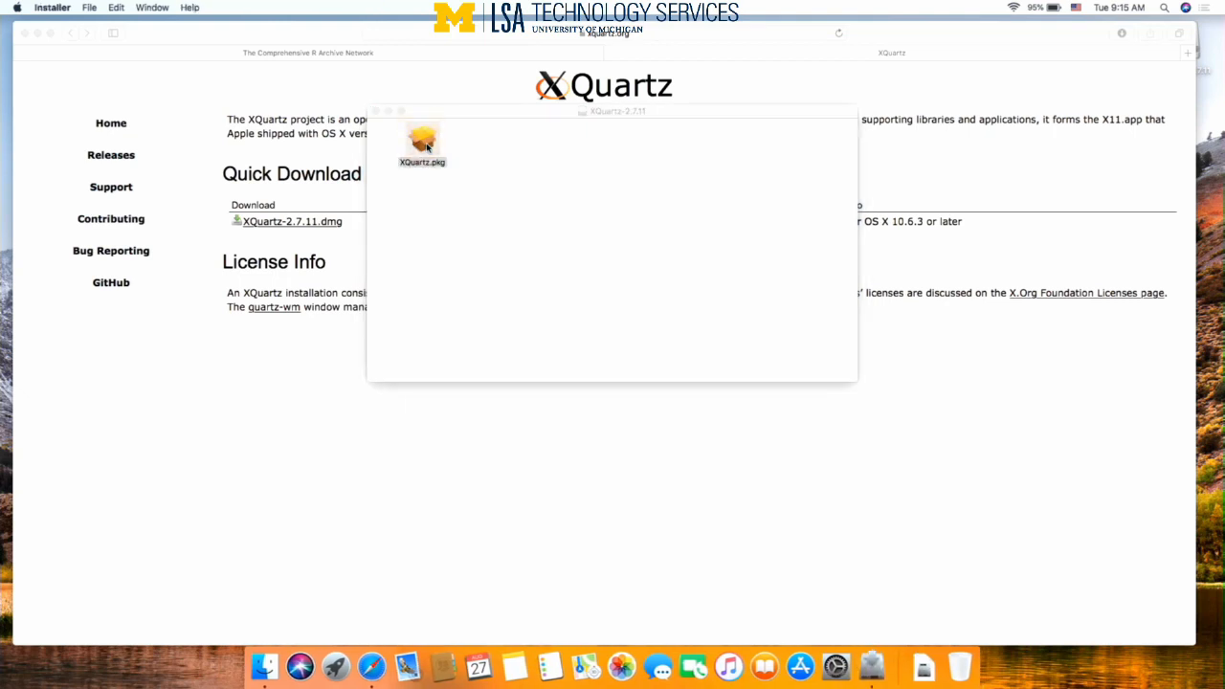
pyautogui.doubleClick(421, 142)
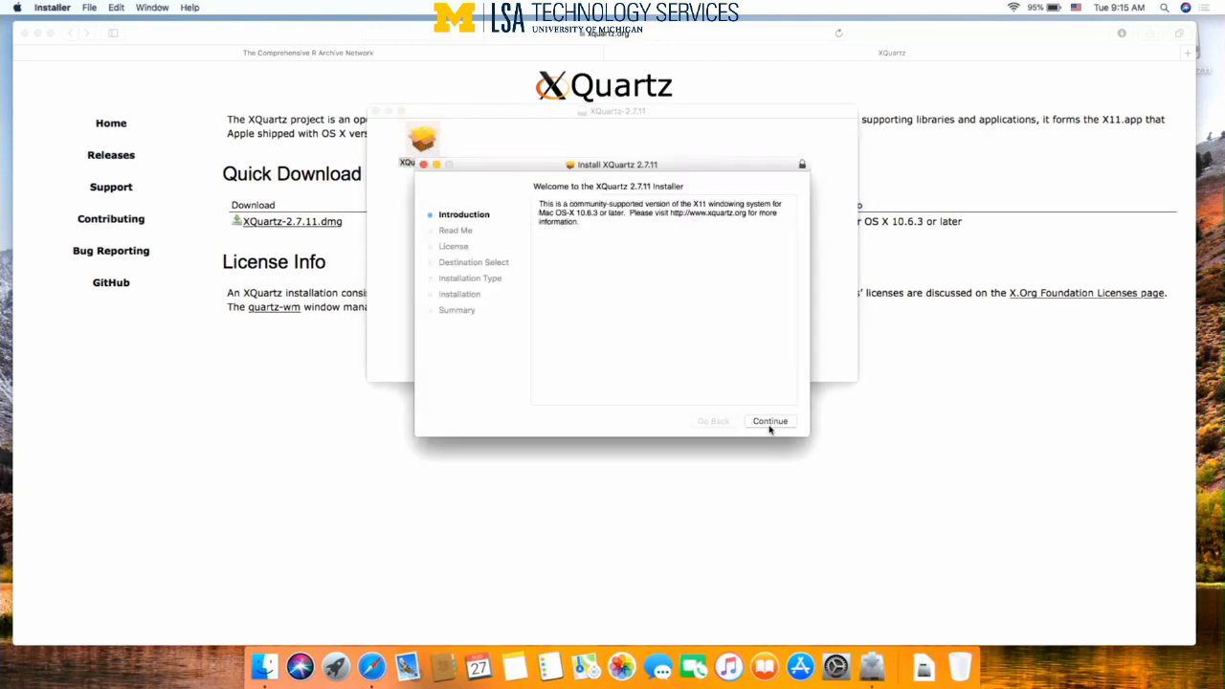
pyautogui.click(769, 421)
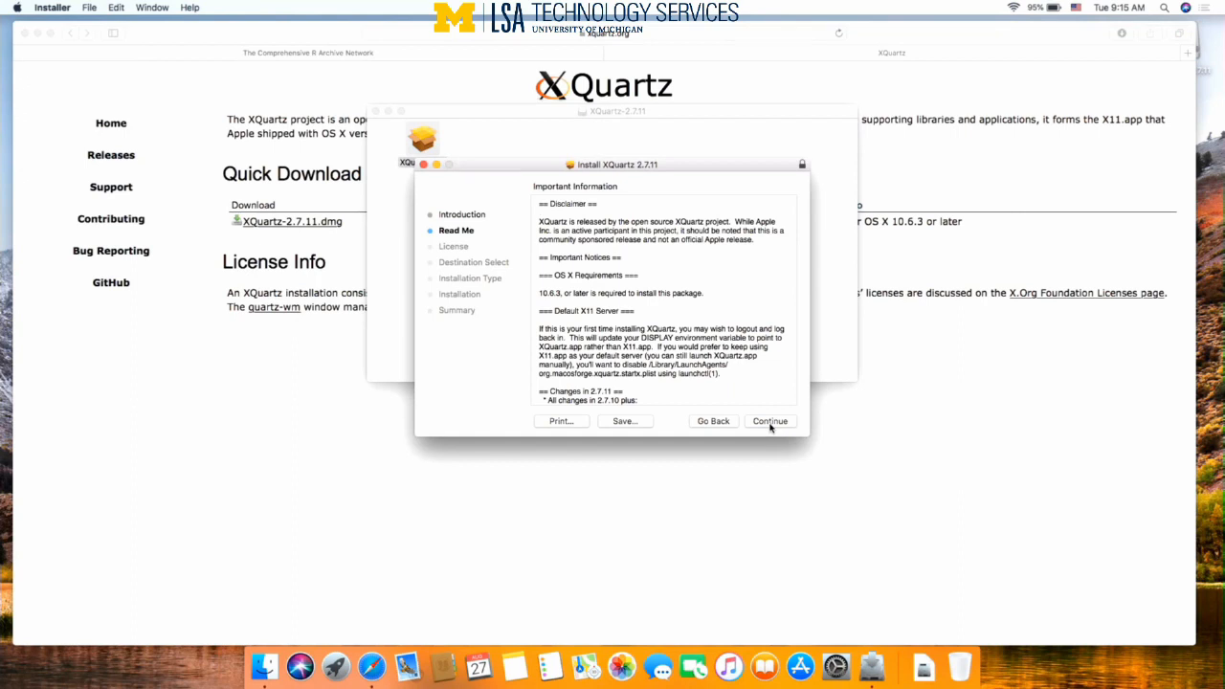
pyautogui.click(769, 422)
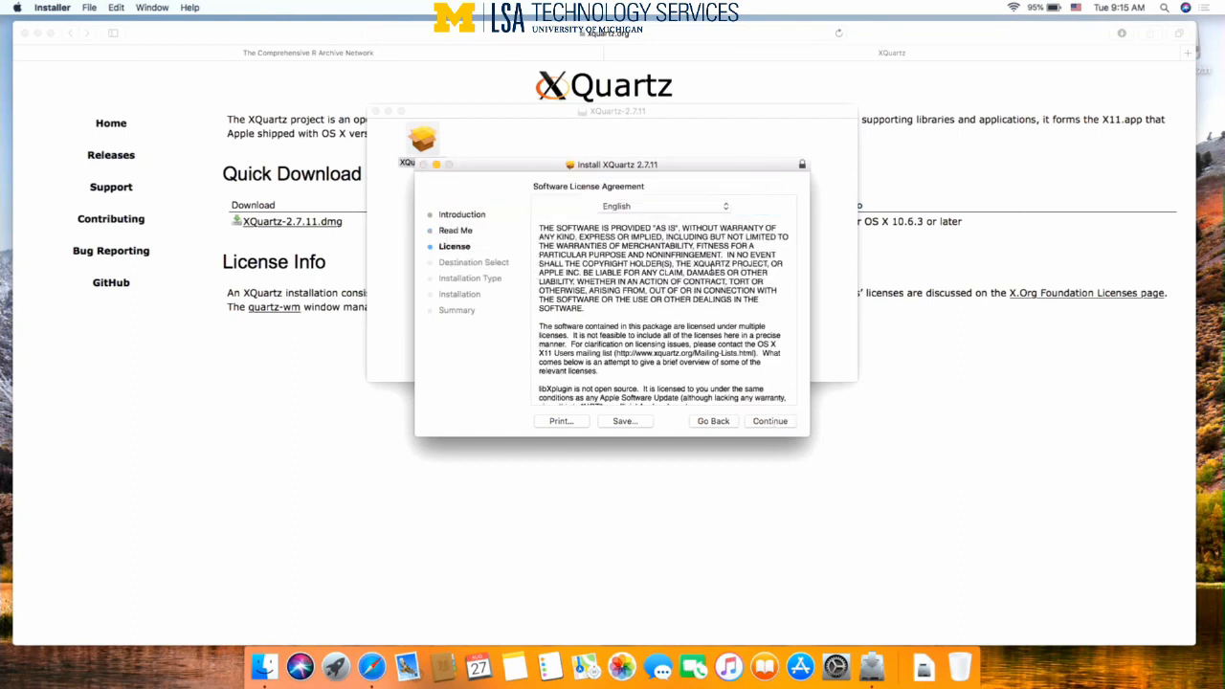
pyautogui.click(769, 421)
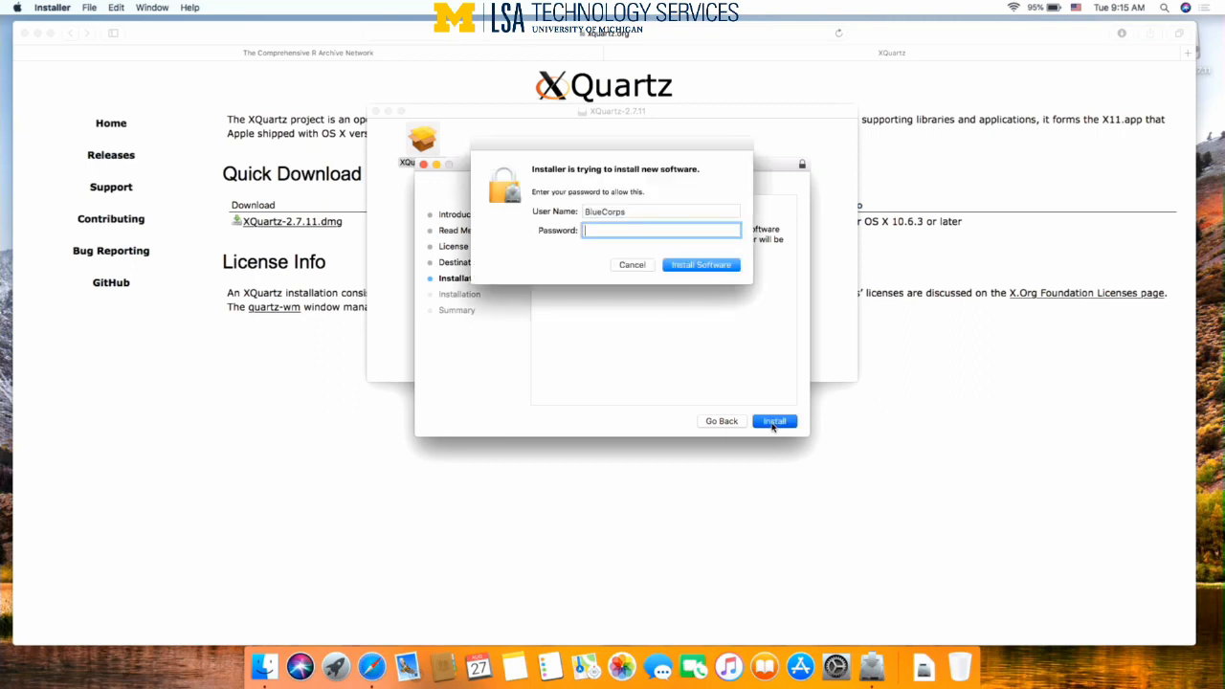
# - Authorise the XQuartz installation with the admin password and dismiss the log-out notice
pyautogui.write('••')
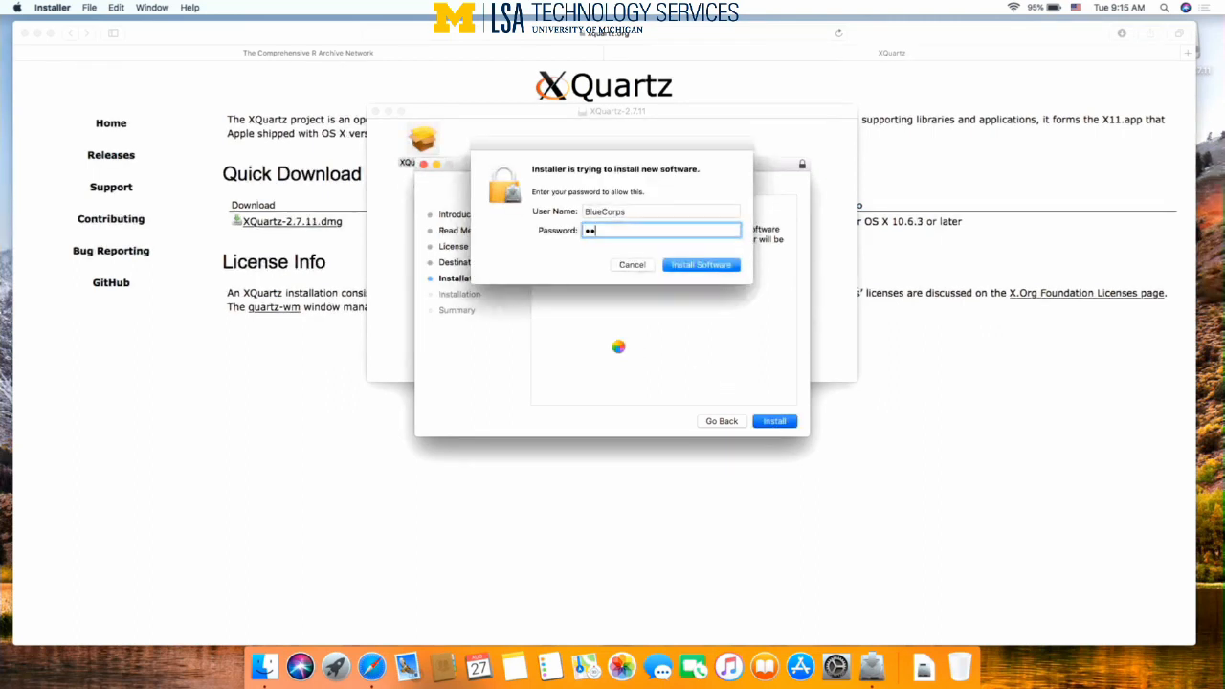
pyautogui.write('•••••')
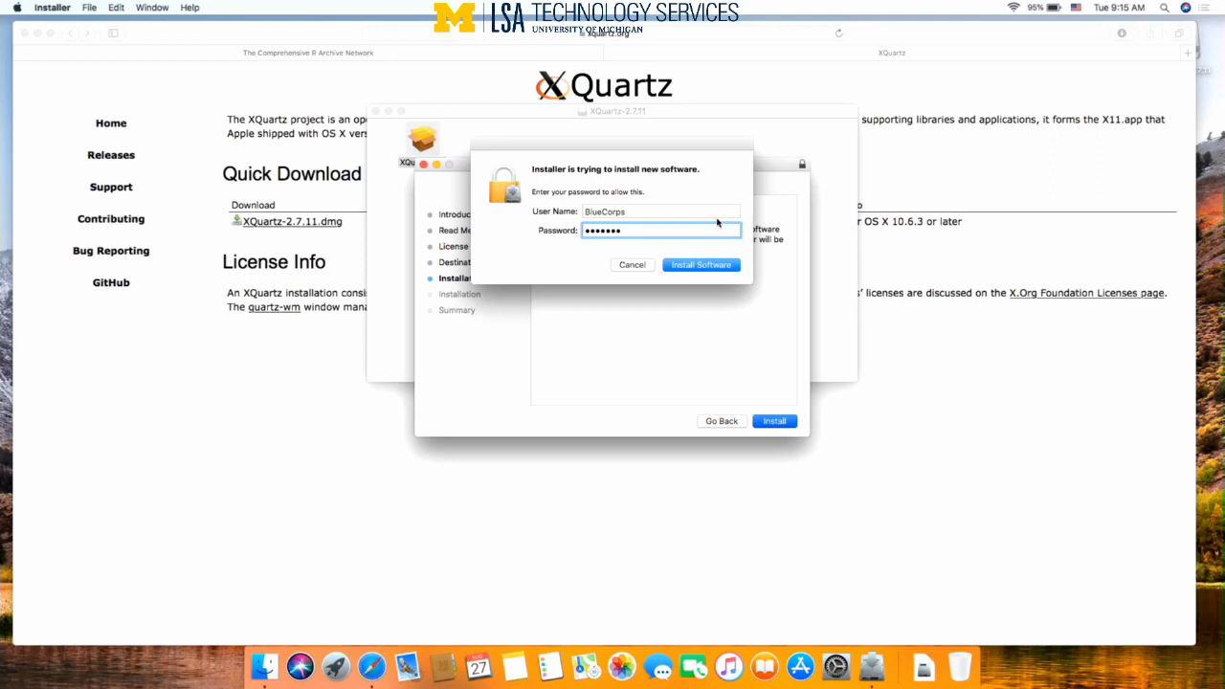
pyautogui.click(701, 265)
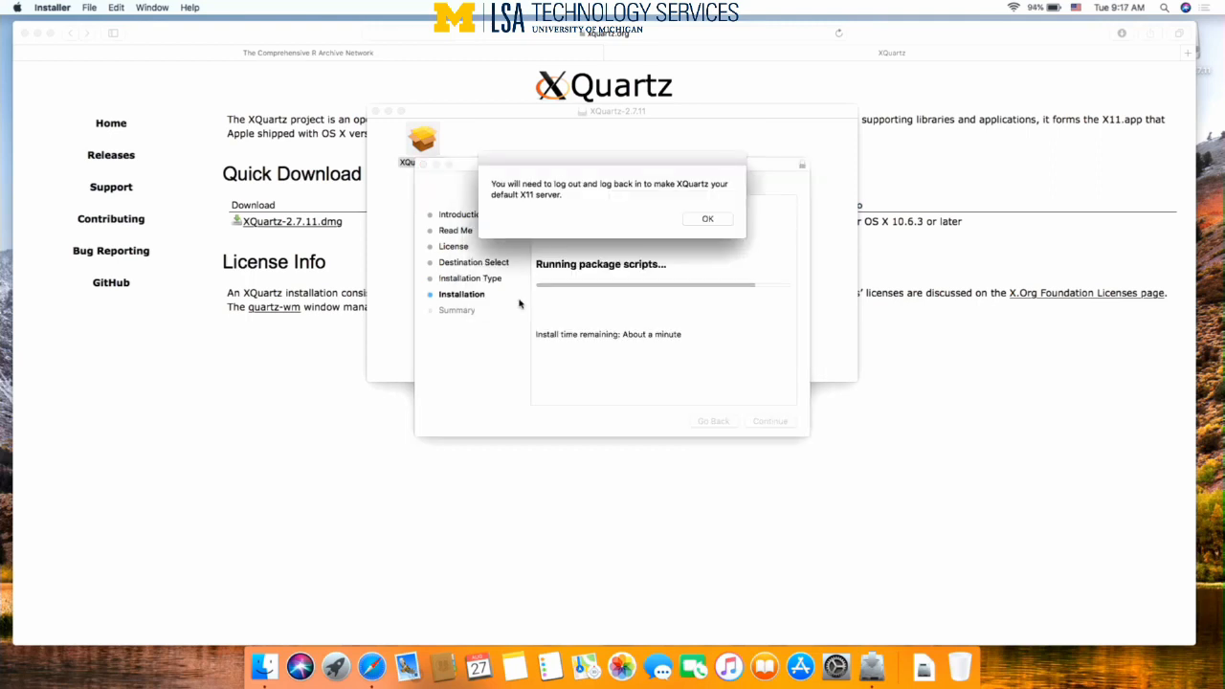
pyautogui.moveTo(590, 214)
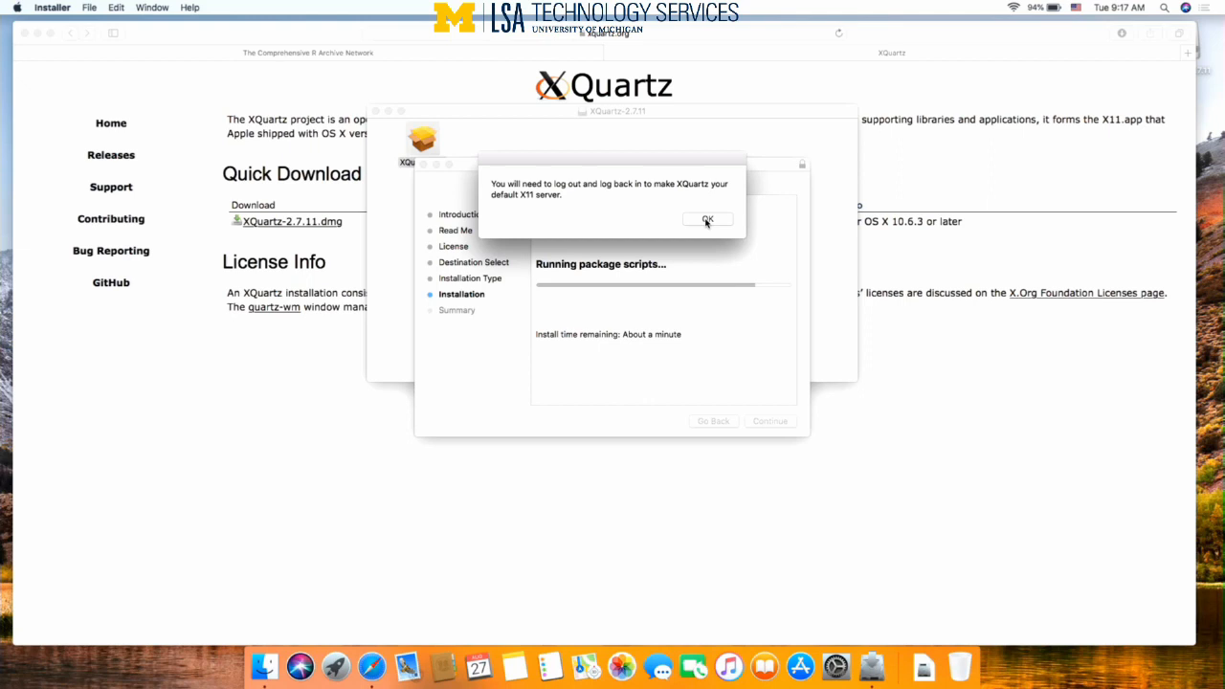
pyautogui.moveTo(708, 226)
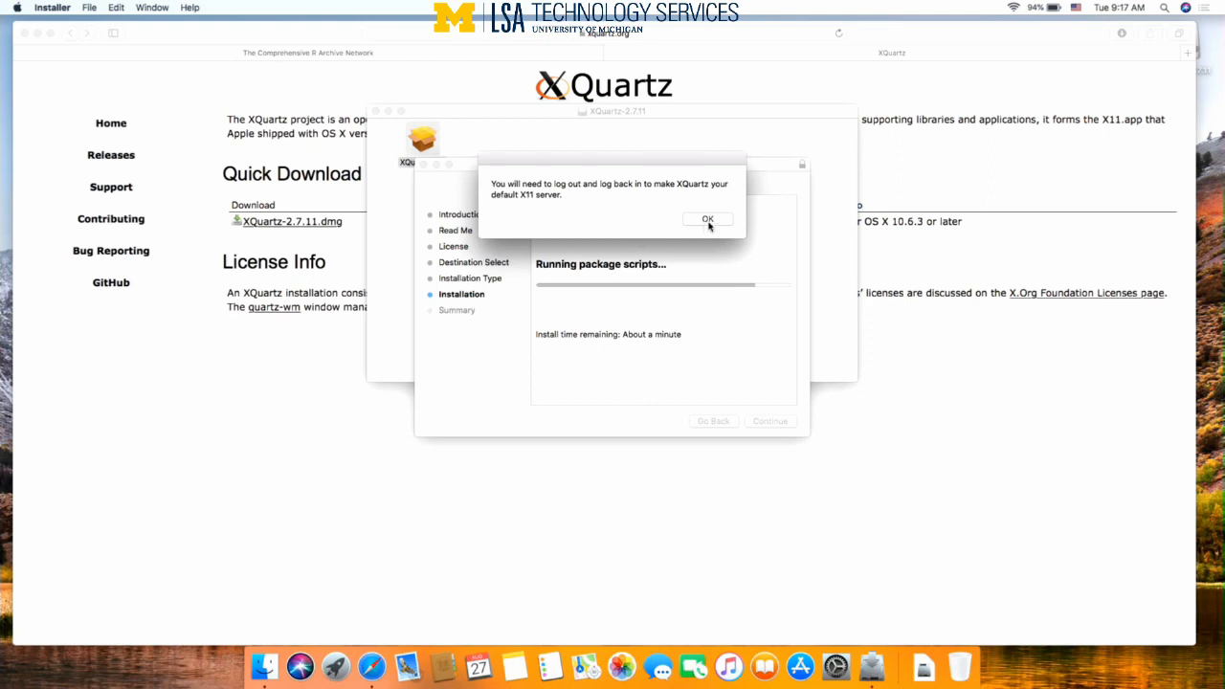
pyautogui.click(708, 219)
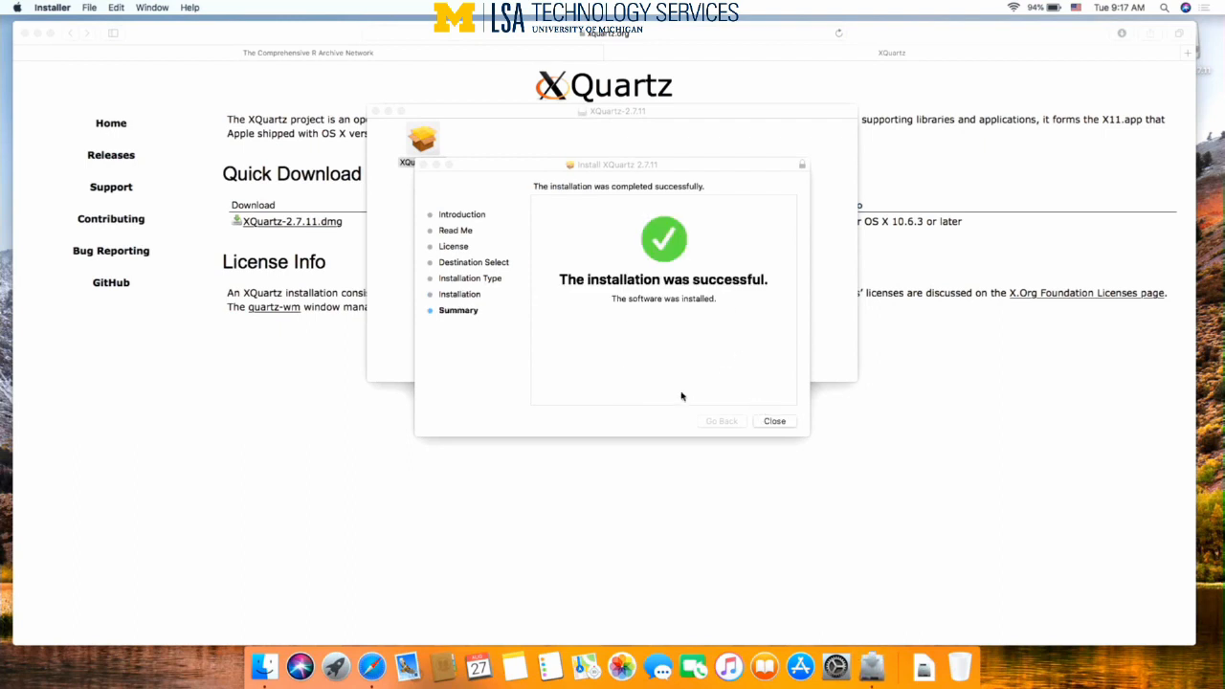
# - Close the XQuartz installer and move its installer file to the Trash
pyautogui.click(774, 421)
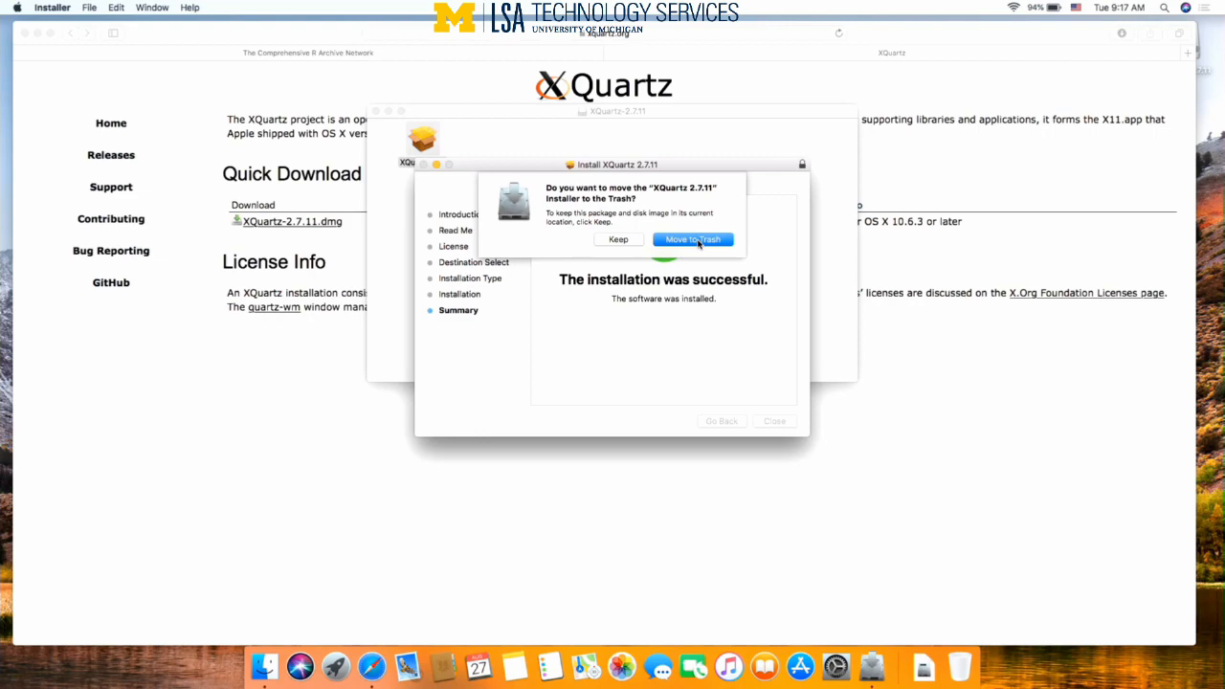
pyautogui.click(693, 239)
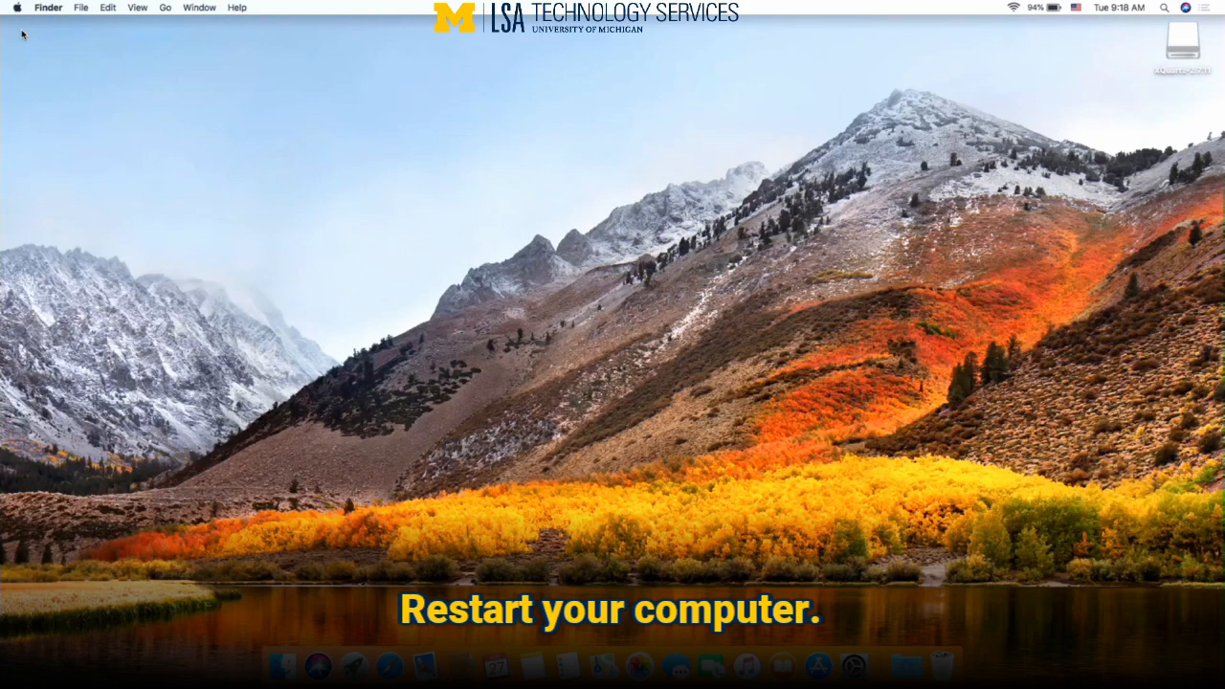
pyautogui.moveTo(846, 287)
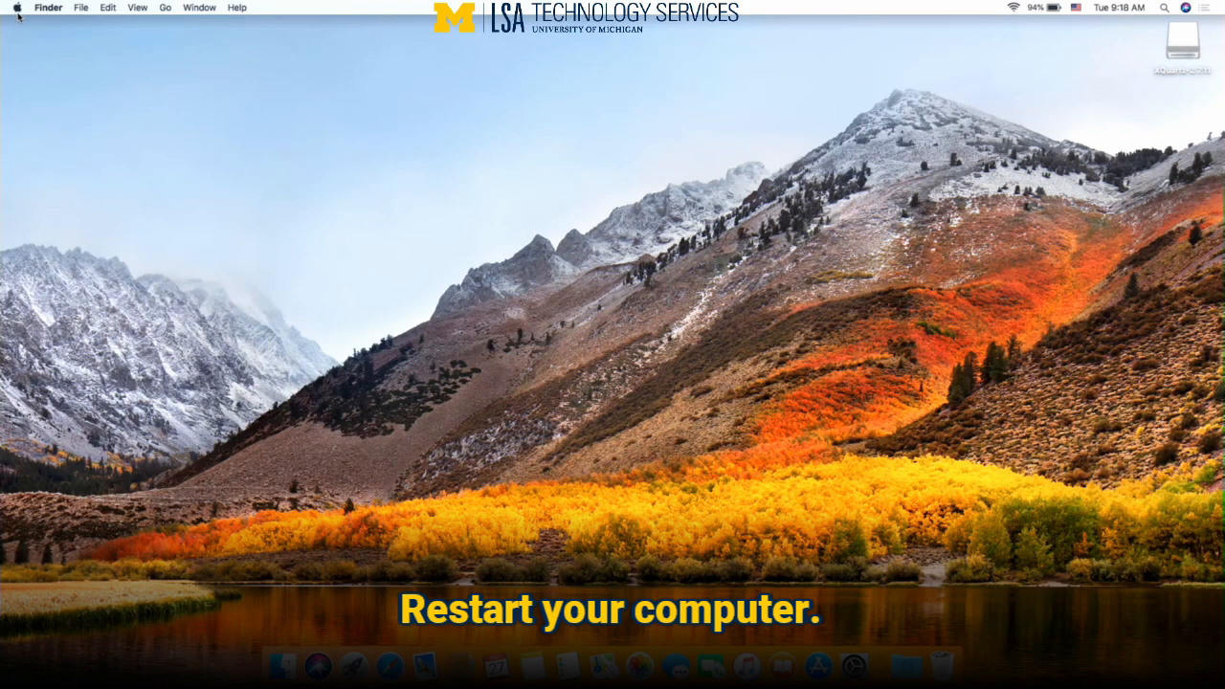
# - Restart the Mac from the Apple menu and confirm the restart
pyautogui.click(15, 8)
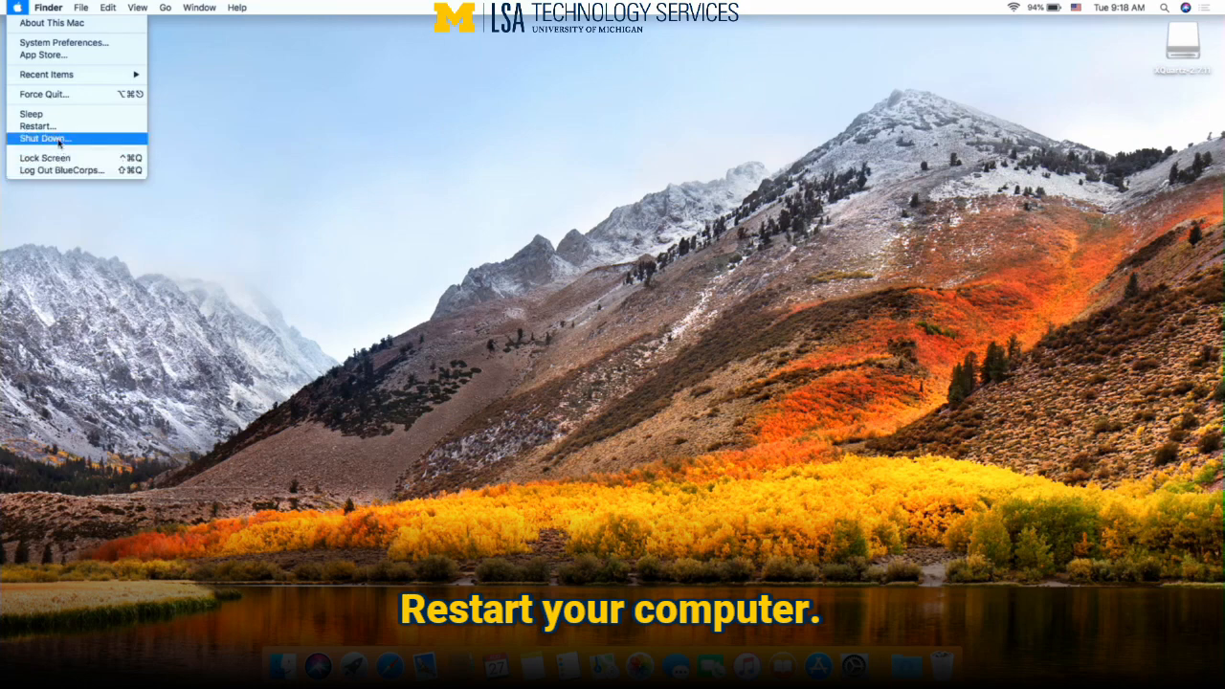
pyautogui.click(38, 126)
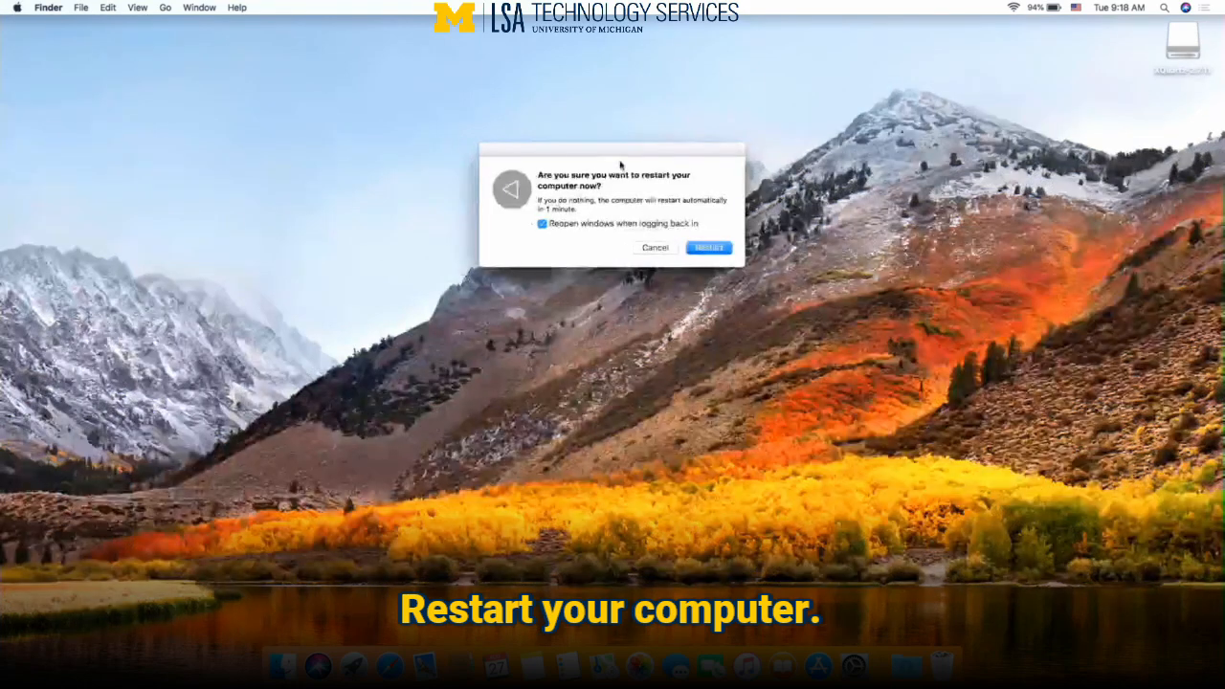
pyautogui.click(708, 247)
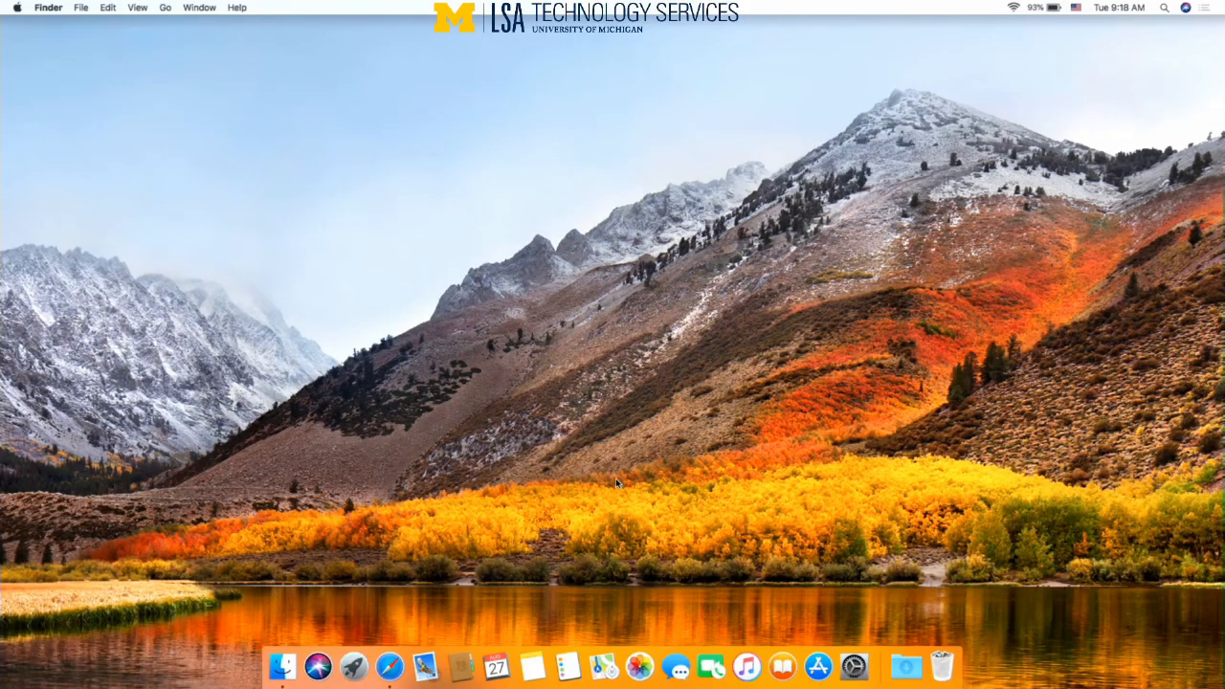
pyautogui.moveTo(389, 666)
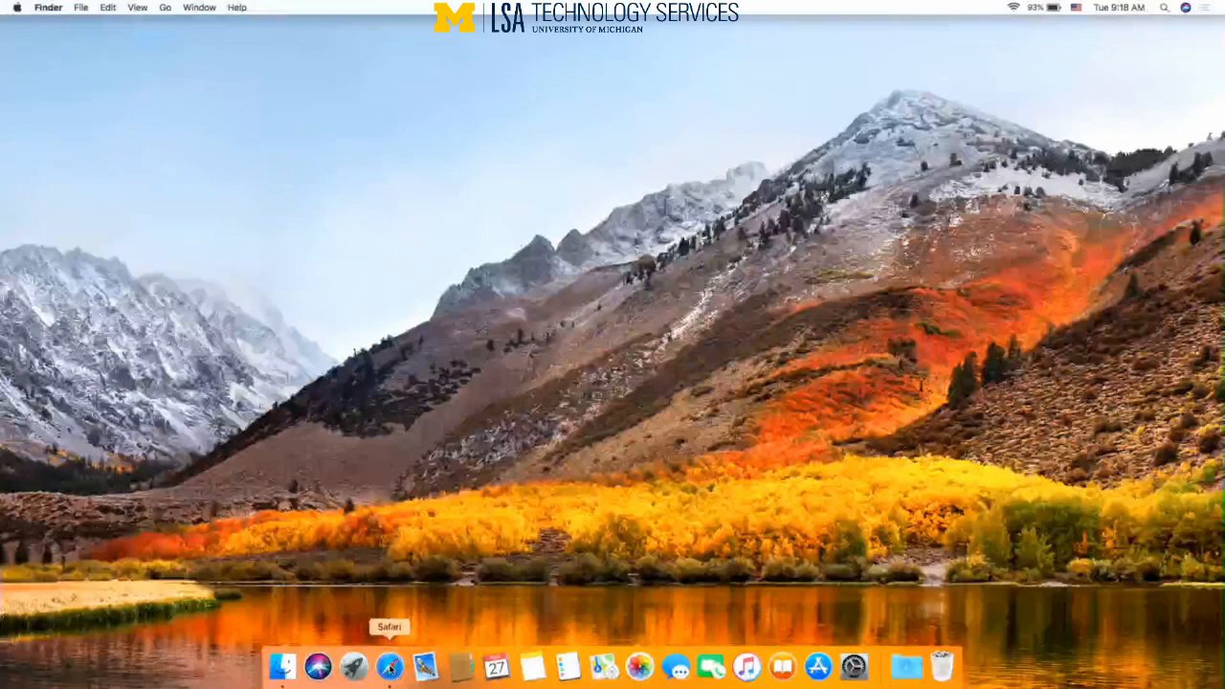
# - Reopen Safari after the restart and return to the CRAN mirrors list
pyautogui.click(389, 666)
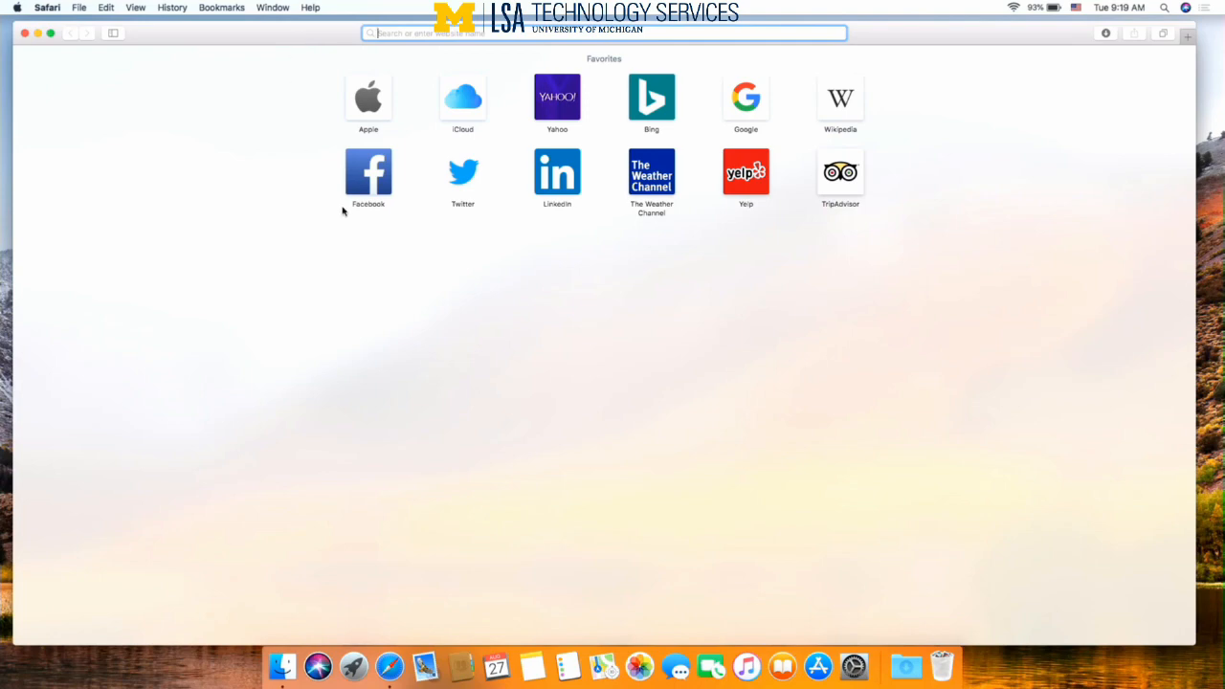
pyautogui.write('www.xquartz.org')
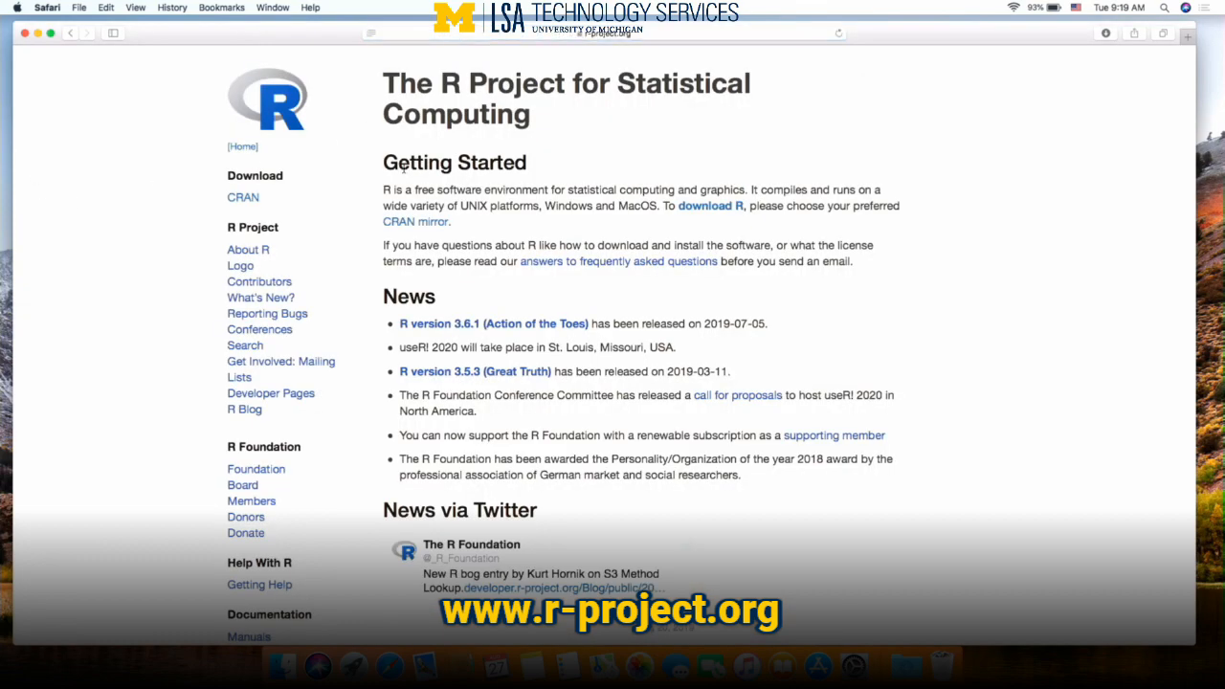
pyautogui.click(241, 195)
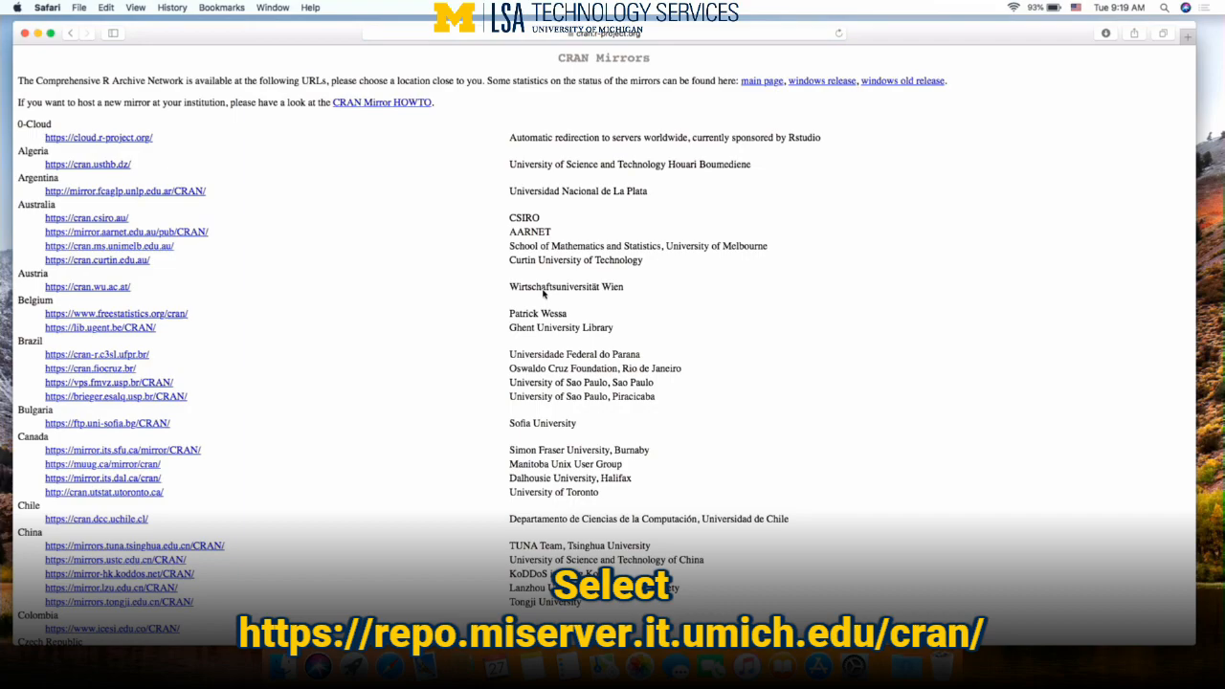
# - From the University of Michigan mirror's Mac OS X page, download R-3.6.1.pkg
pyautogui.scroll(-3)
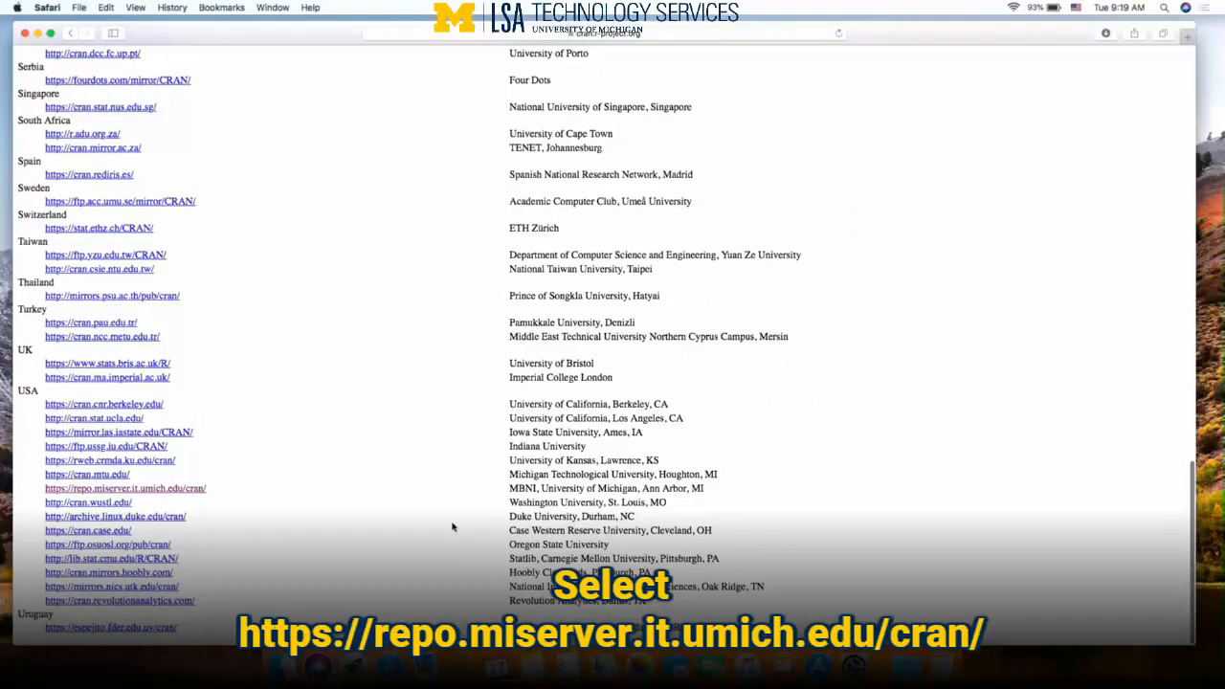
pyautogui.click(124, 489)
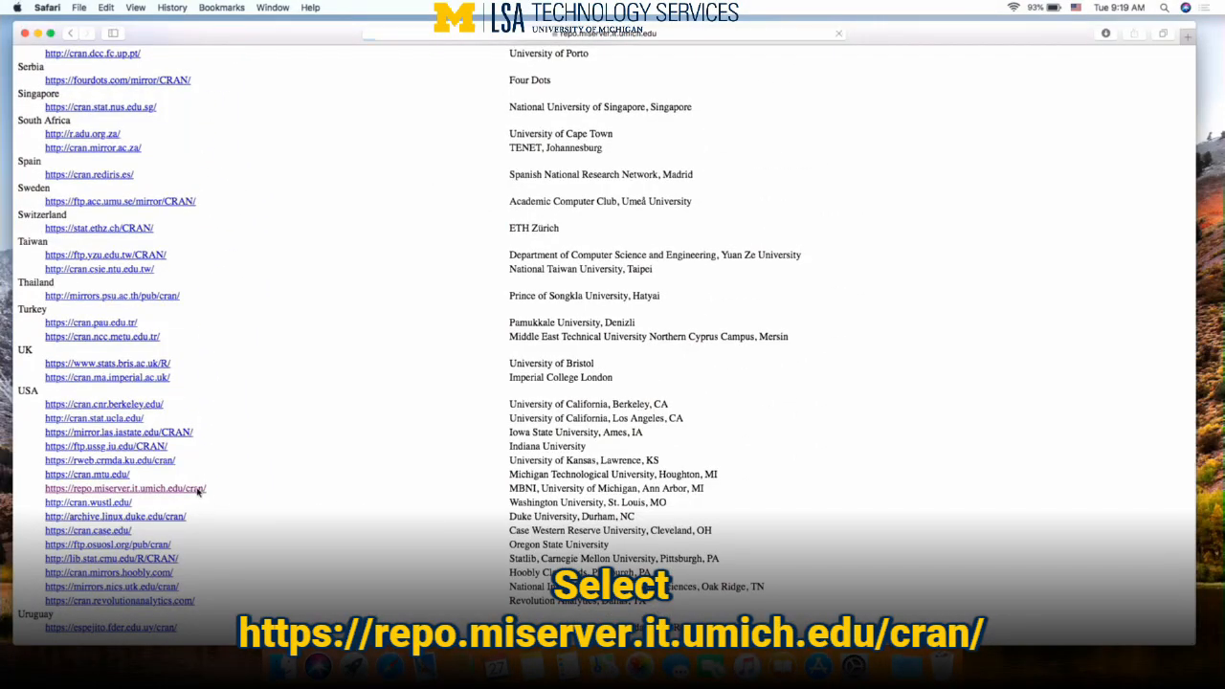
pyautogui.click(124, 489)
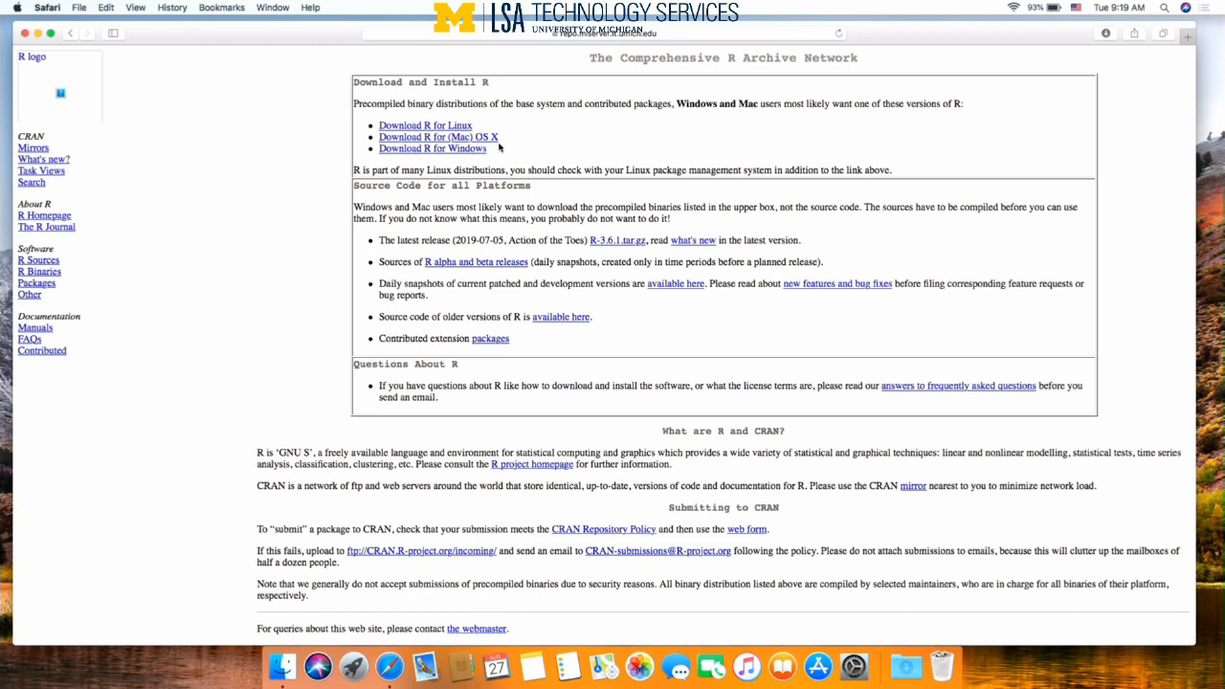
pyautogui.click(436, 138)
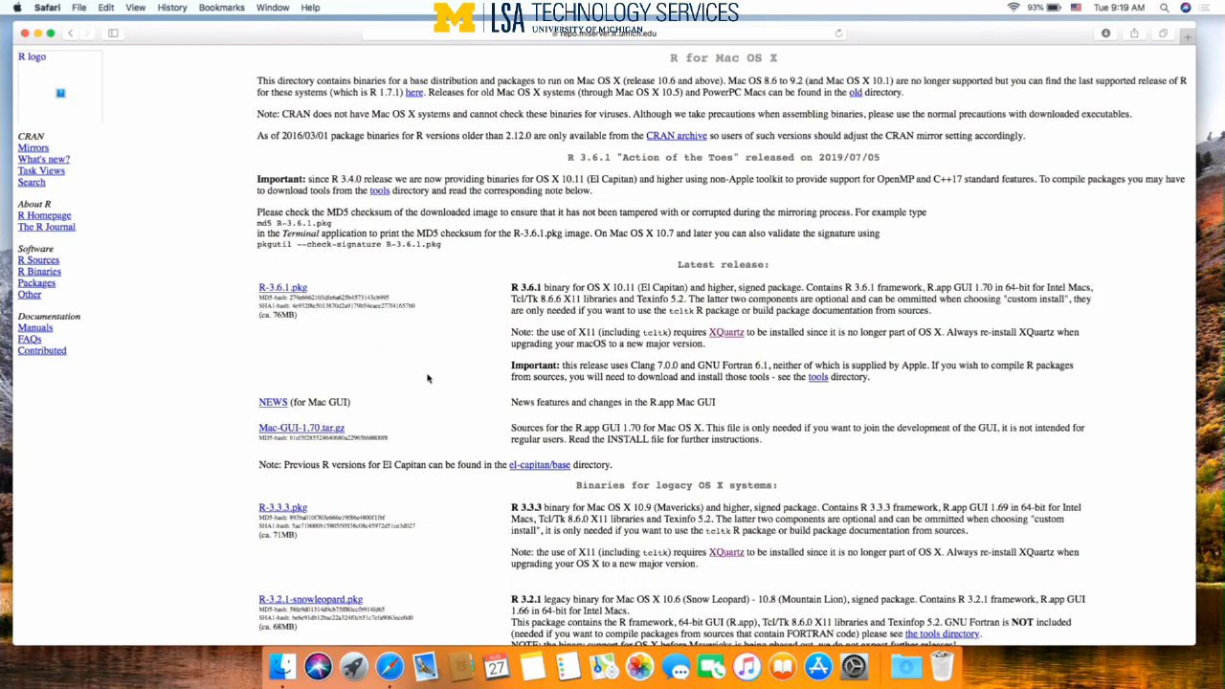
pyautogui.moveTo(641, 284)
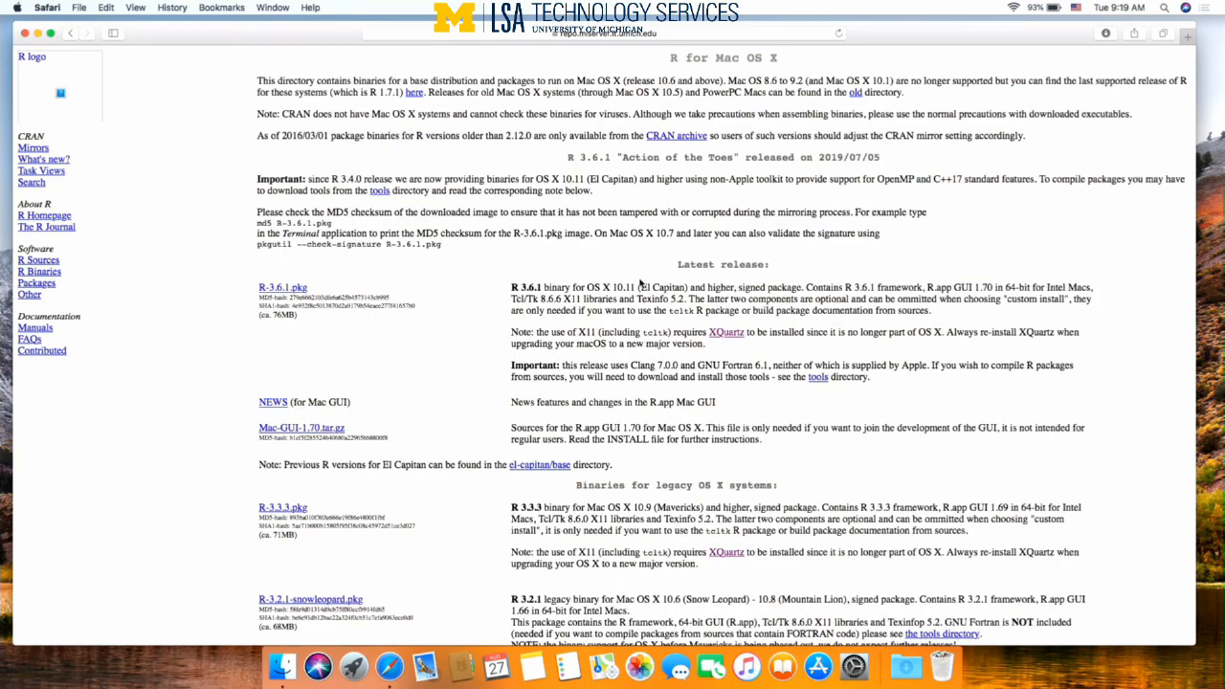
pyautogui.moveTo(528, 283)
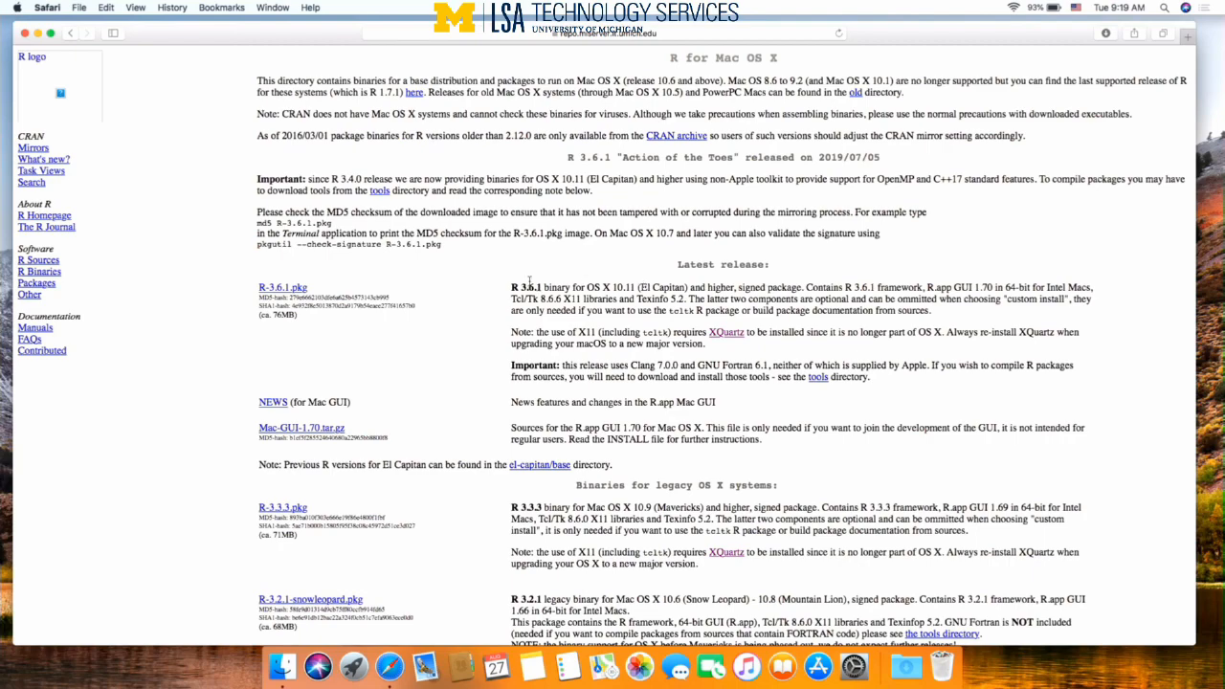
pyautogui.moveTo(253, 299)
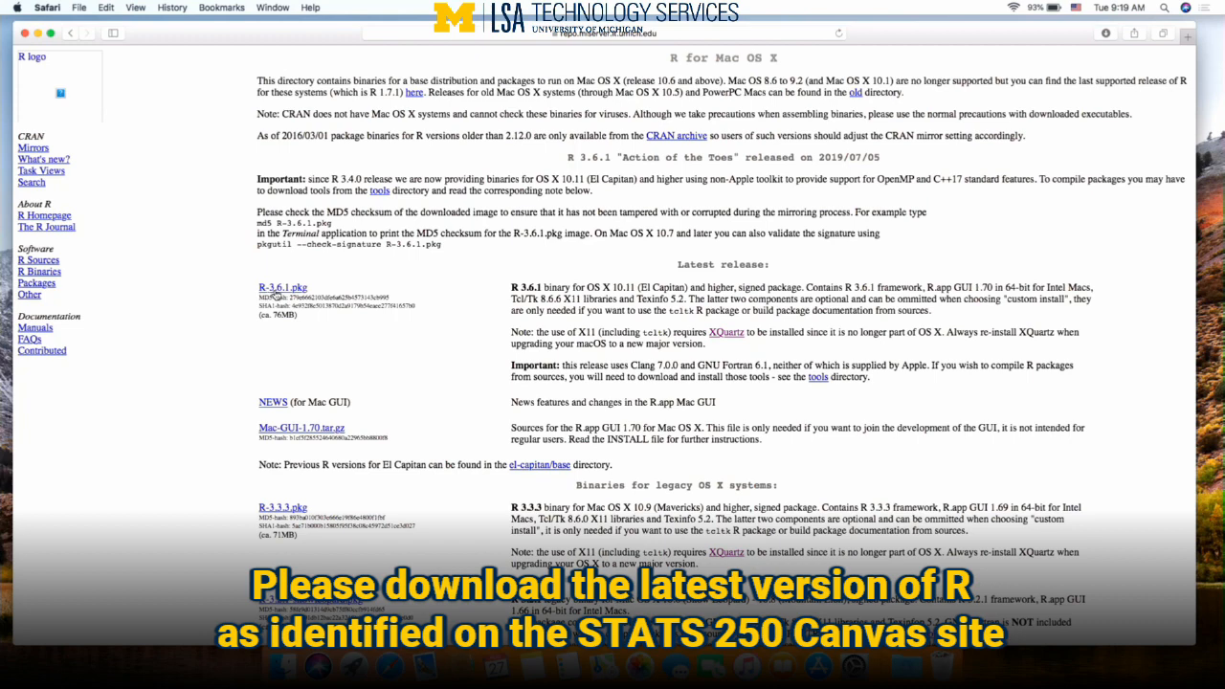
pyautogui.moveTo(280, 295)
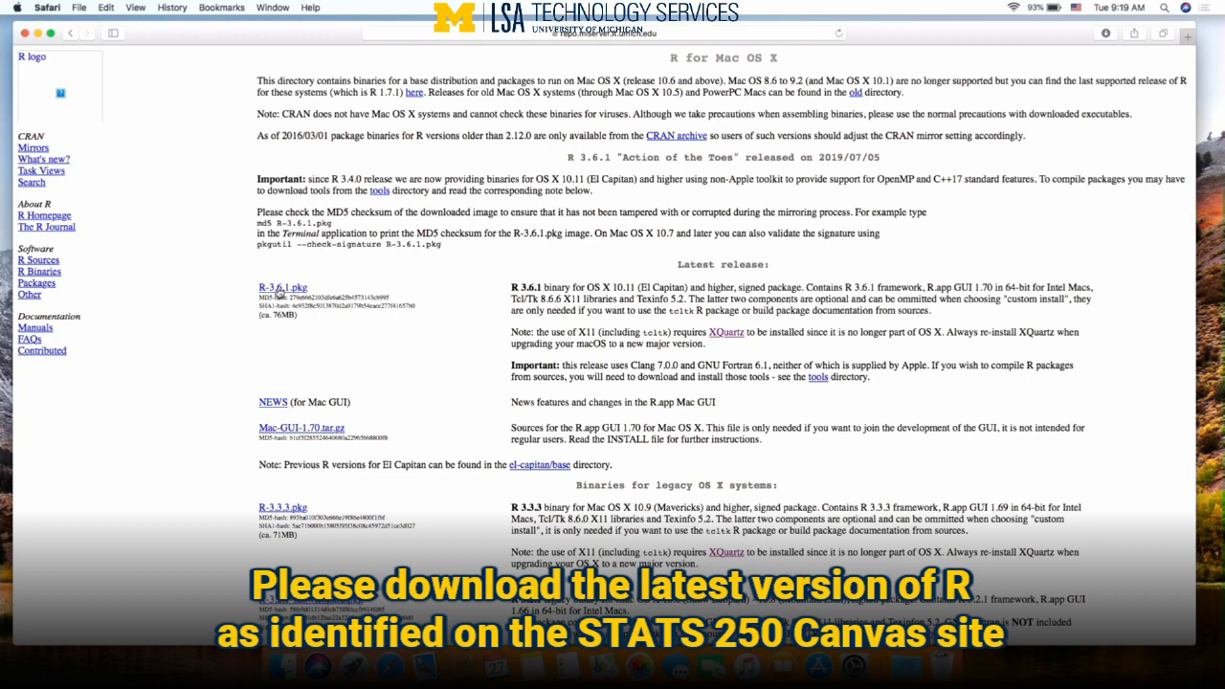
pyautogui.click(281, 287)
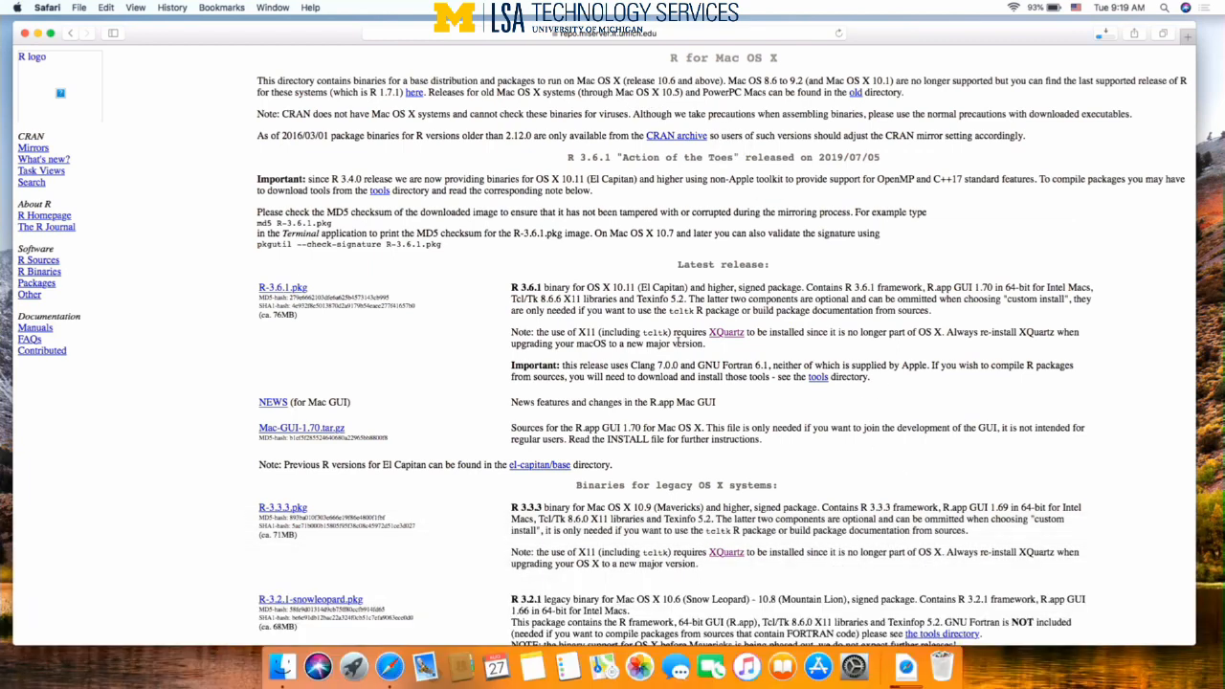
pyautogui.moveTo(904, 602)
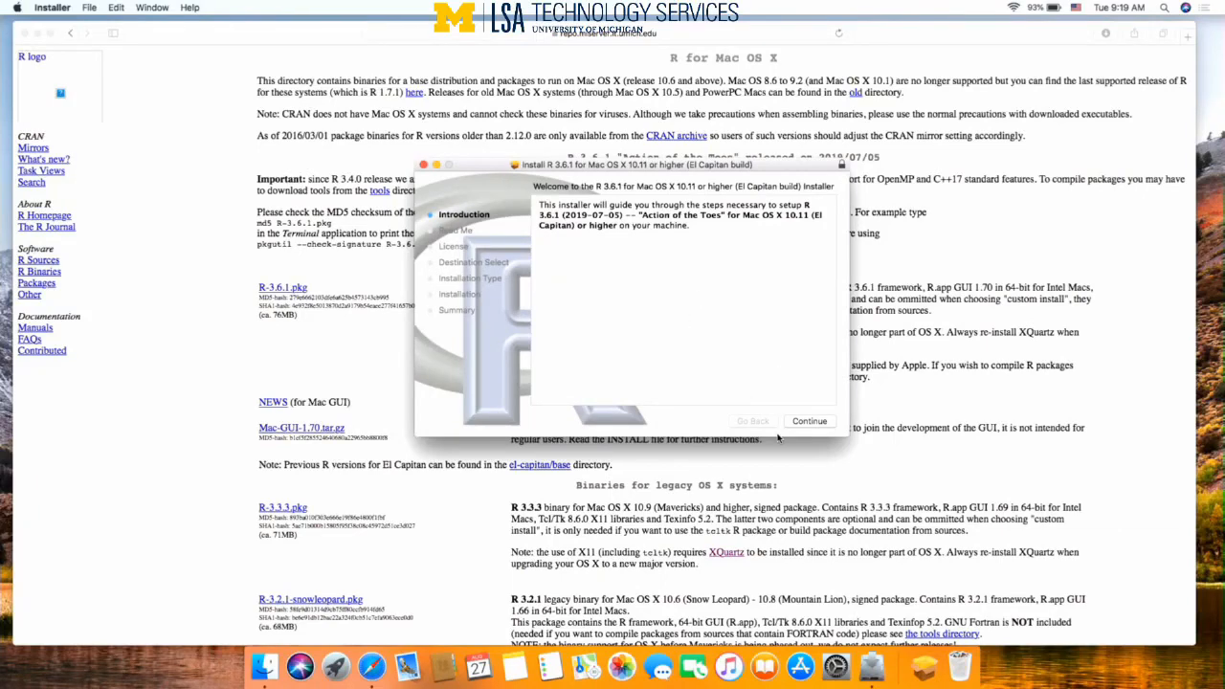
# - Install R 3.6.1 through Introduction, Read Me, License and Install, authorise it, and close the installer
pyautogui.click(808, 421)
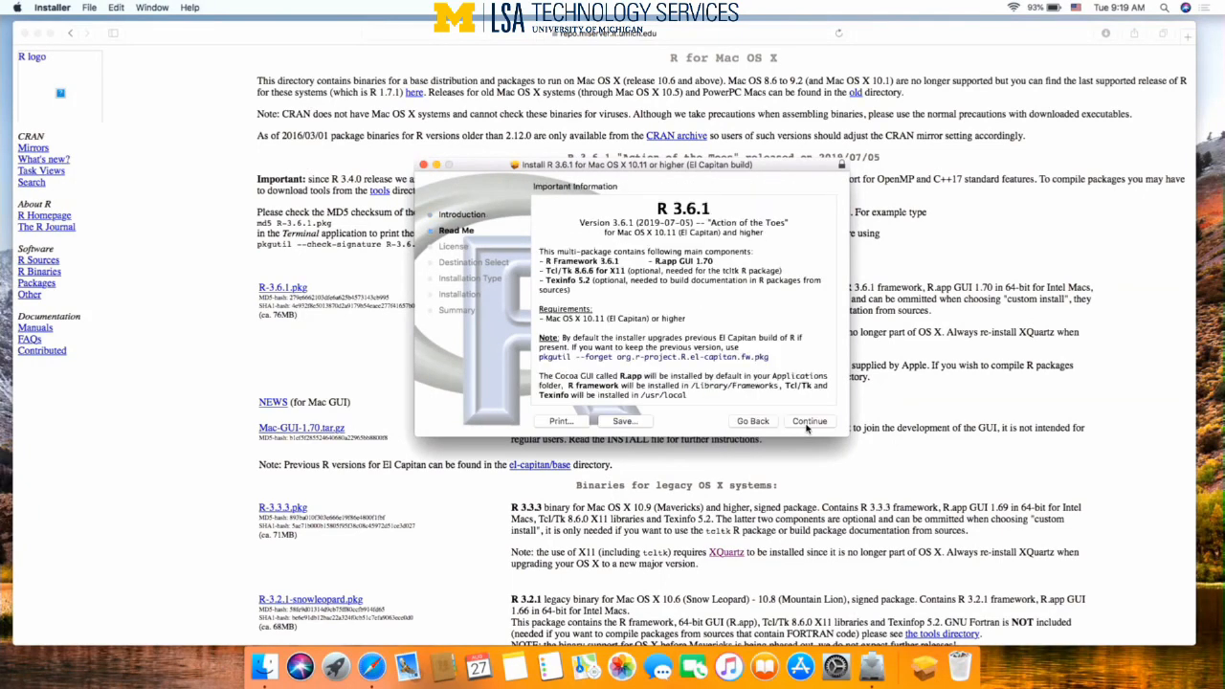
pyautogui.click(810, 421)
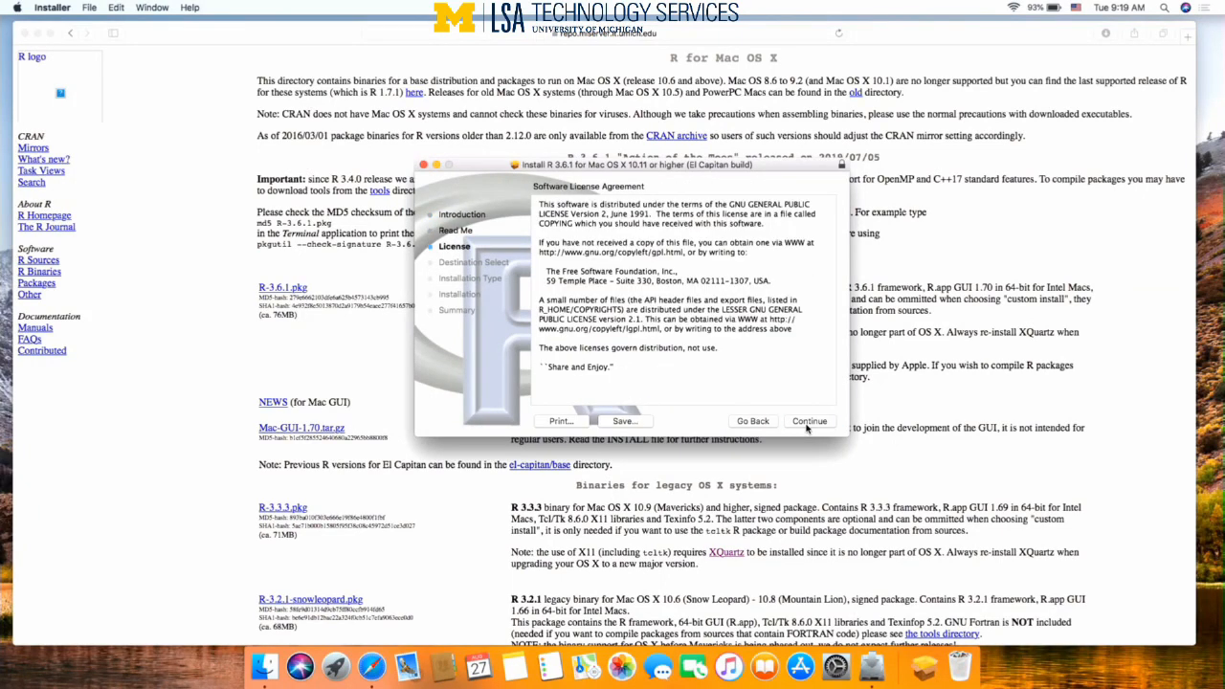
pyautogui.click(808, 421)
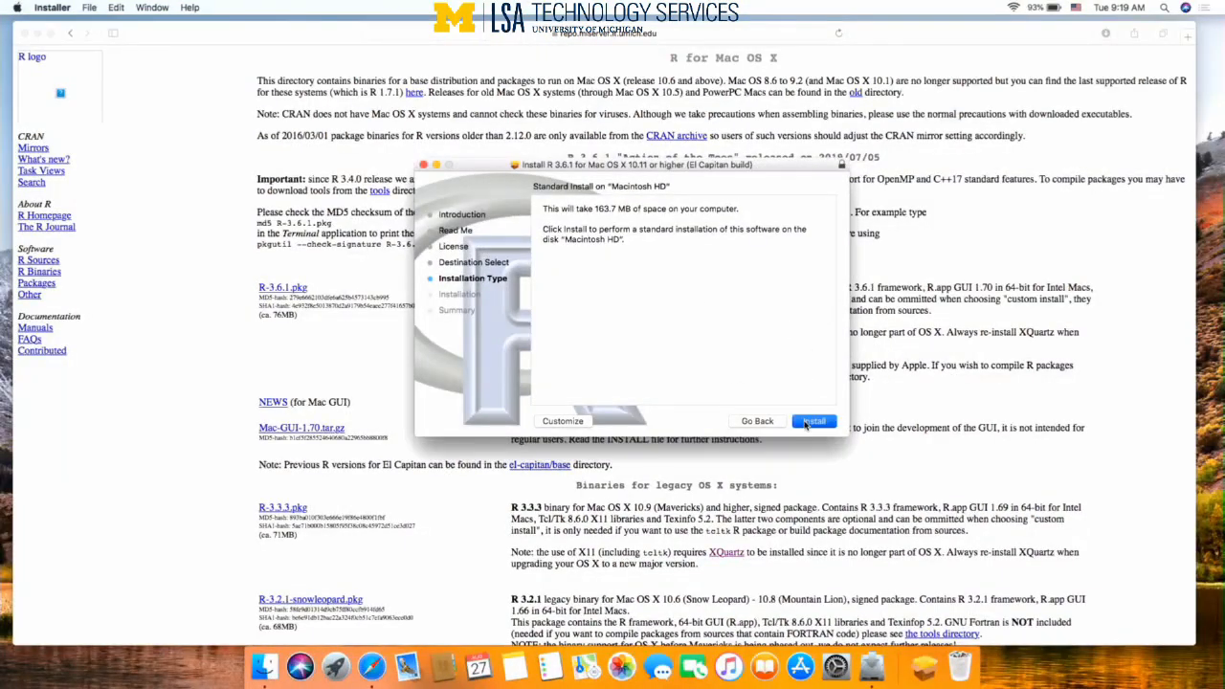
pyautogui.click(813, 421)
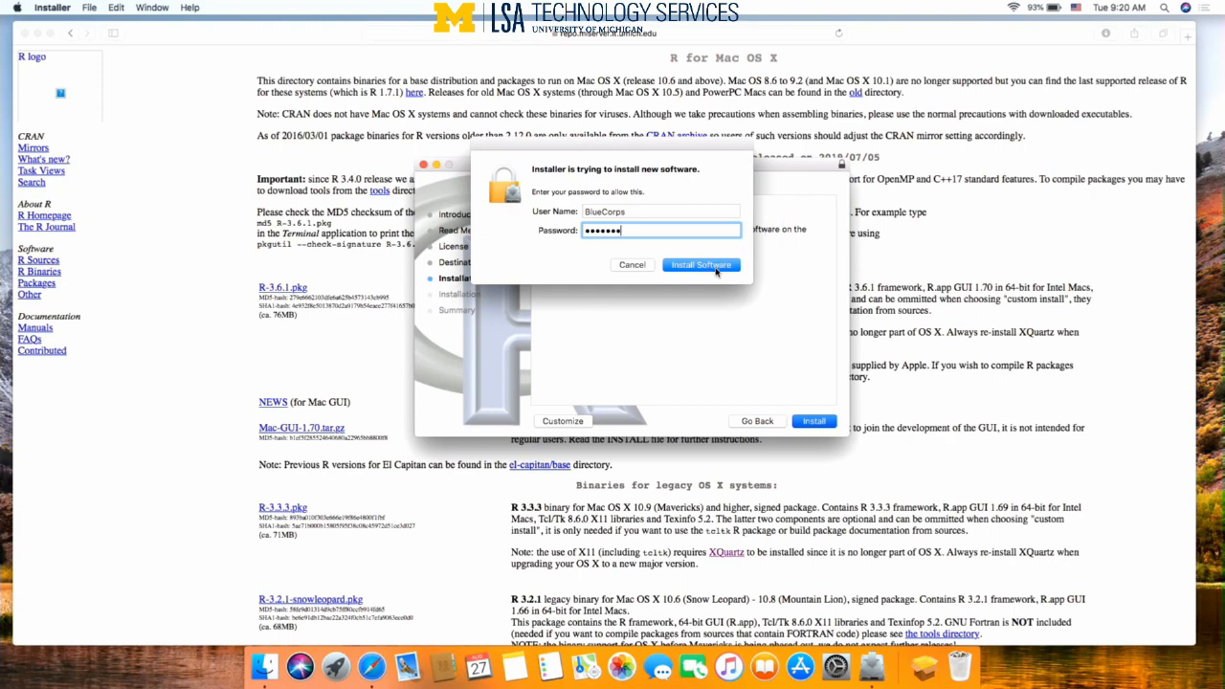
pyautogui.click(700, 264)
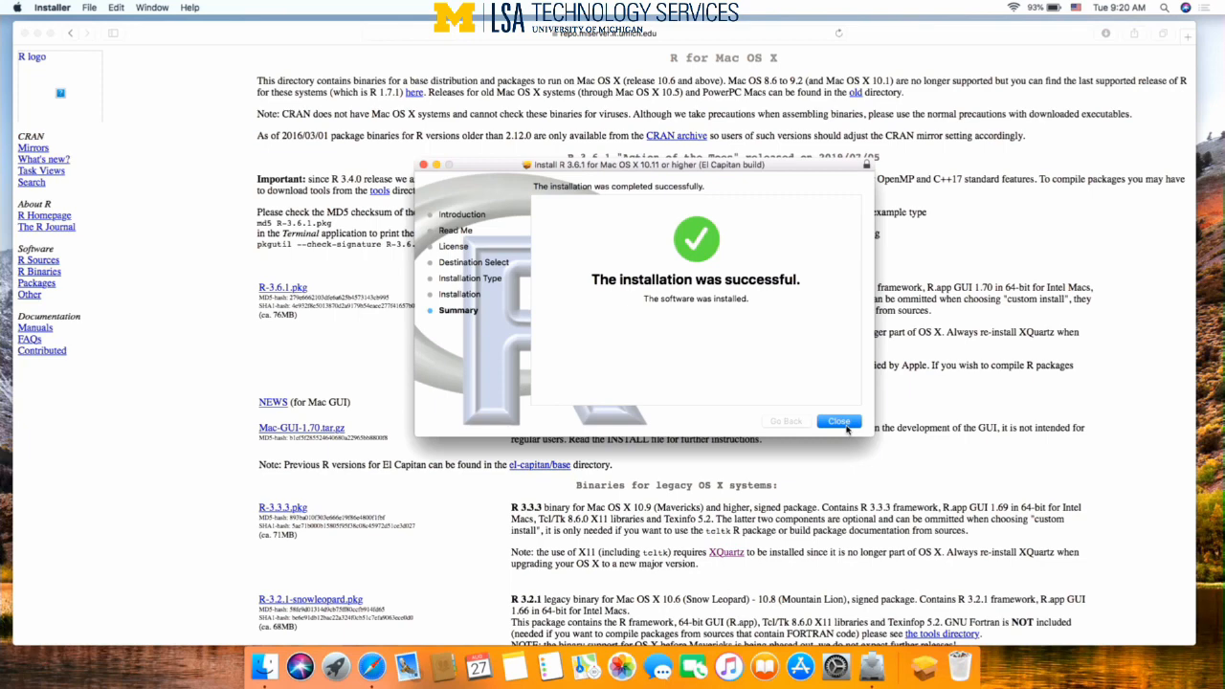
pyautogui.click(838, 421)
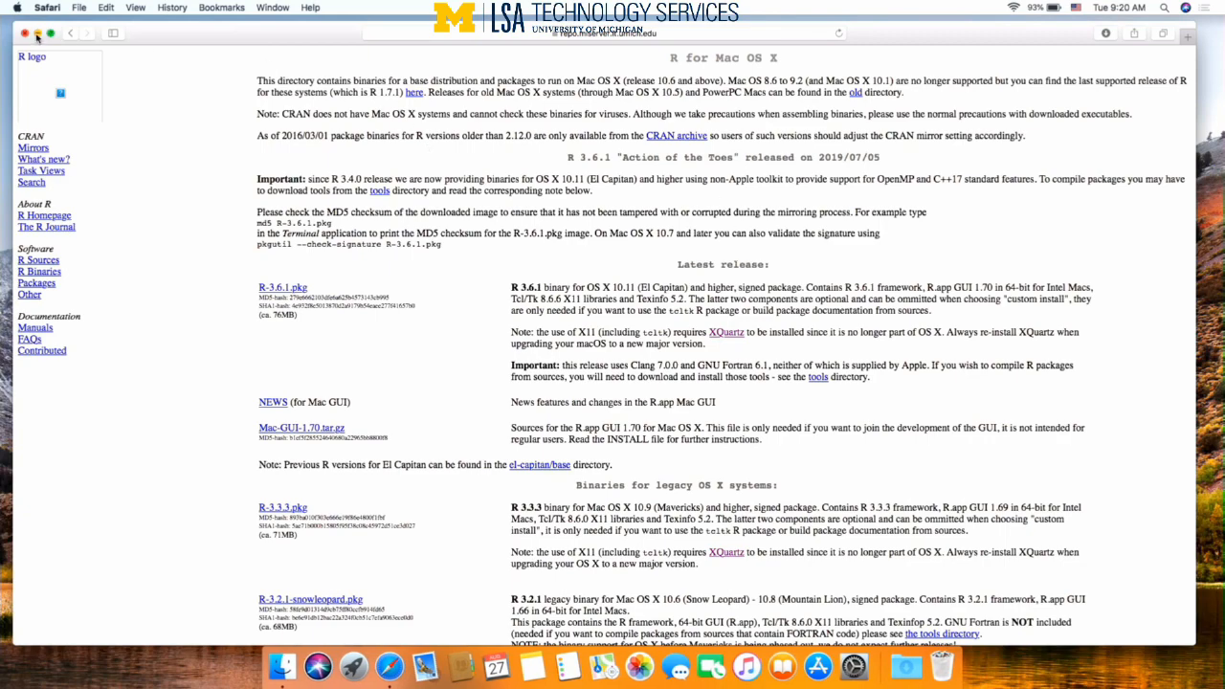
# - Close the Safari window and launch R via Spotlight, bringing its console to the front
pyautogui.click(26, 34)
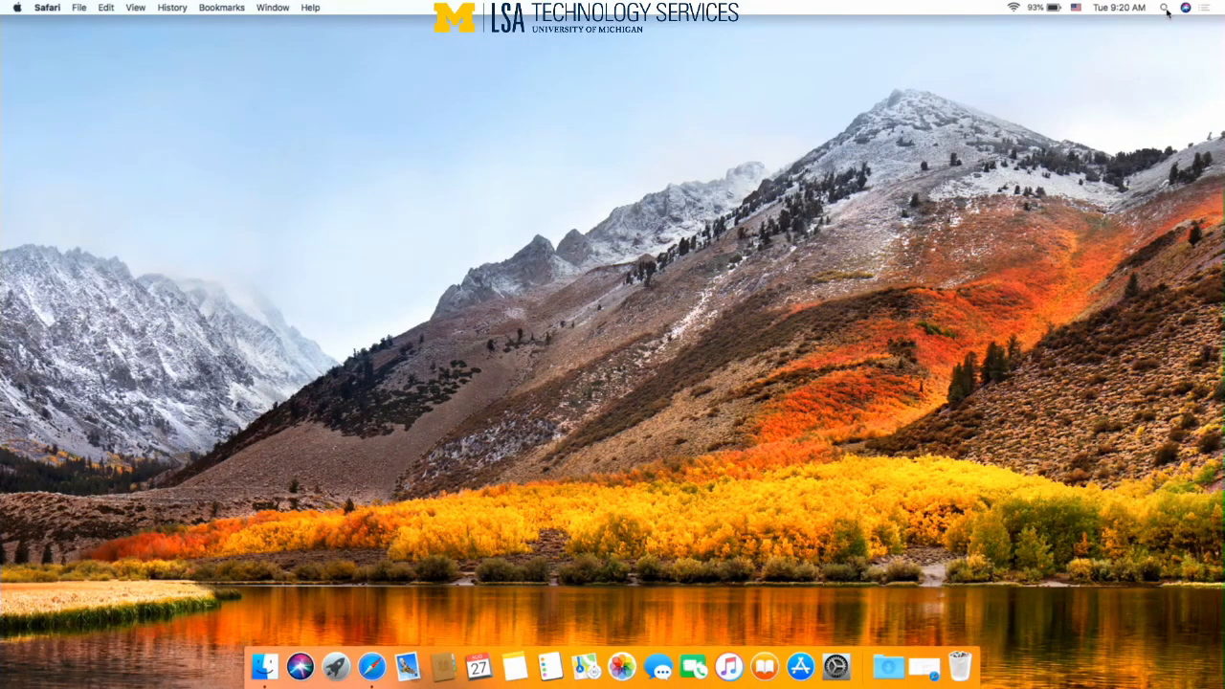
pyautogui.click(1164, 8)
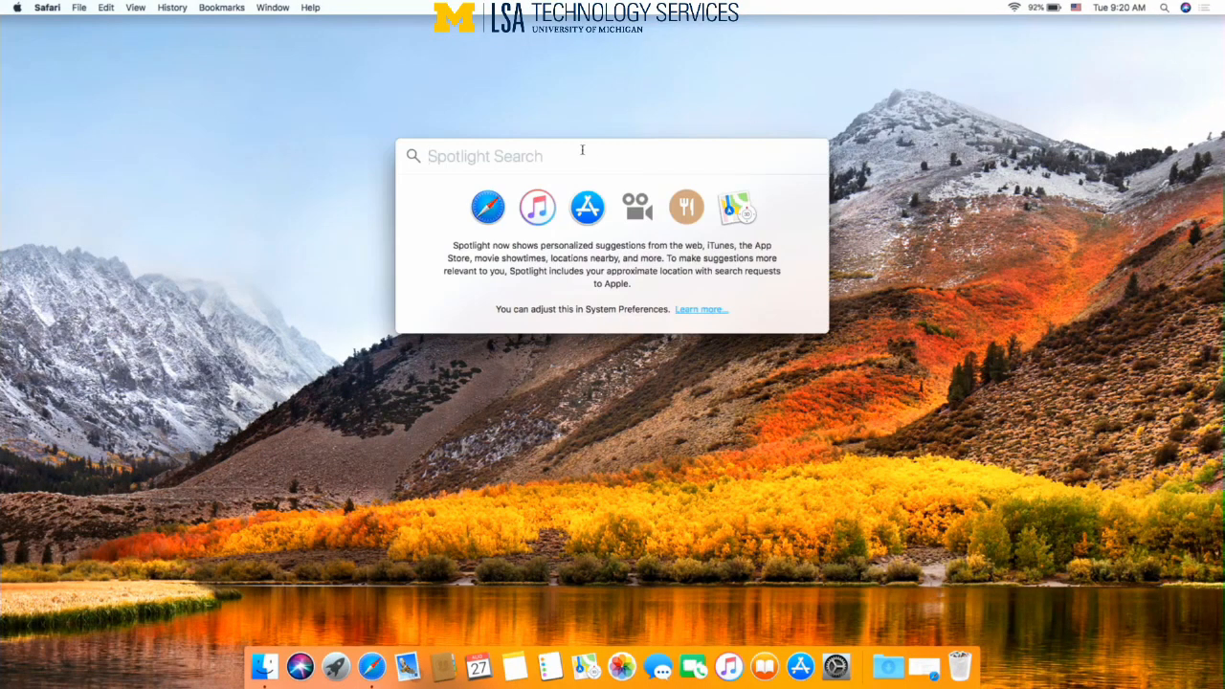
pyautogui.write('r')
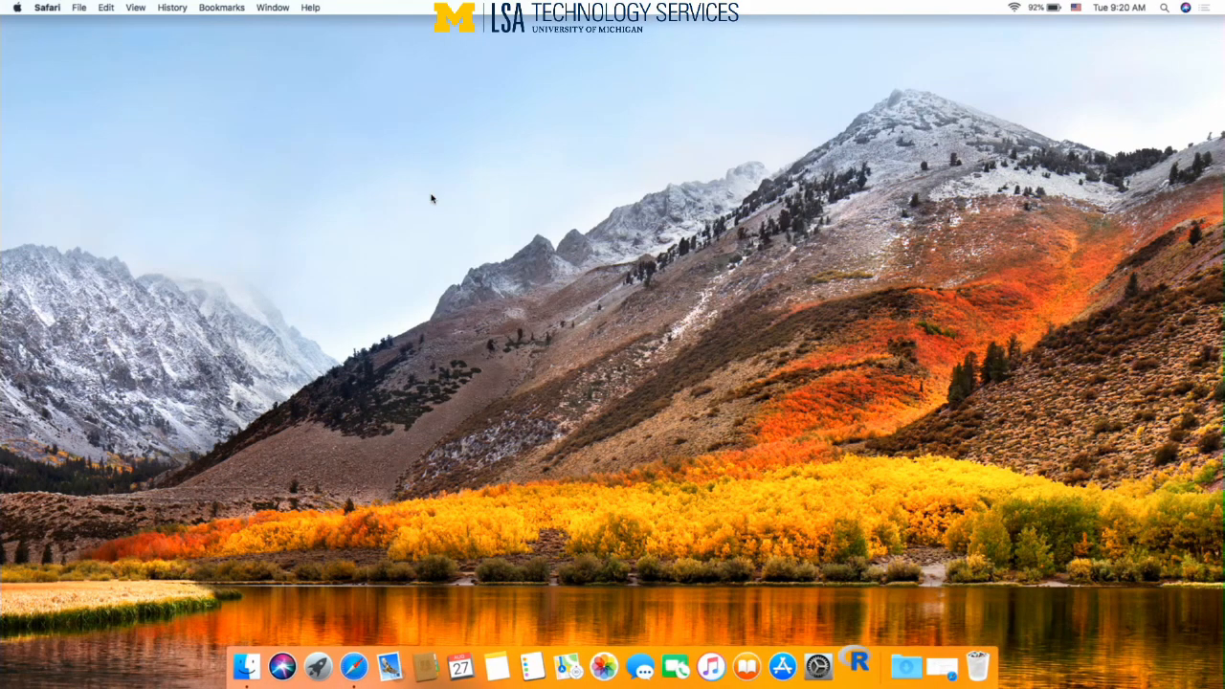
pyautogui.click(854, 666)
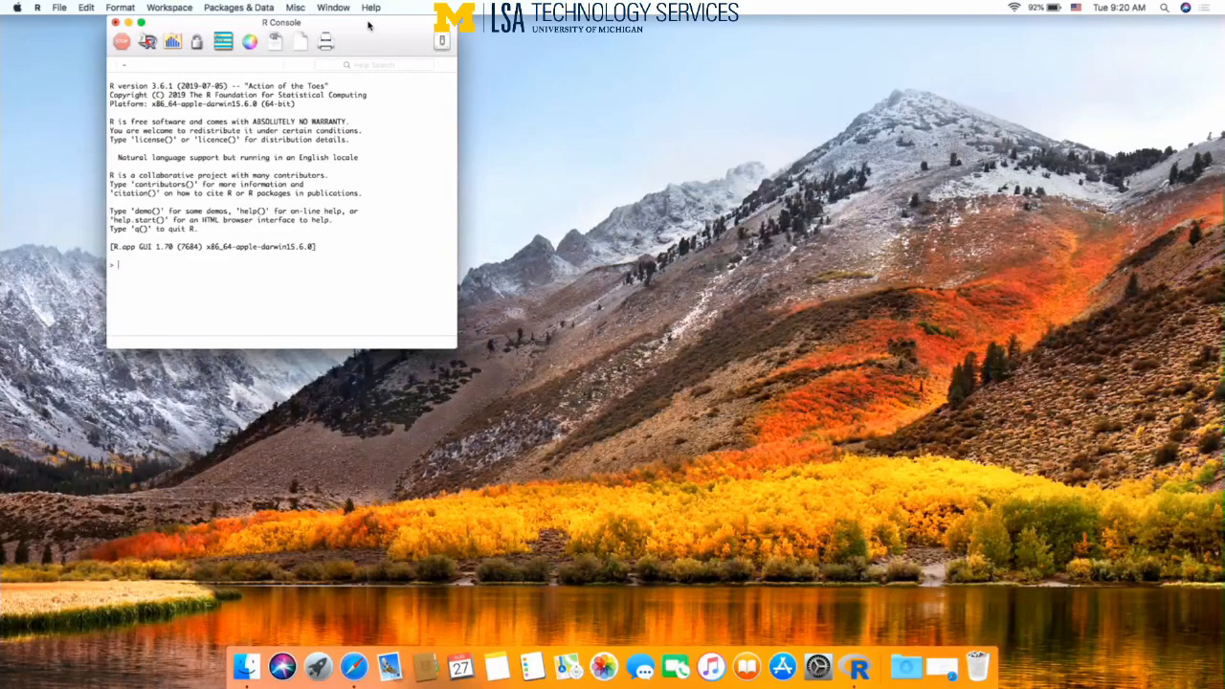
# - Run install.packages('Rcmdr') from the centred console using the USA (MI) CRAN mirror
pyautogui.moveTo(280, 23); pyautogui.dragTo(563, 169)
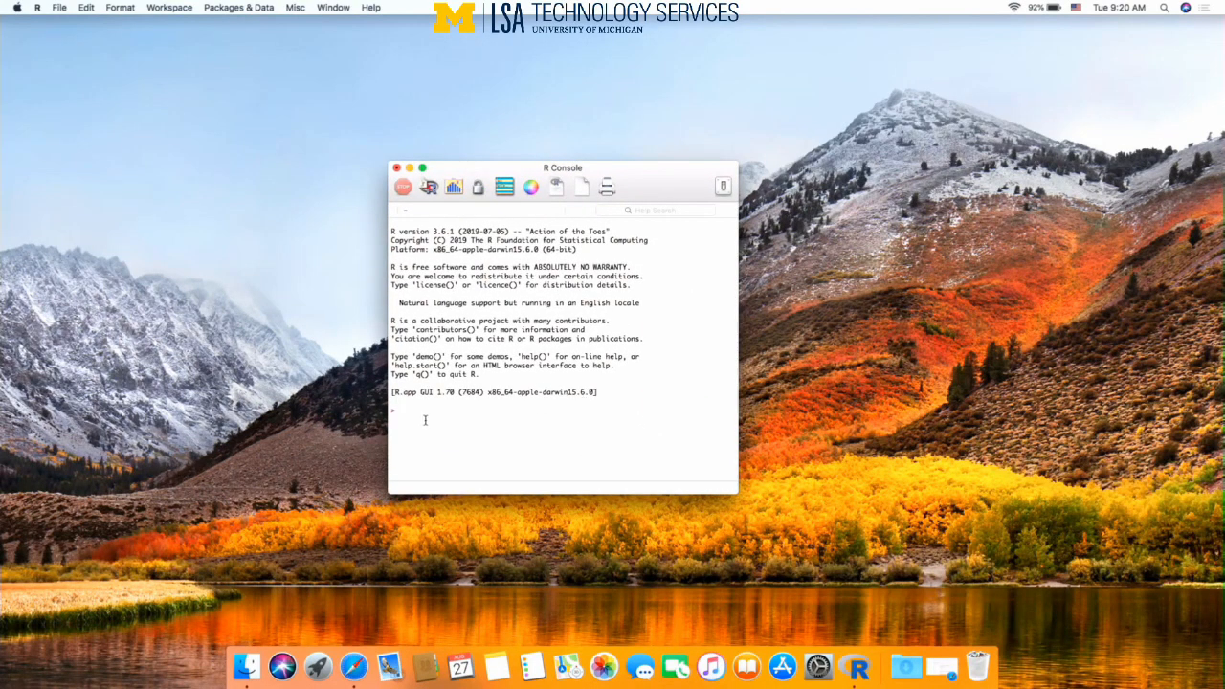
pyautogui.write('in')
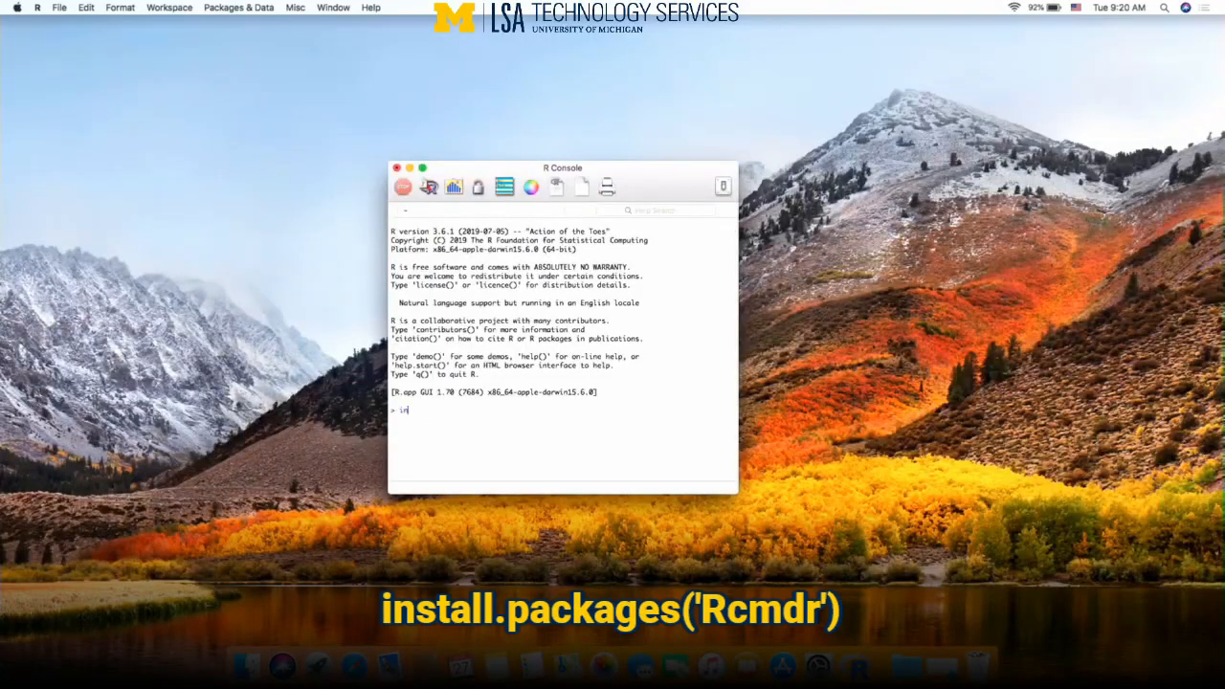
pyautogui.write("install.packages('Rcmdr")
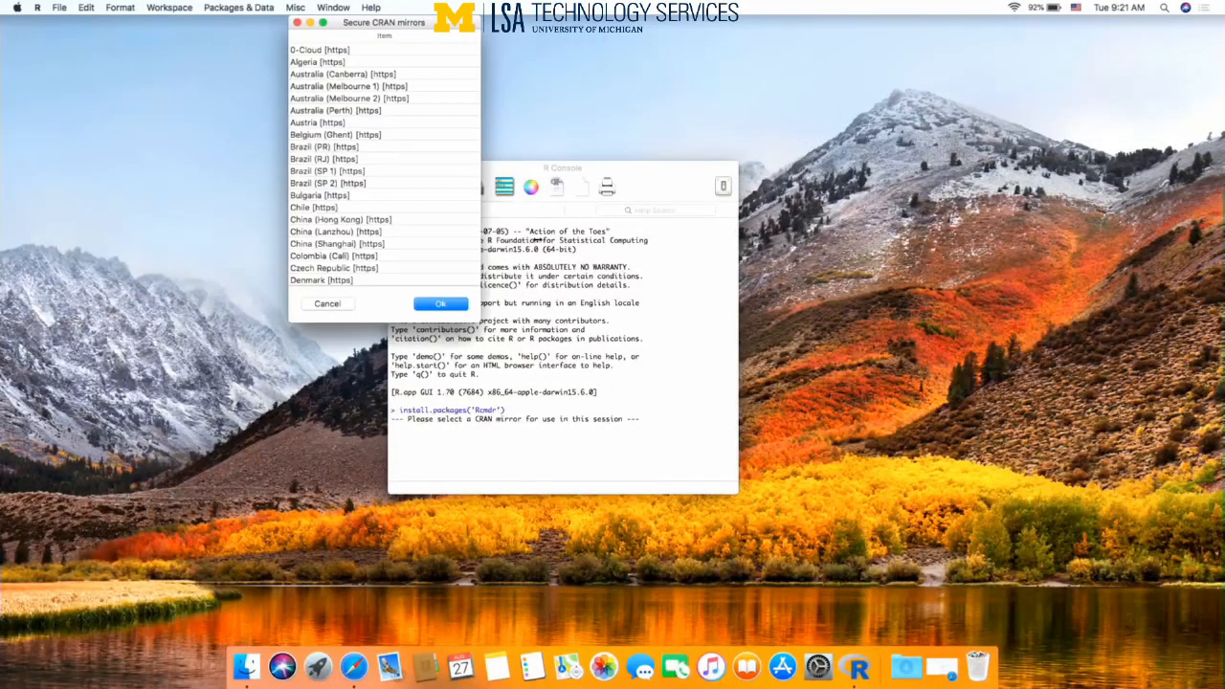
pyautogui.scroll(-3)
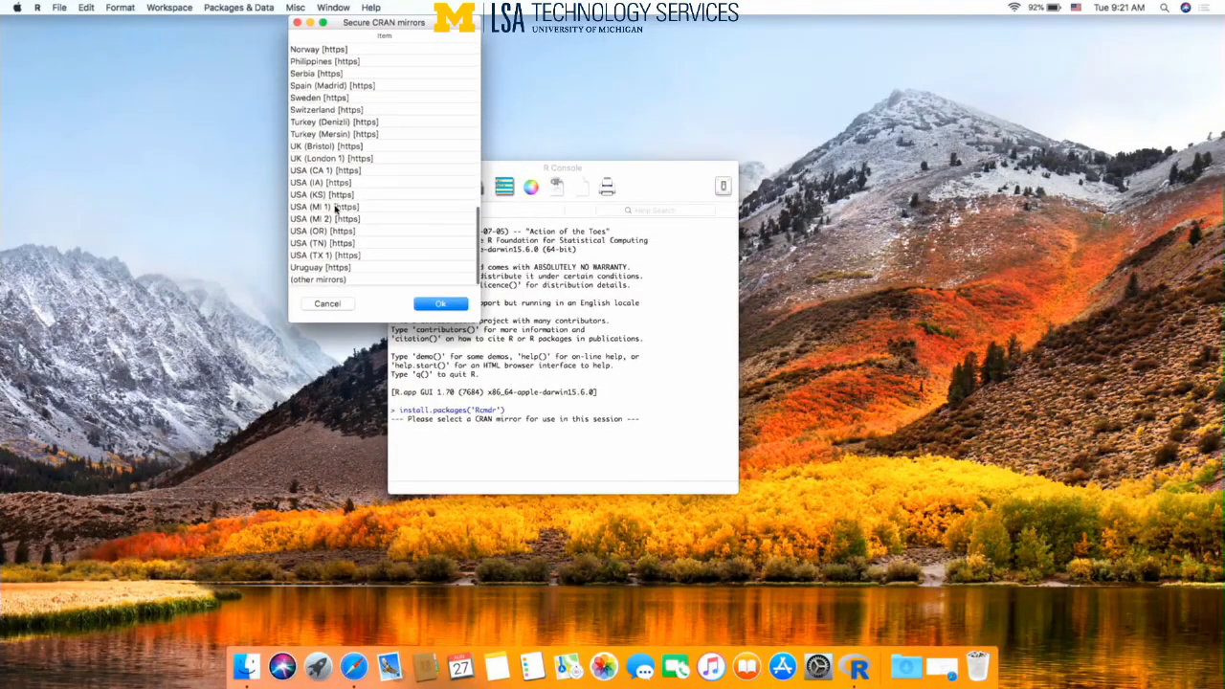
pyautogui.click(323, 219)
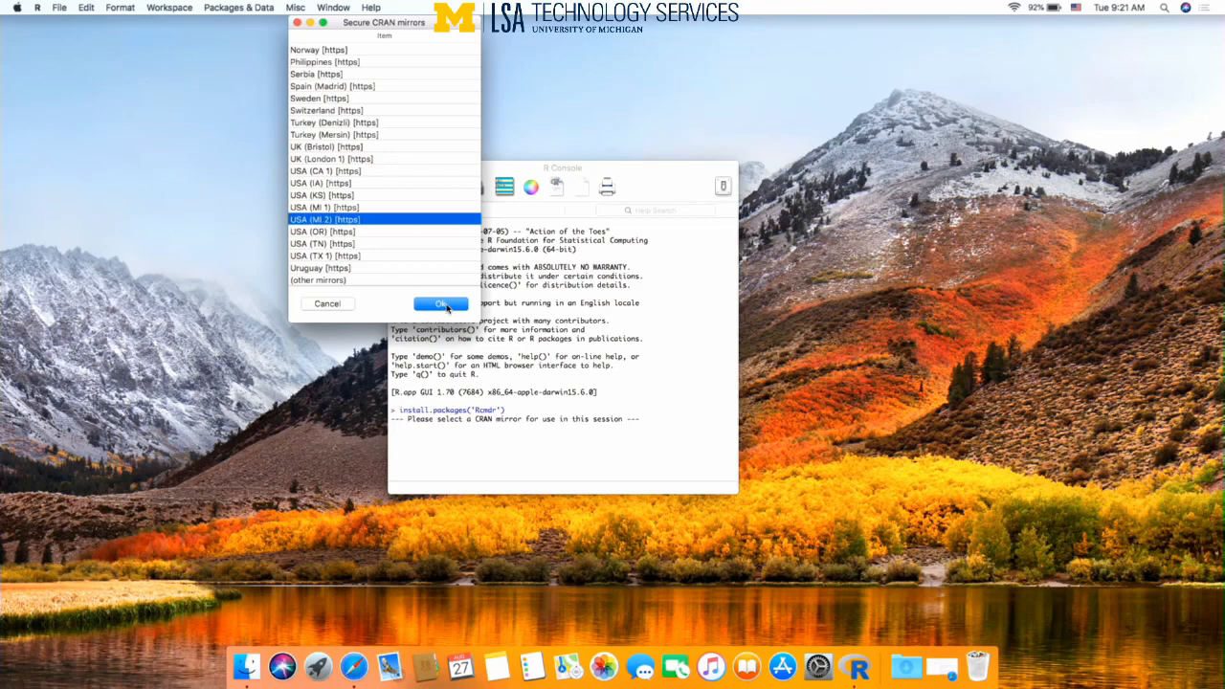
pyautogui.click(441, 303)
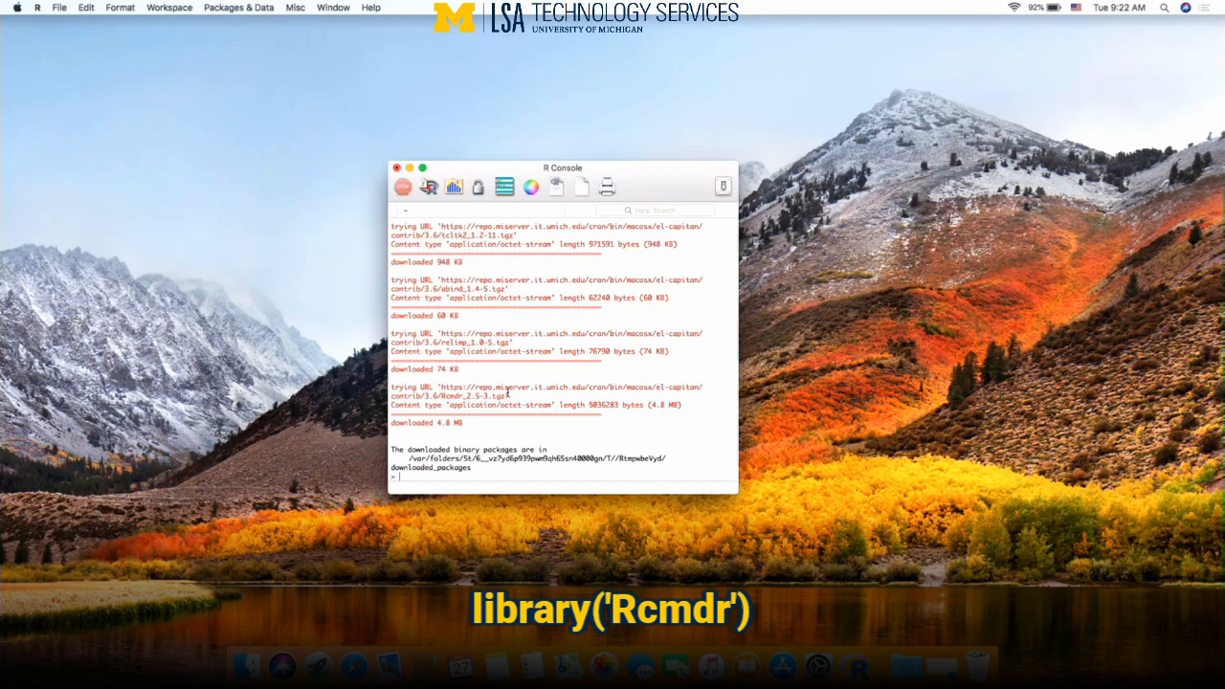
# - Run library('Rcmdr'), accept the developer-tools install and license on battery, and agree to install missing packages
pyautogui.write("library('Rcmdr")
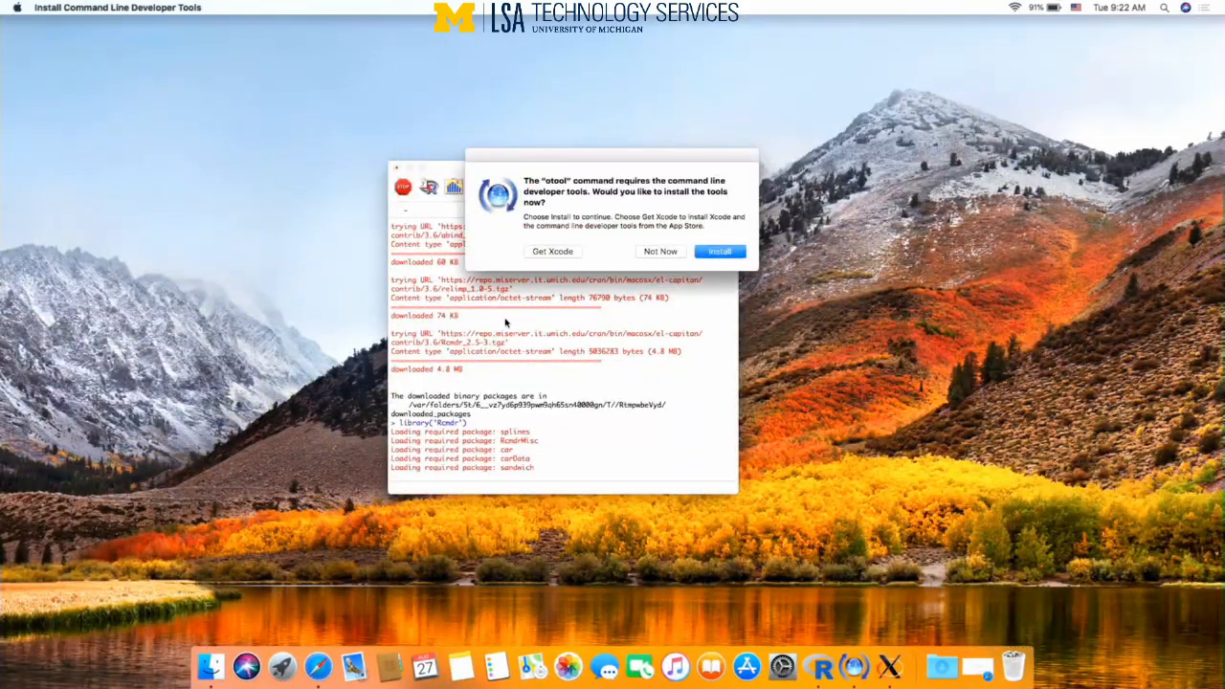
pyautogui.moveTo(560, 136)
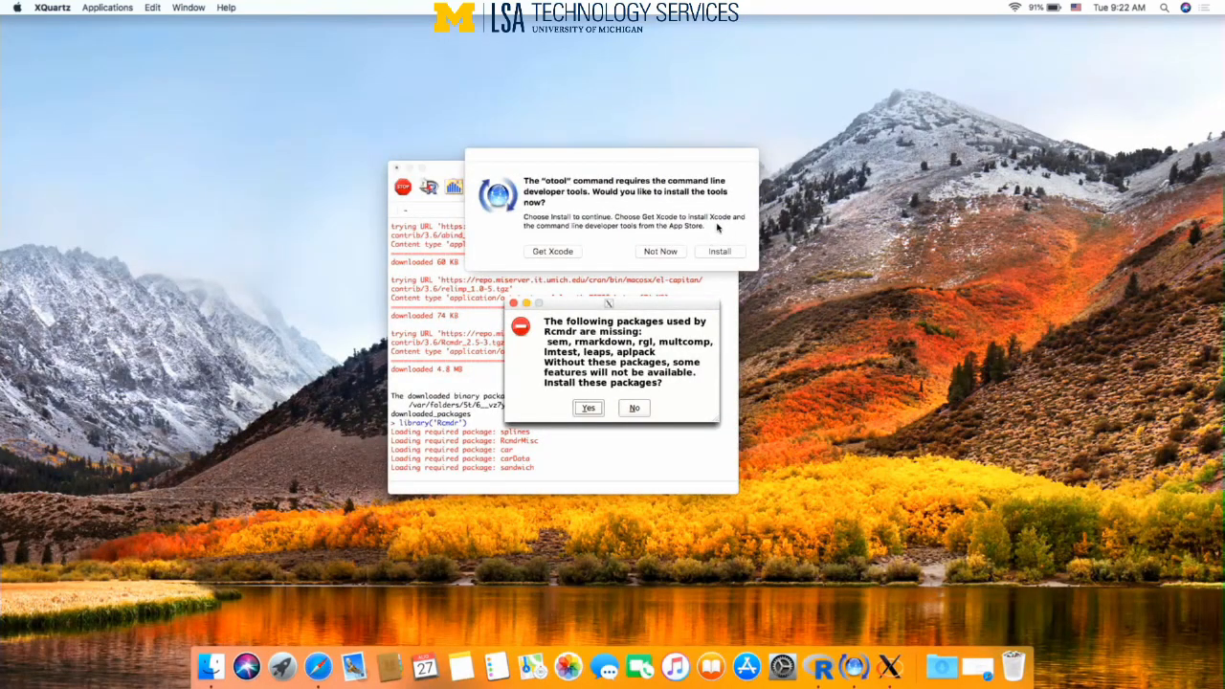
pyautogui.click(720, 251)
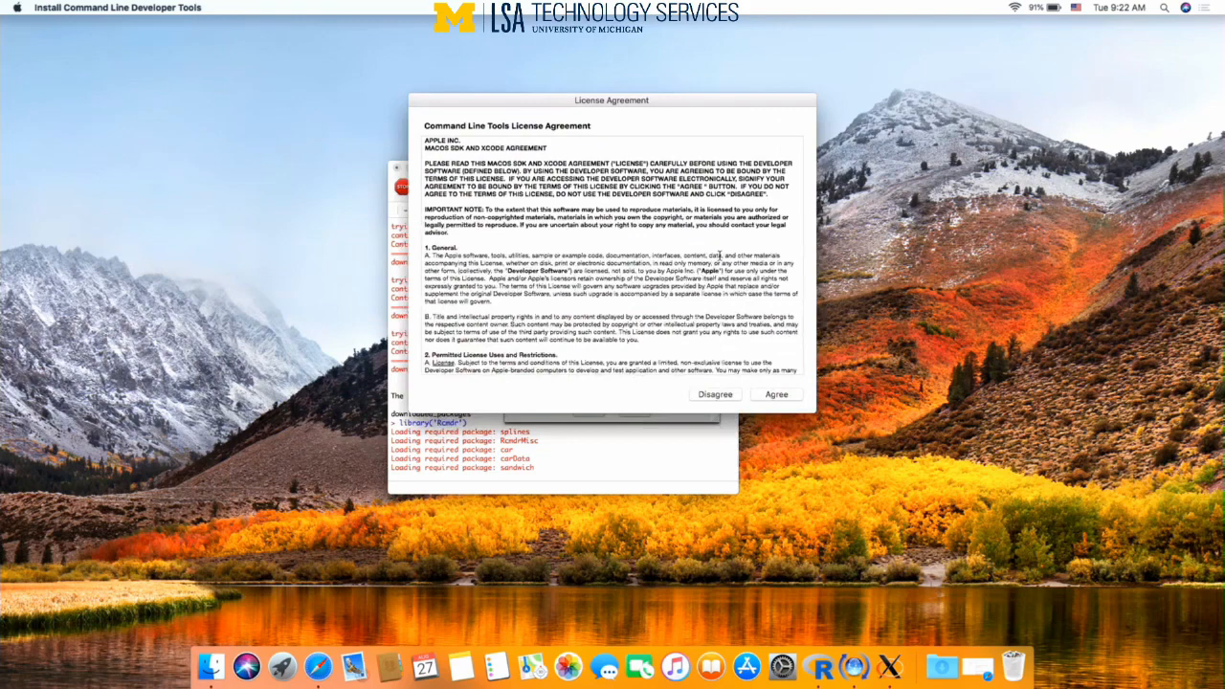
pyautogui.click(775, 394)
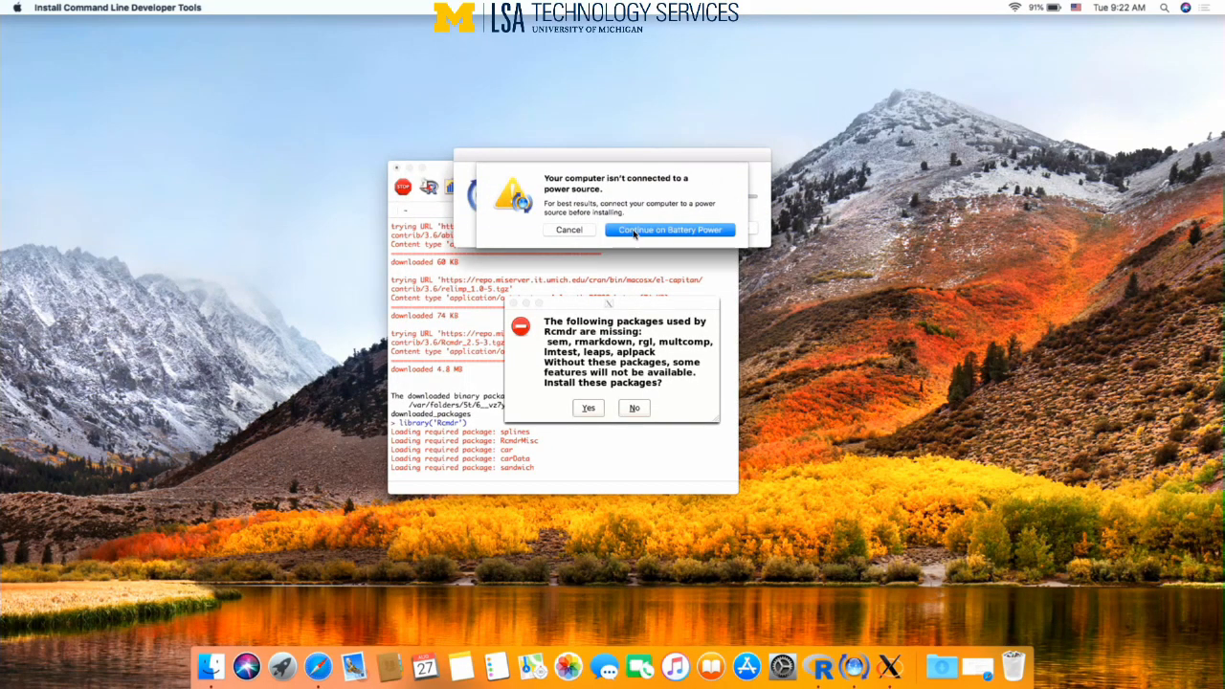
pyautogui.click(670, 230)
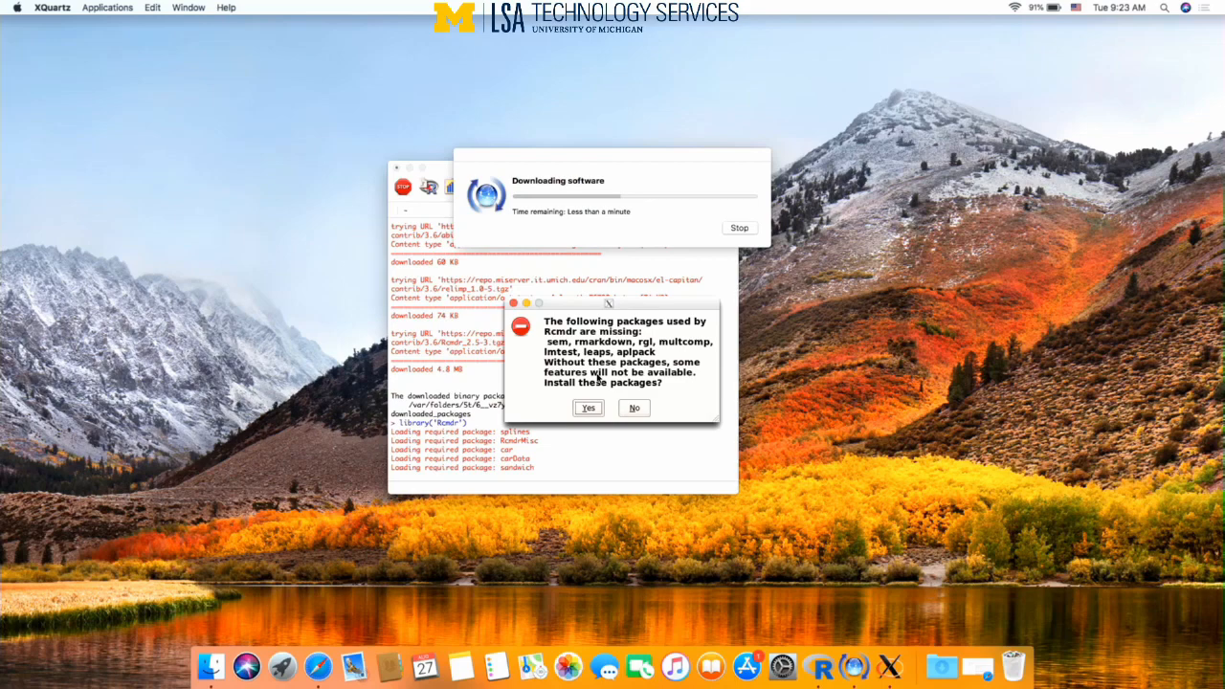
pyautogui.click(588, 408)
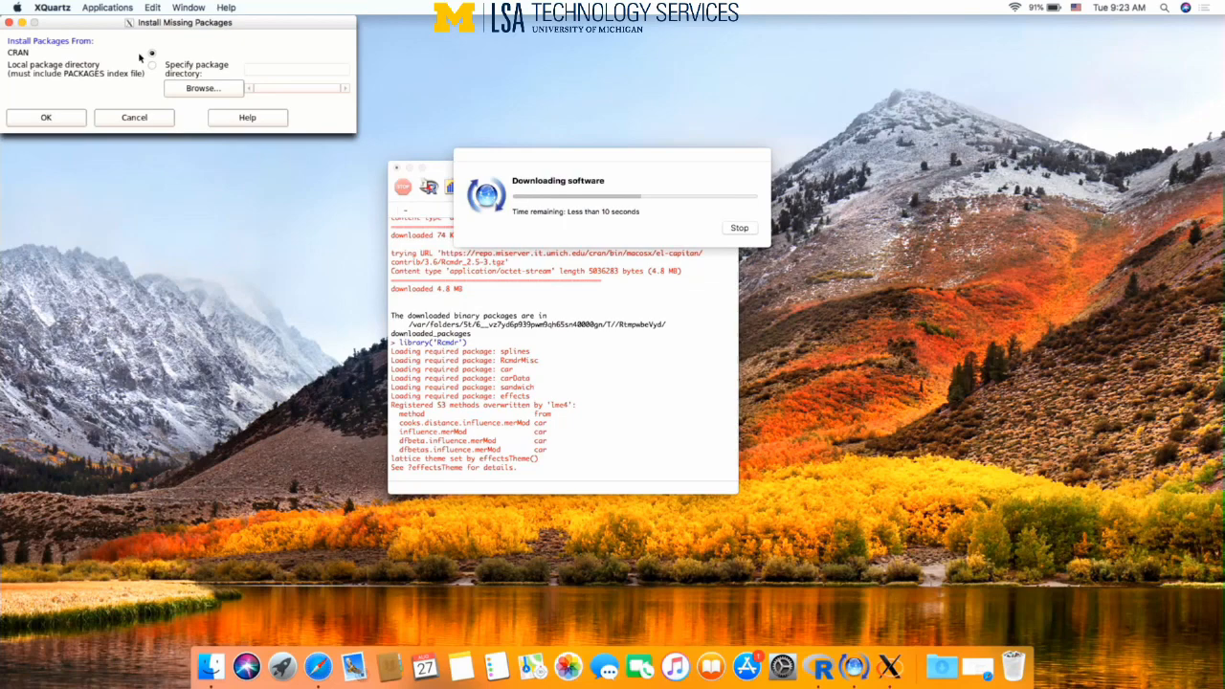
# - Install Rcmdr's missing packages with CRAN kept as the source
pyautogui.click(46, 117)
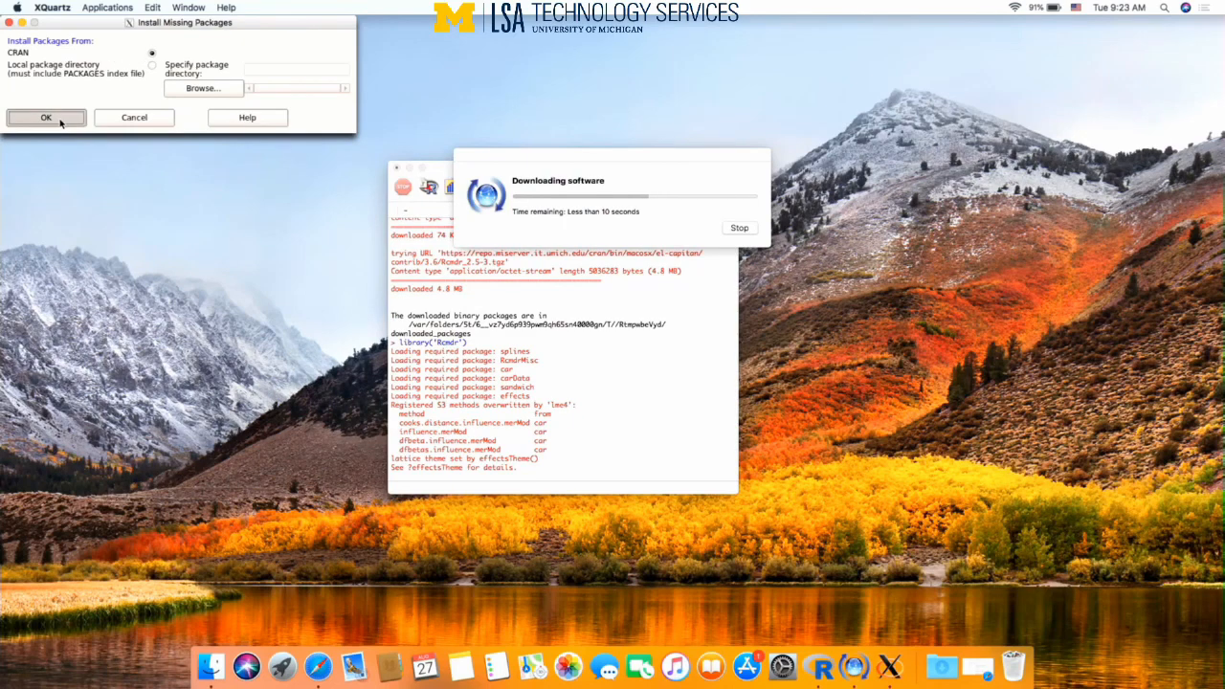
pyautogui.moveTo(191, 207)
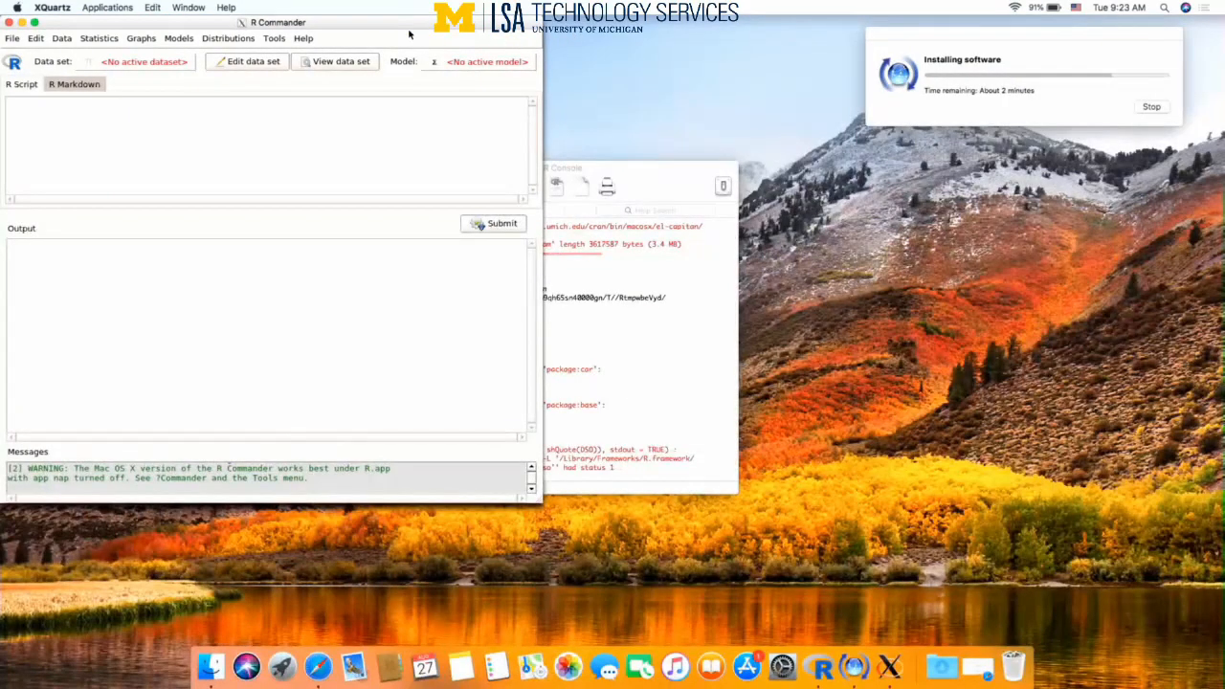
pyautogui.moveTo(364, 30)
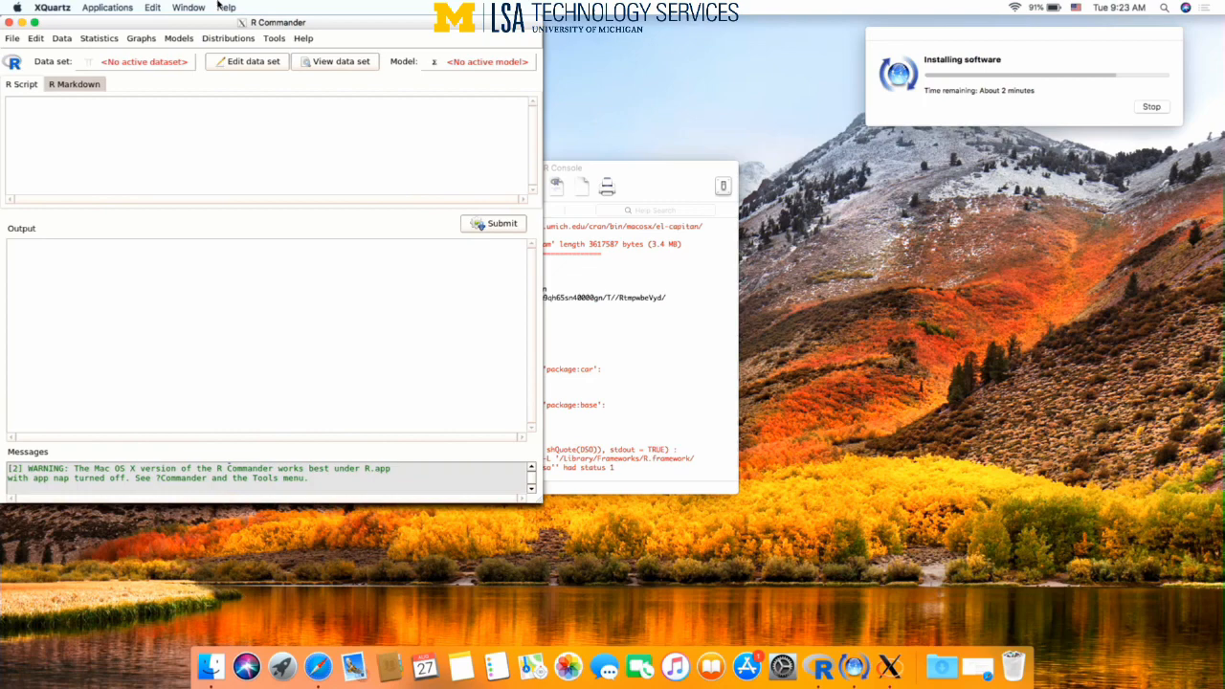
# - Set Mac OS X app nap for R.app to off via the Tools menu and apply it
pyautogui.click(274, 38)
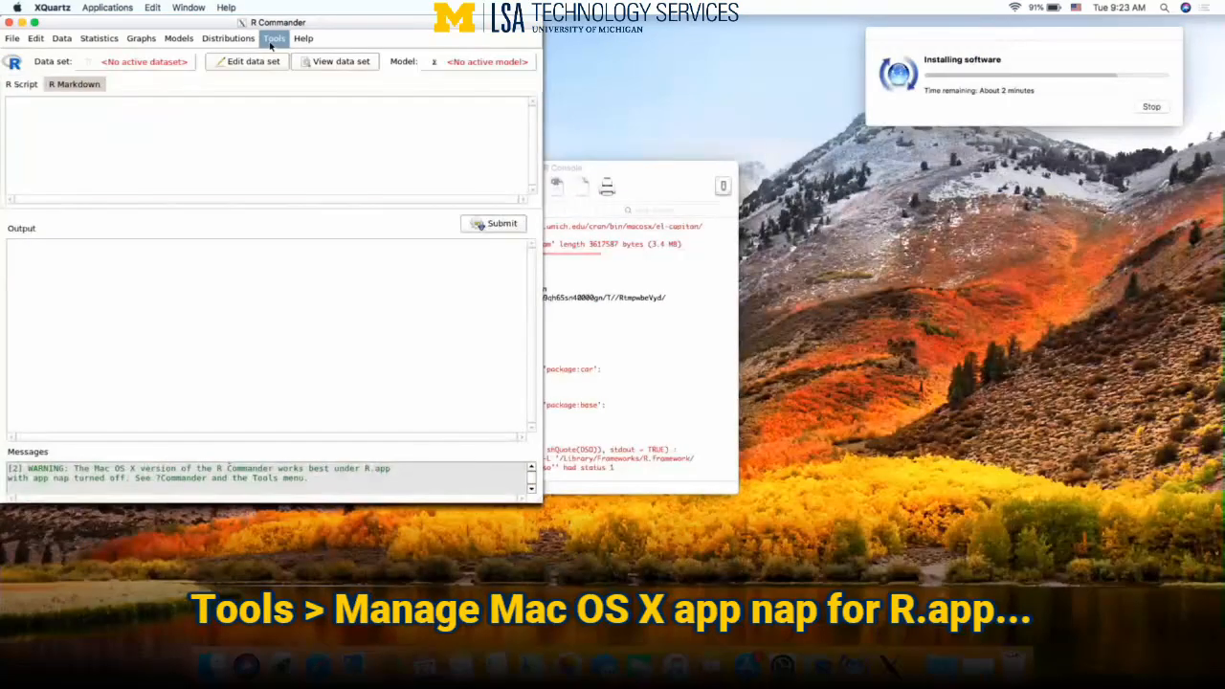
pyautogui.click(274, 38)
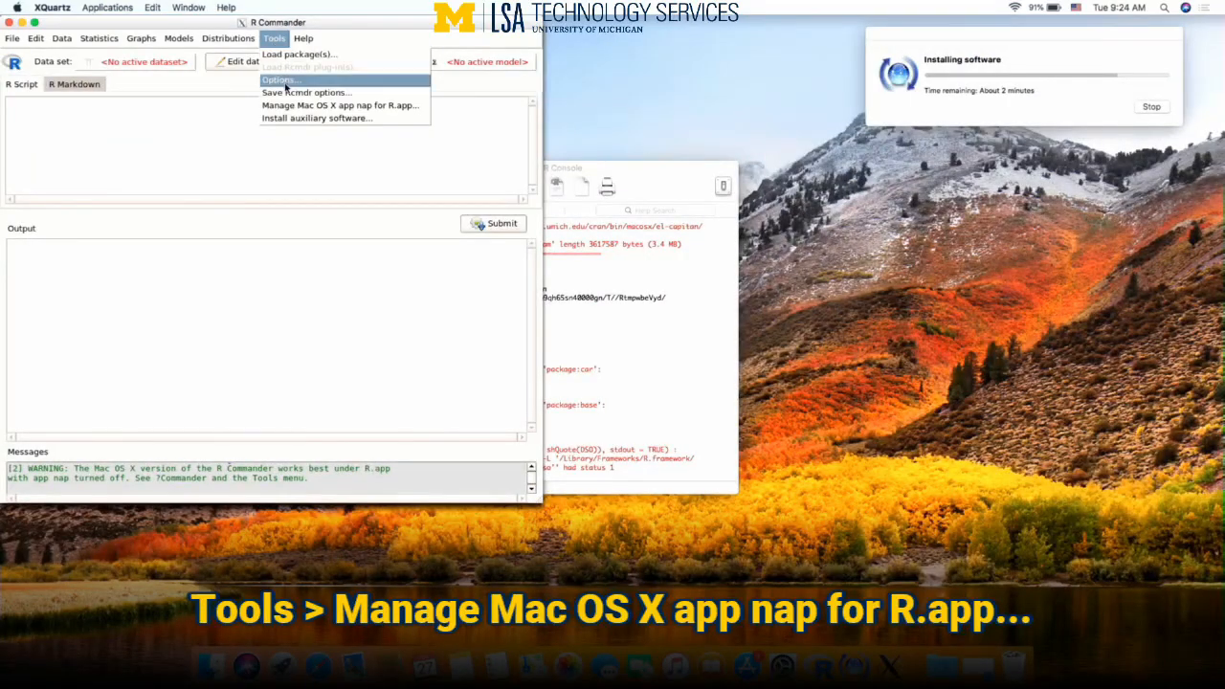
pyautogui.moveTo(341, 106)
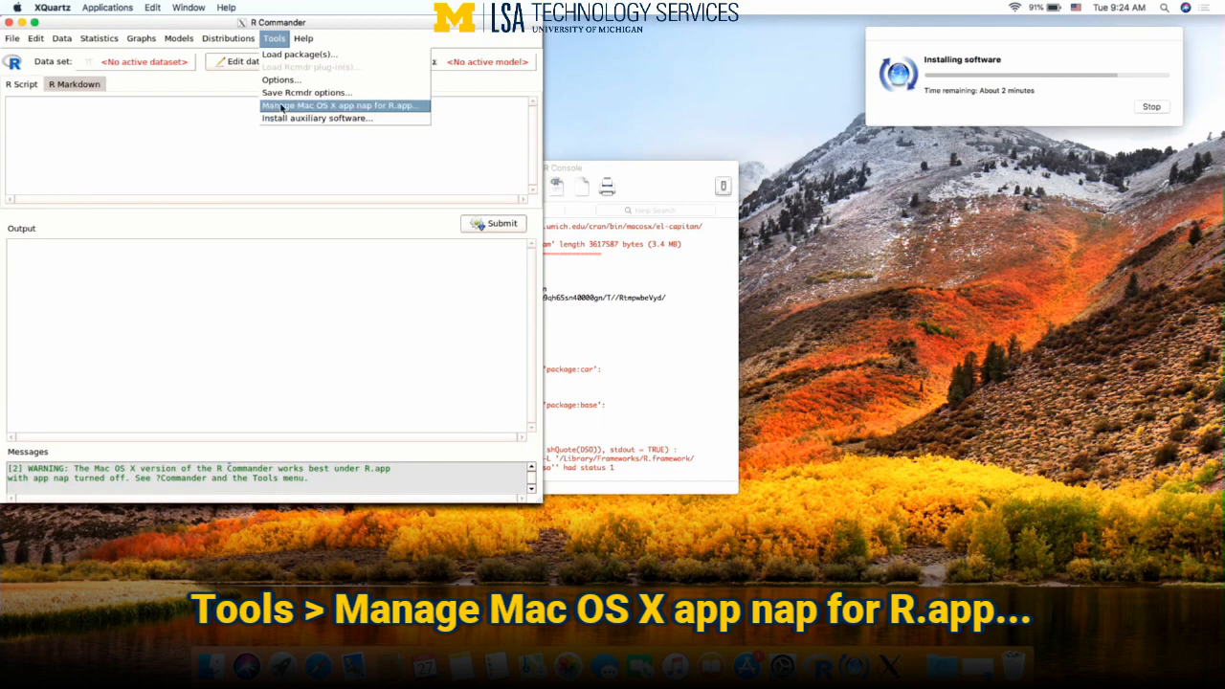
pyautogui.click(340, 105)
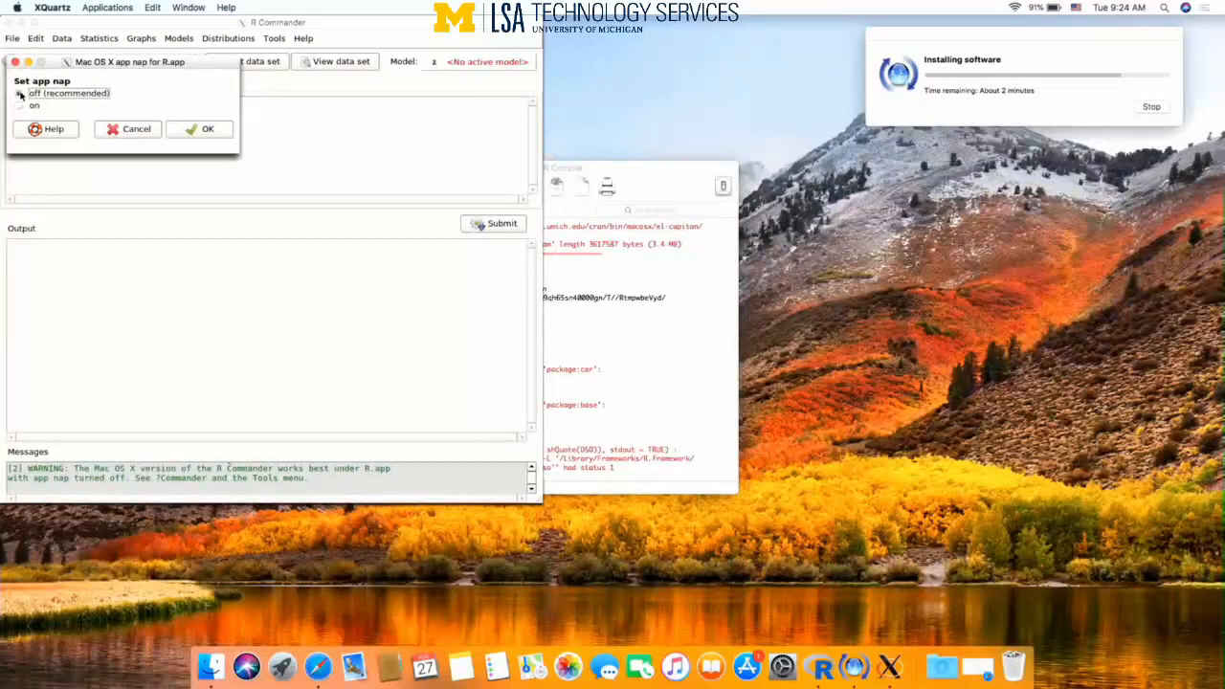
pyautogui.click(19, 92)
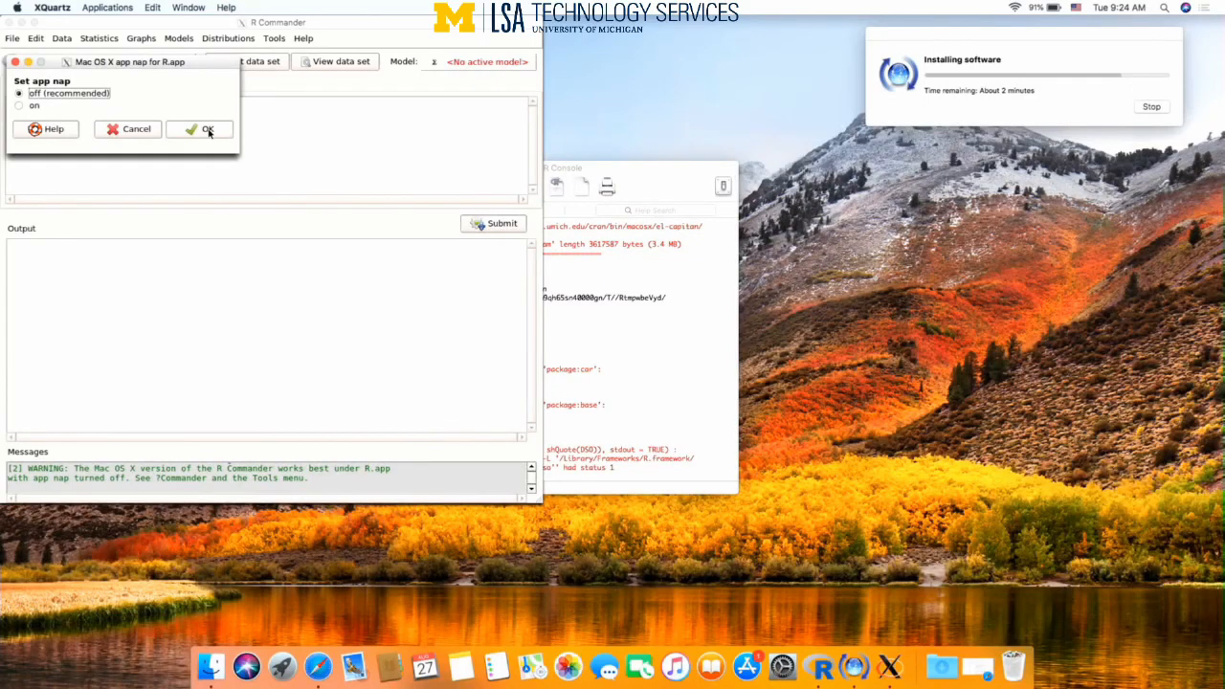
pyautogui.click(200, 130)
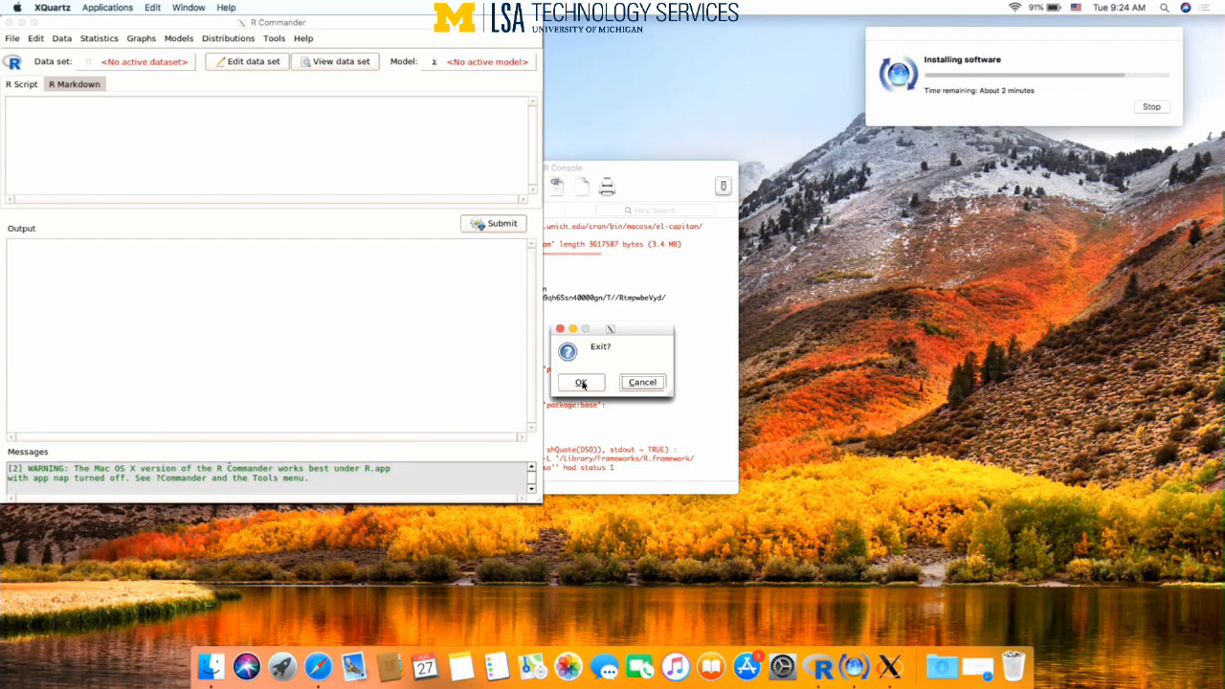
# - Confirm exiting R Commander and quit R without saving the workspace
pyautogui.click(582, 383)
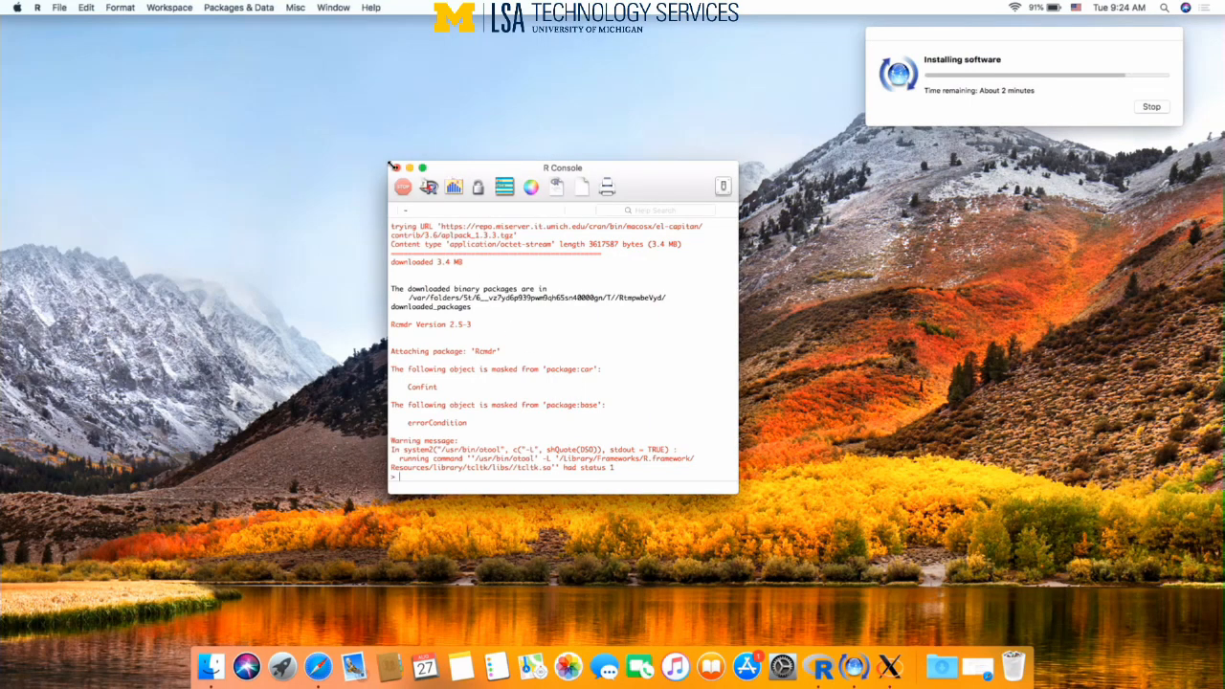
pyautogui.click(394, 169)
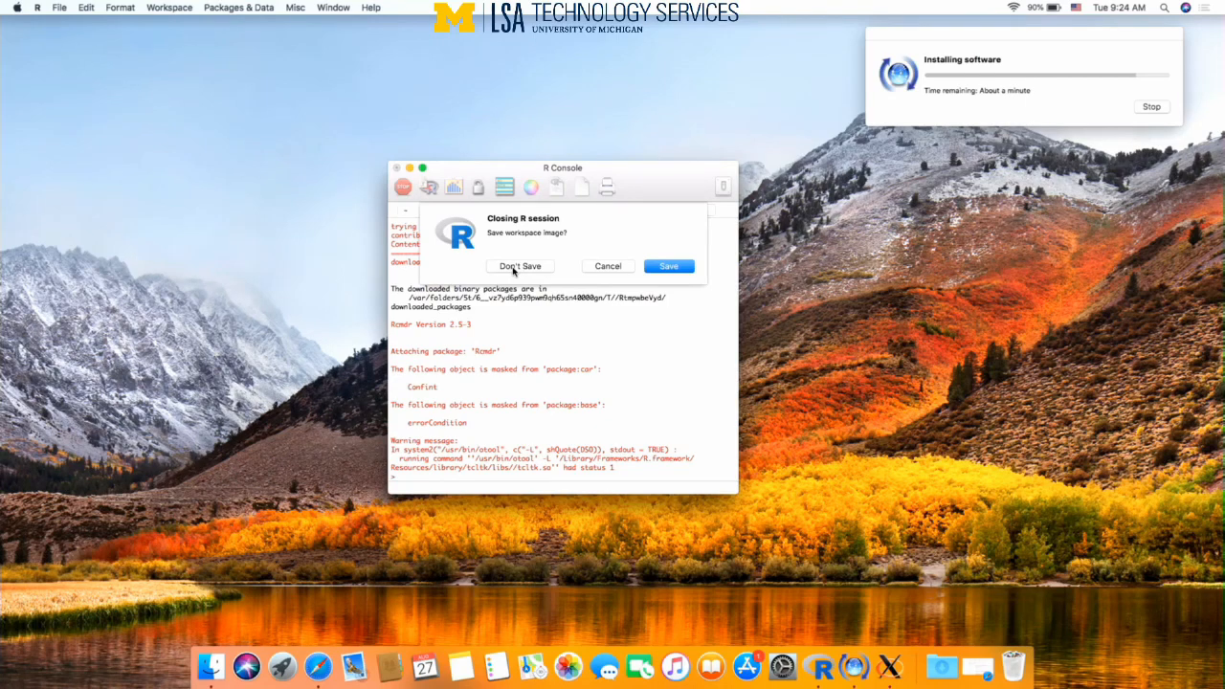
pyautogui.click(521, 266)
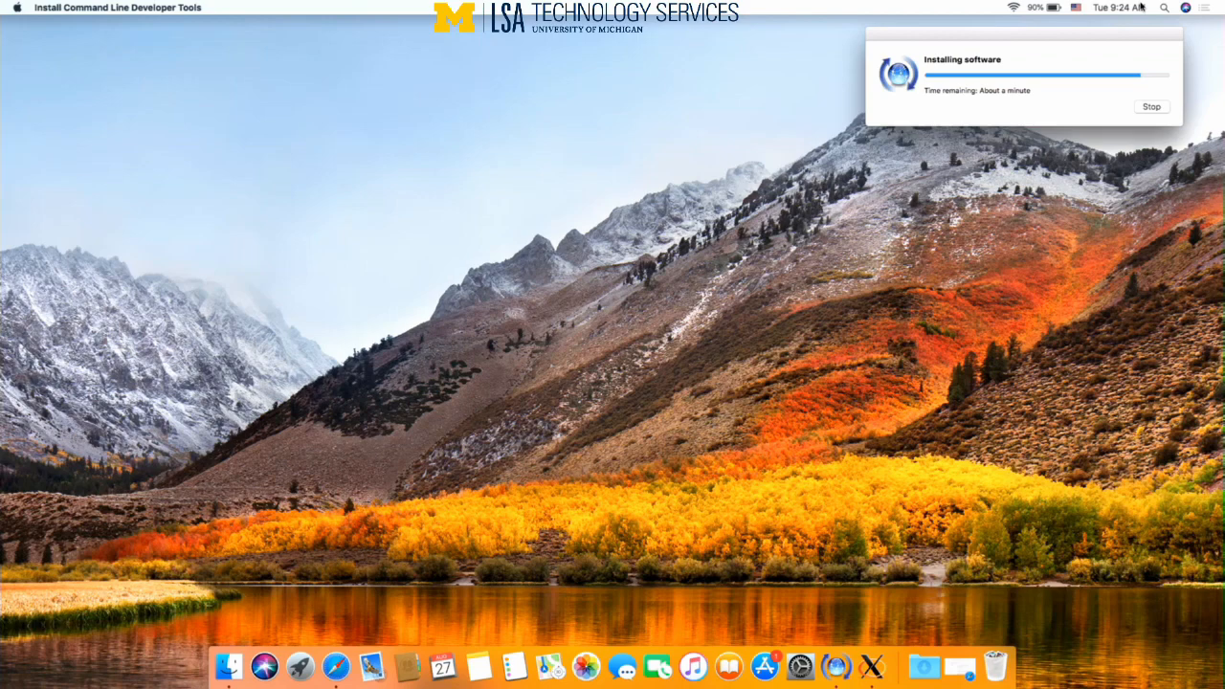
# - Relaunch R, run library(Rcmdr), then quit R without saving the workspace
pyautogui.write('r')
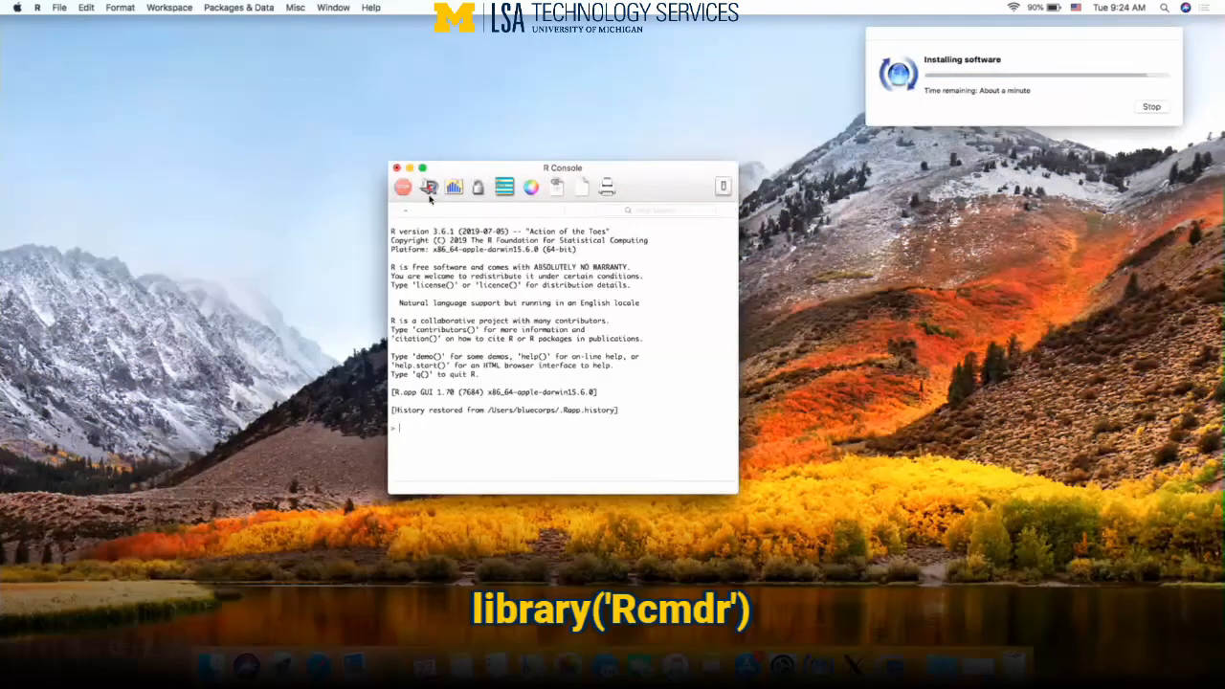
pyautogui.write("library('")
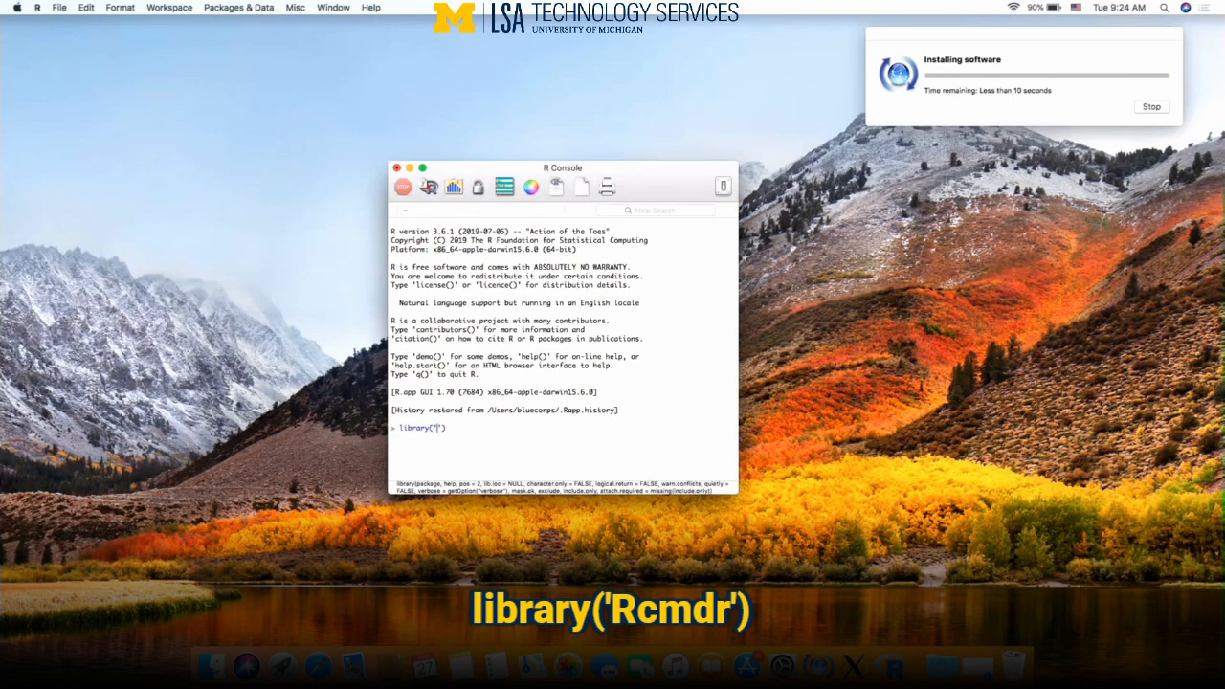
pyautogui.write('Rcmdr')
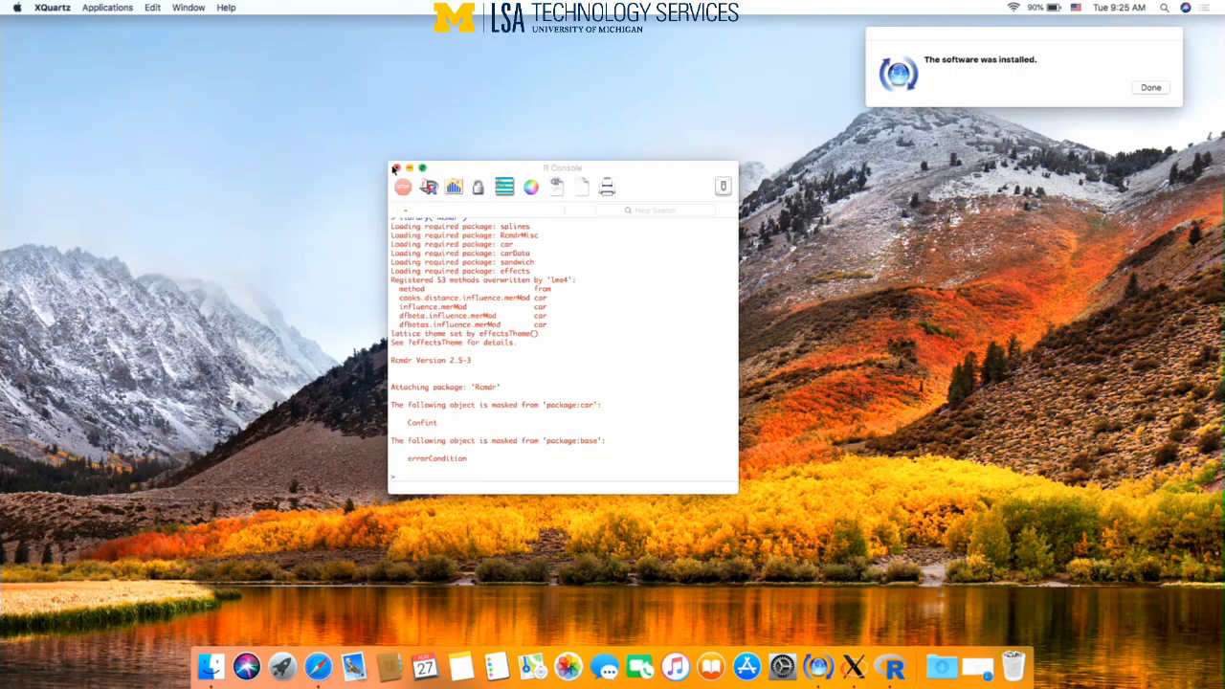
pyautogui.click(394, 169)
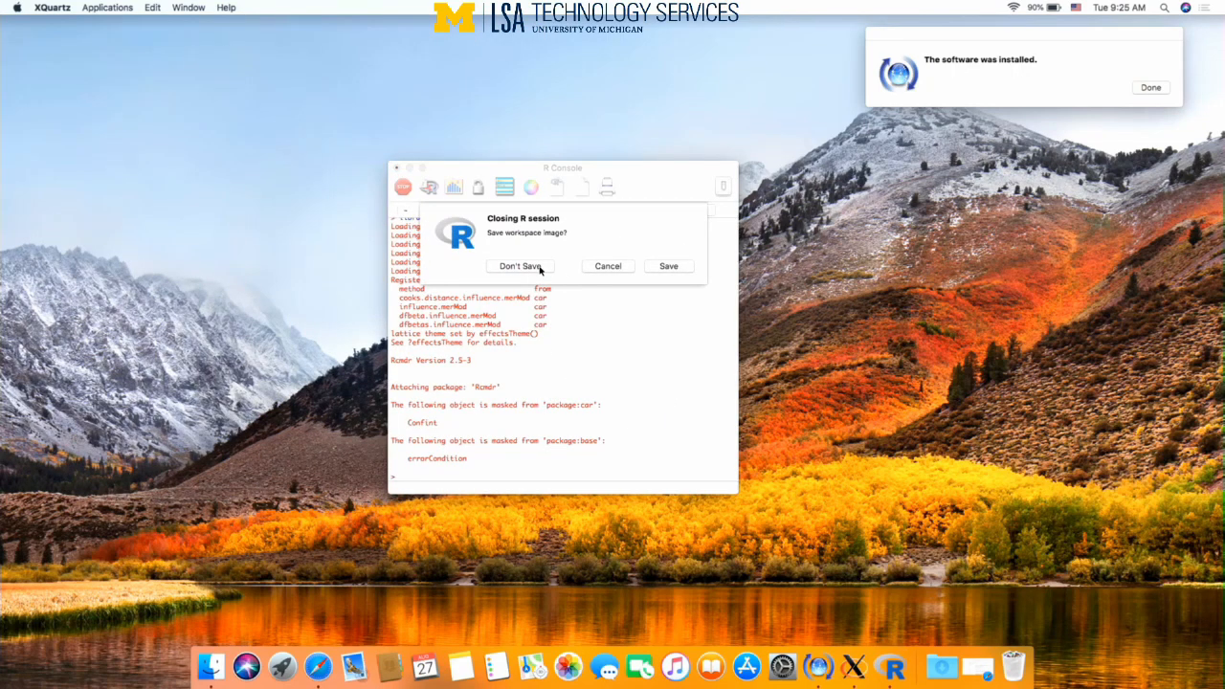
pyautogui.click(519, 266)
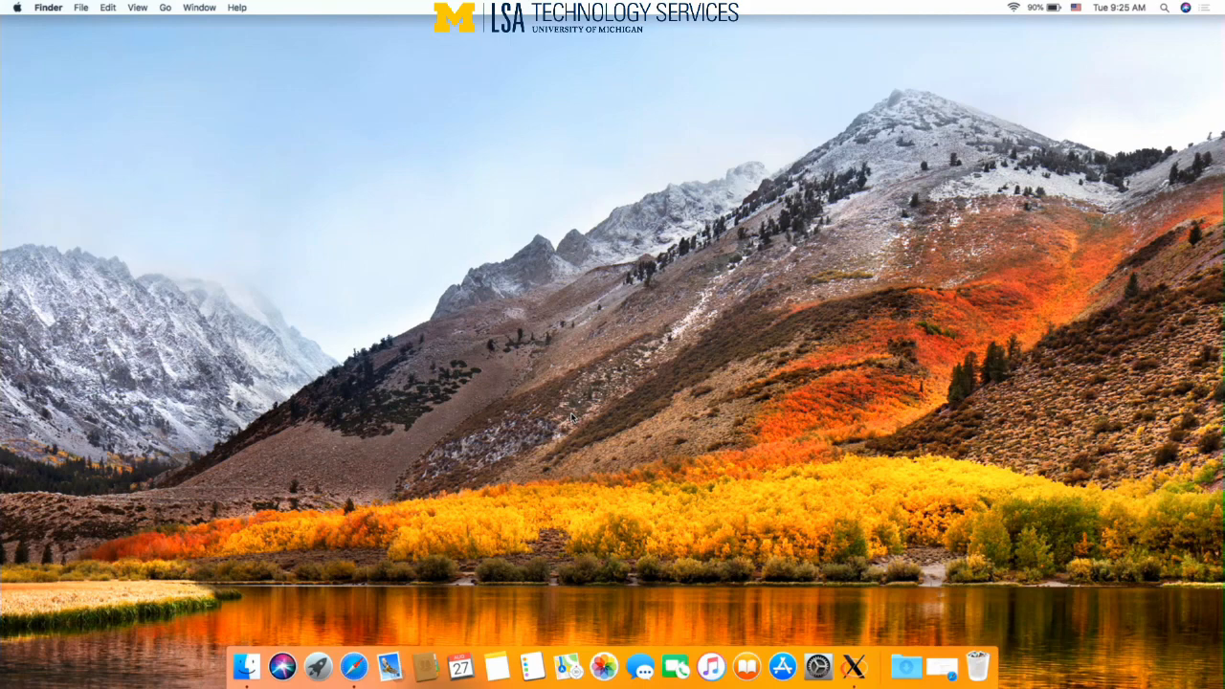